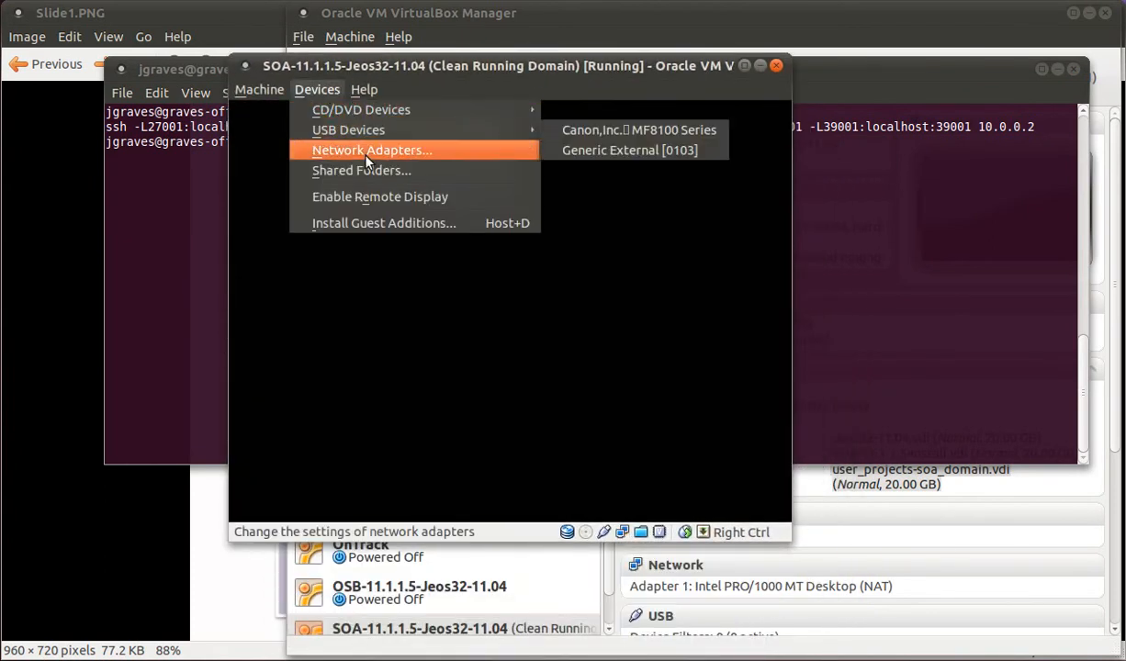
- Show the SOA VM adapter's port forwarding rules for bam, osb, soa, ssh and wls
{"action": "left_click", "coordinate": [372, 150]}
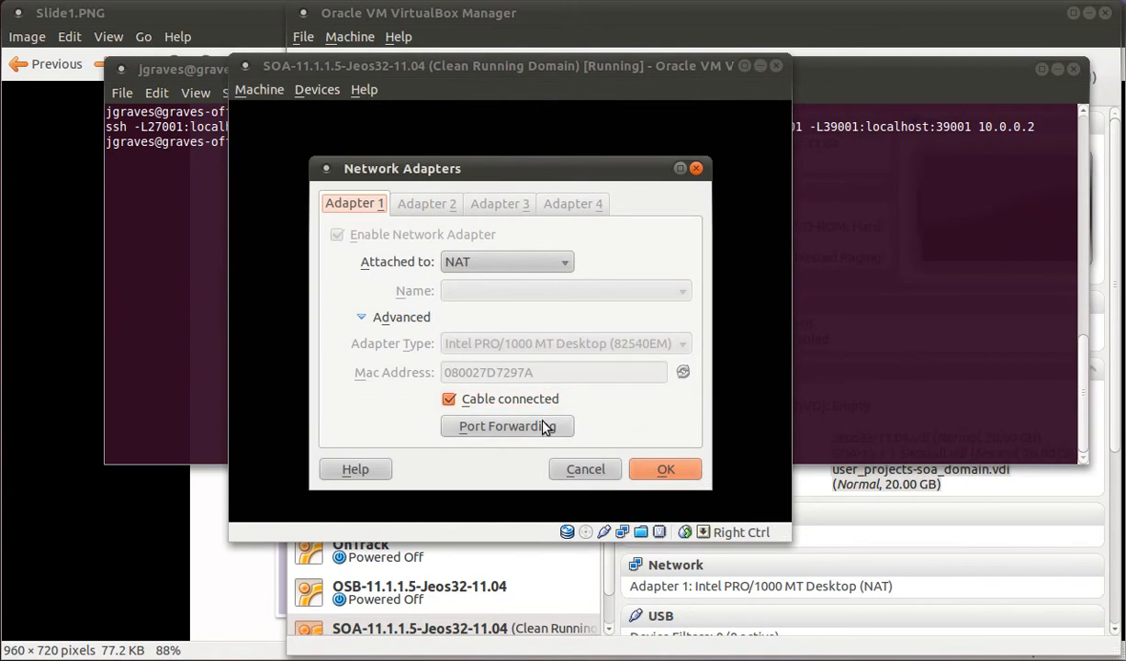
{"action": "left_click", "coordinate": [507, 426]}
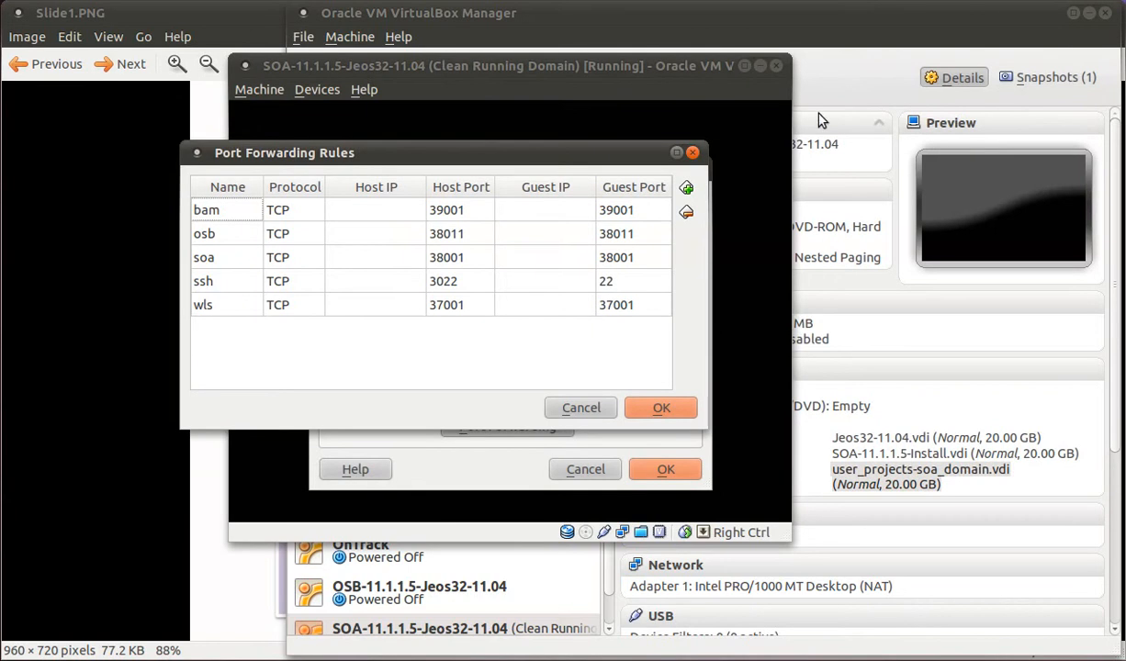
{"action": "mouse_move", "coordinate": [1062, 27]}
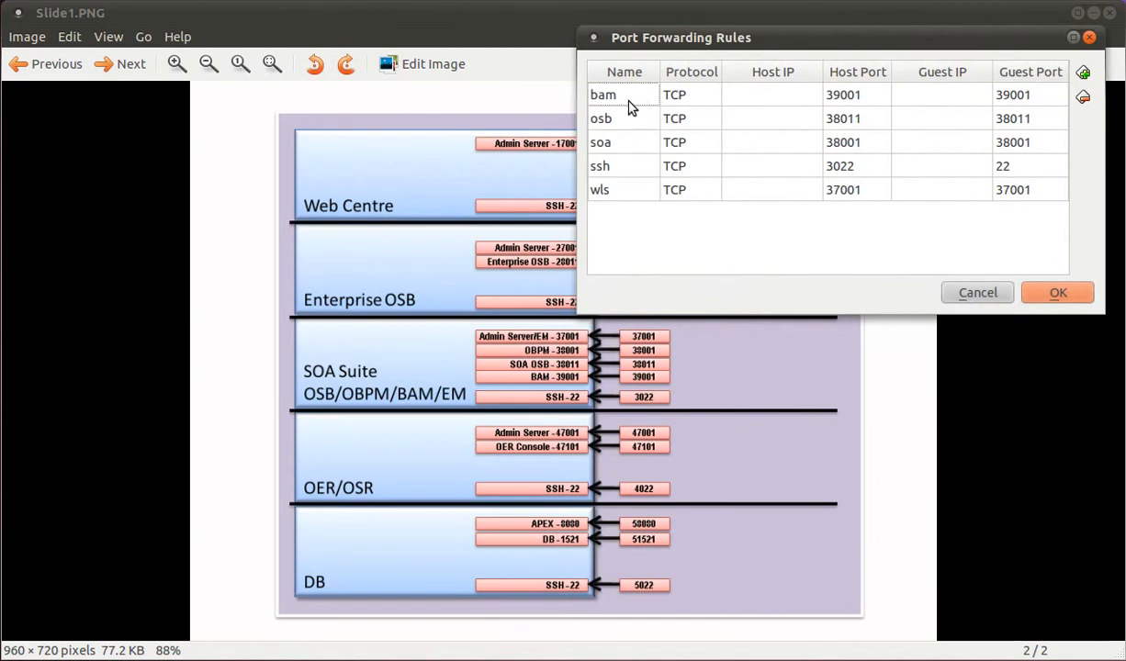
{"action": "mouse_move", "coordinate": [617, 130]}
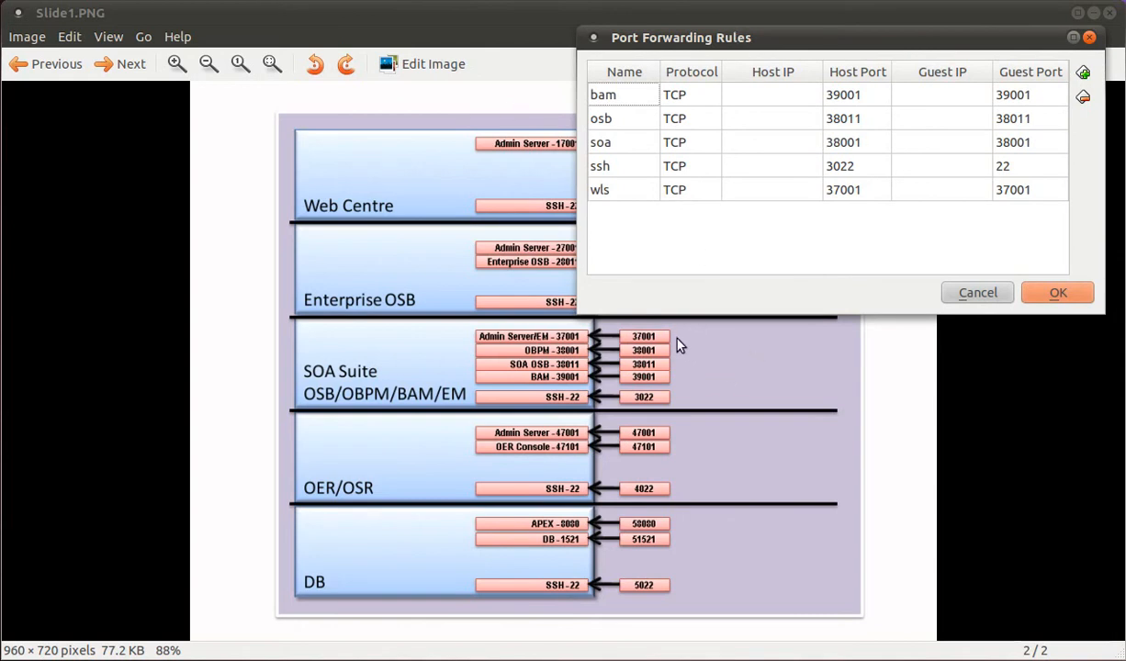
{"action": "mouse_move", "coordinate": [643, 390]}
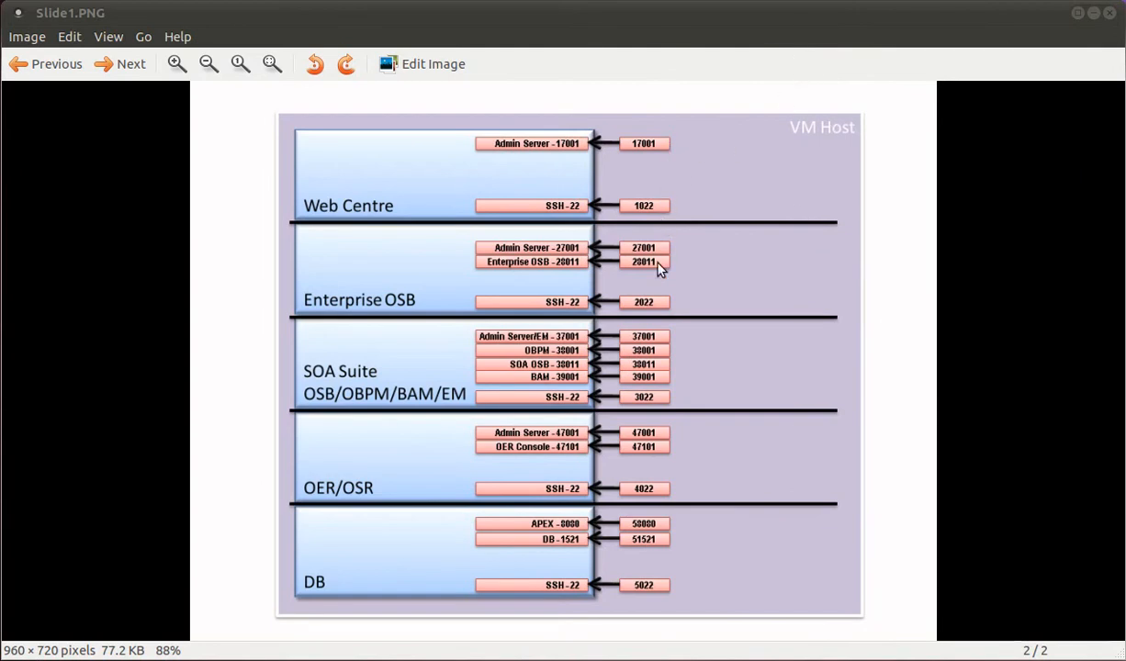
{"action": "mouse_move", "coordinate": [649, 219]}
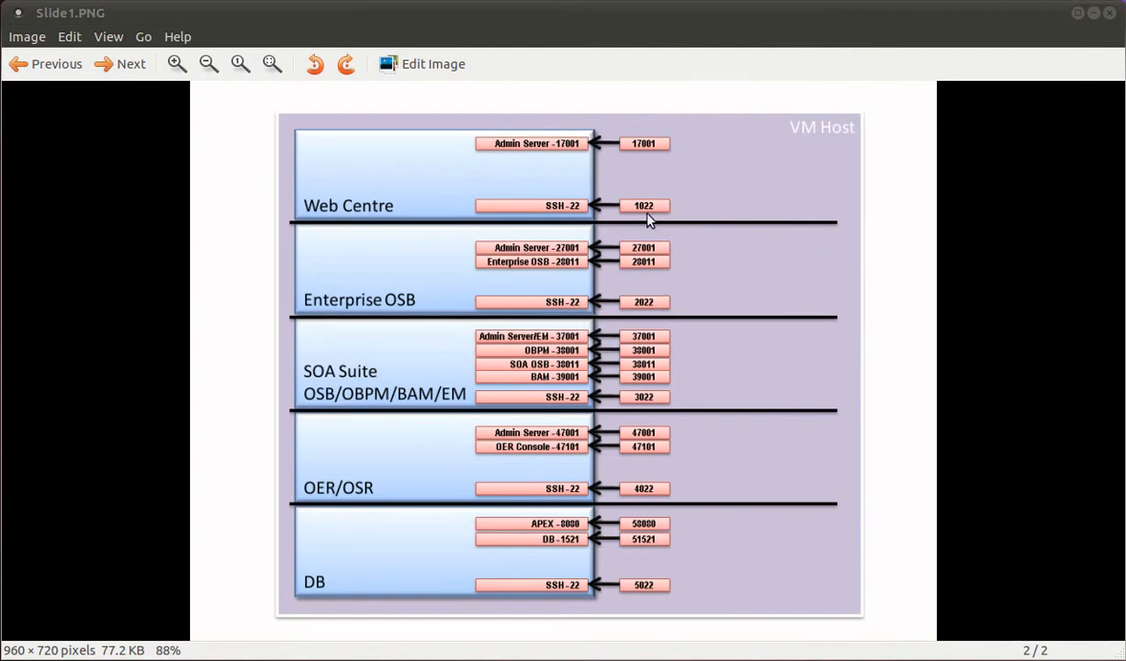
{"action": "mouse_move", "coordinate": [564, 329]}
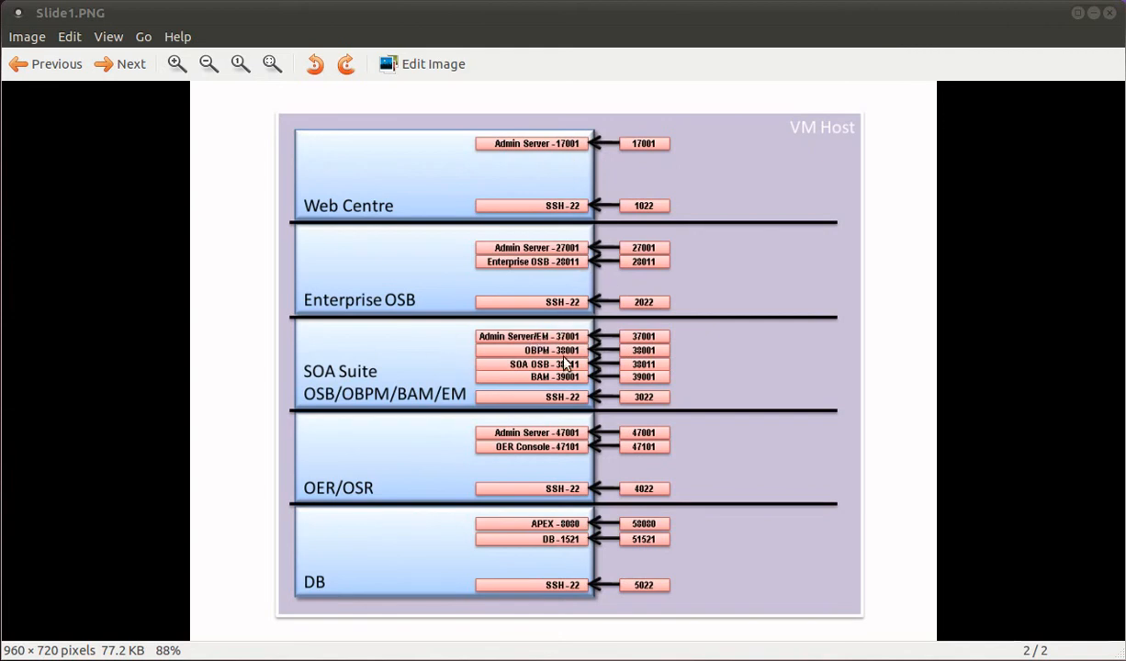
{"action": "mouse_move", "coordinate": [459, 384]}
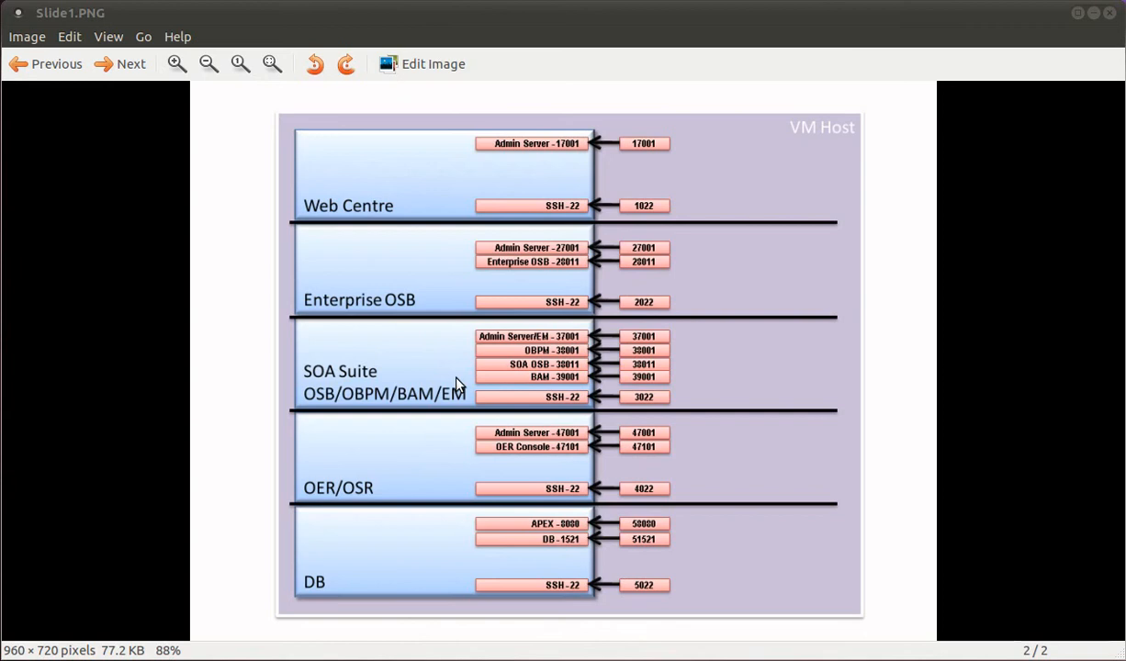
{"action": "mouse_move", "coordinate": [767, 116]}
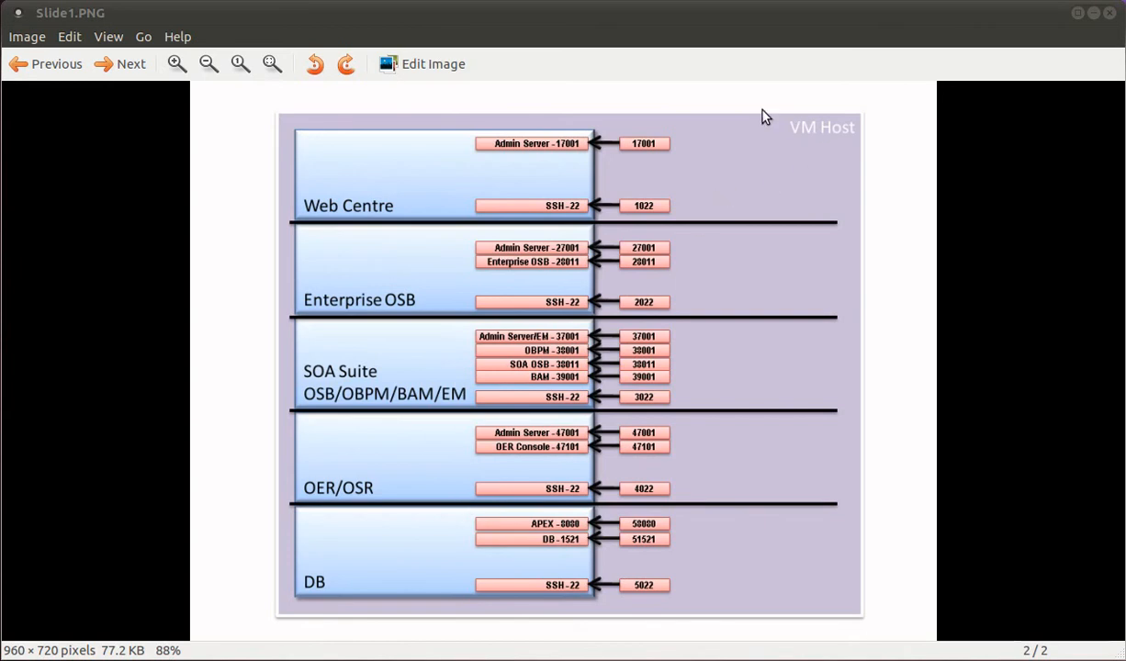
{"action": "mouse_move", "coordinate": [804, 190]}
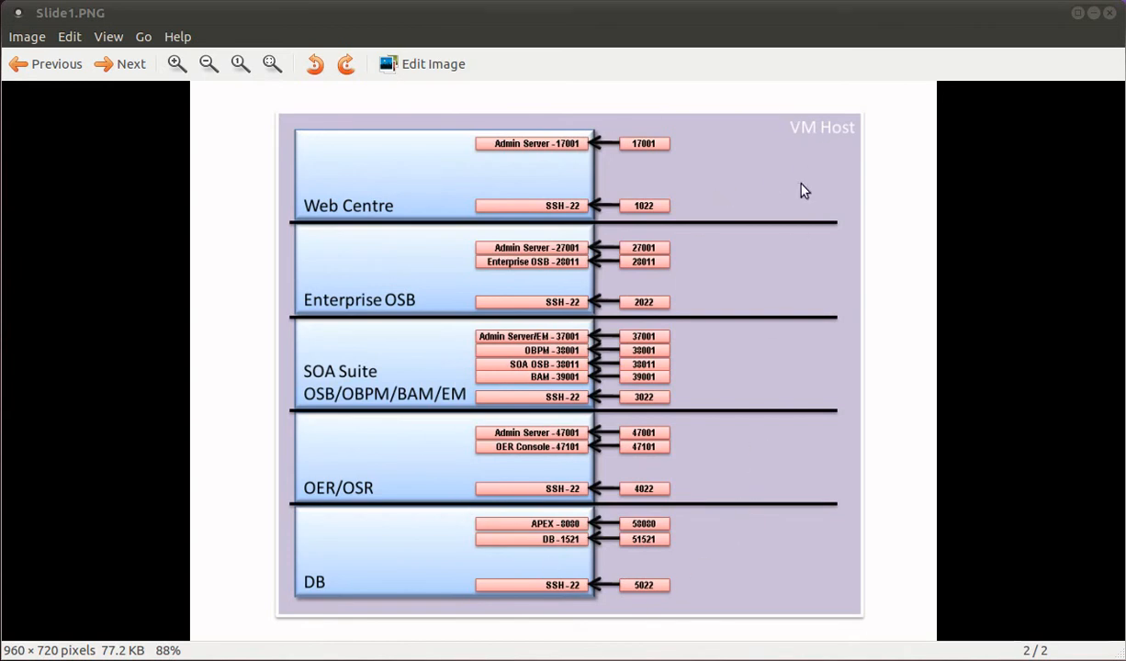
{"action": "mouse_move", "coordinate": [728, 167]}
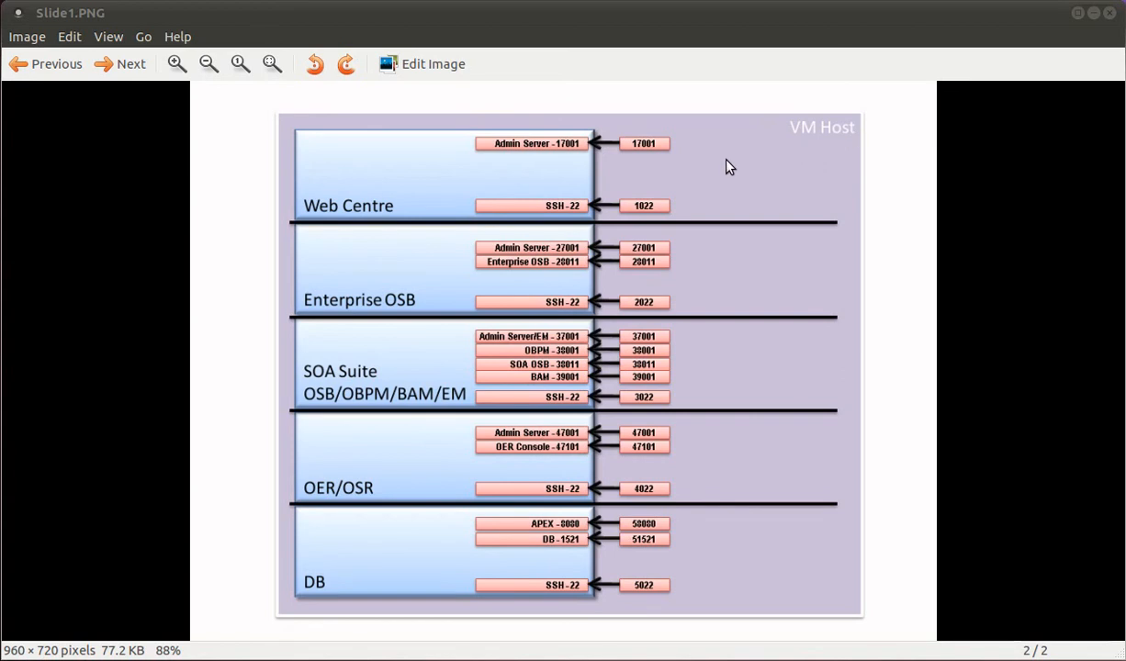
{"action": "mouse_move", "coordinate": [381, 508]}
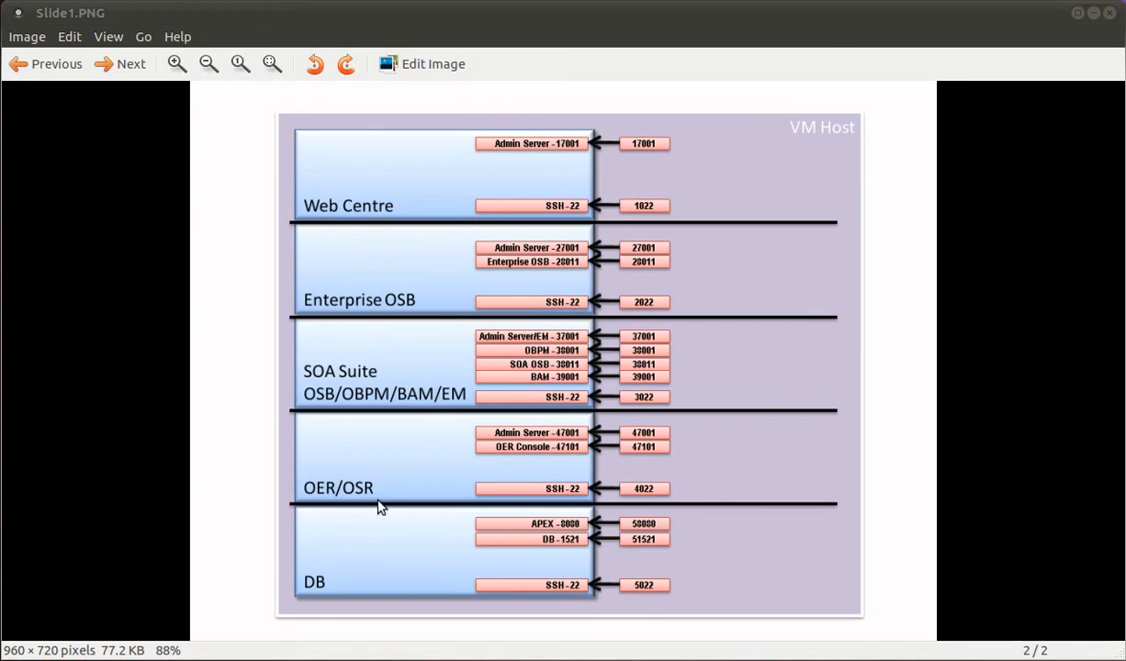
{"action": "mouse_move", "coordinate": [384, 272]}
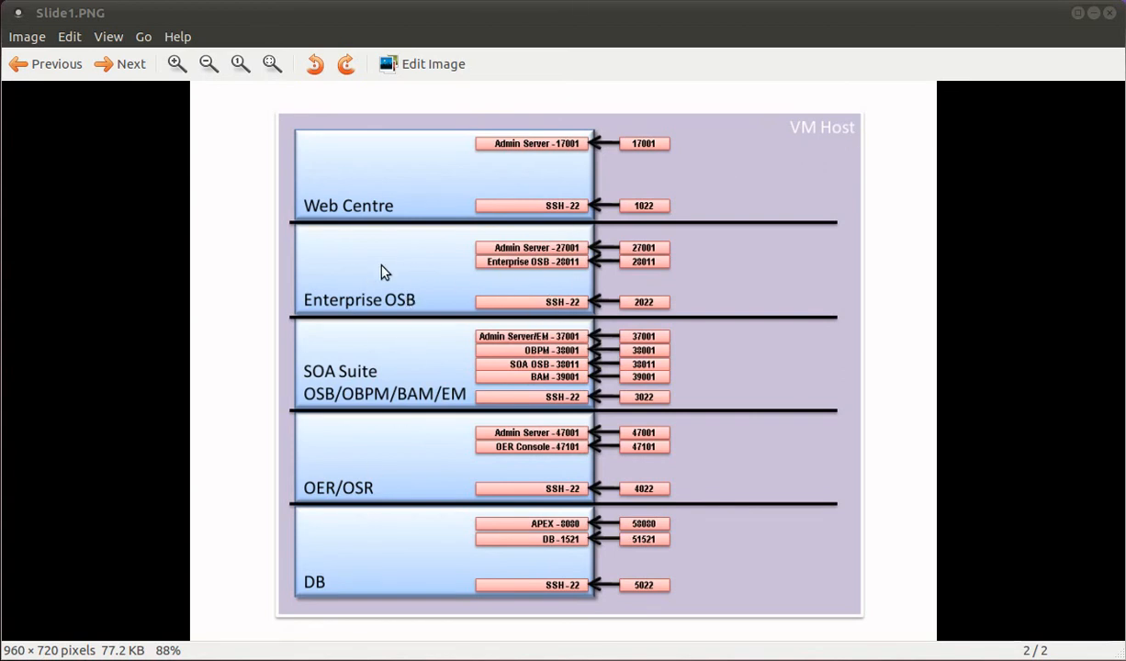
{"action": "mouse_move", "coordinate": [567, 266]}
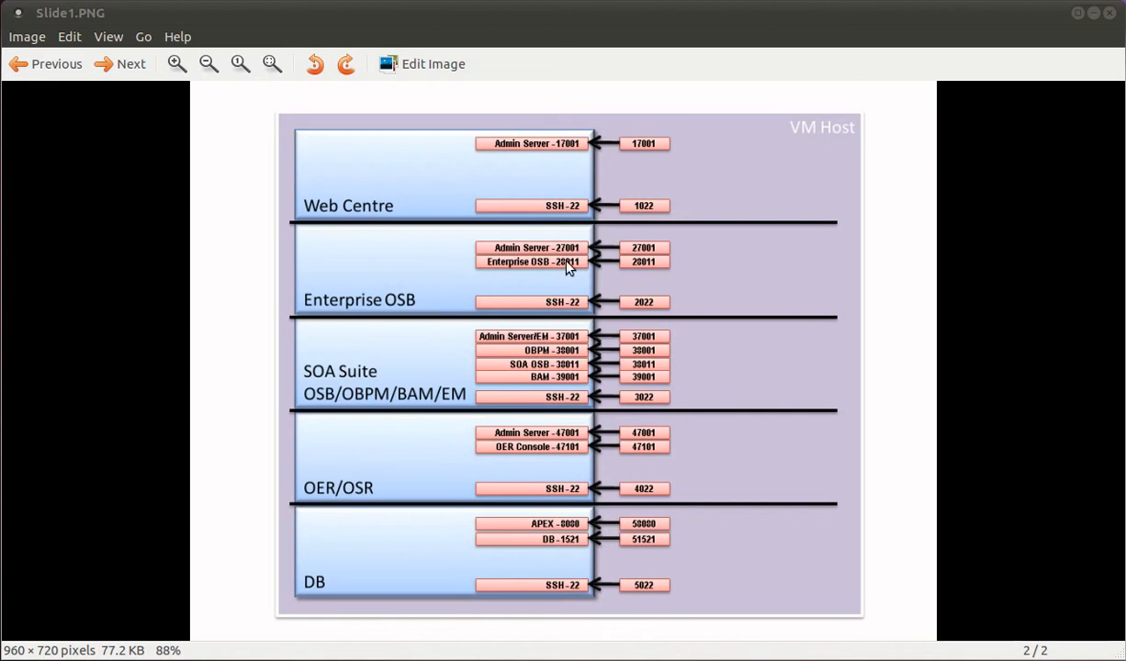
{"action": "mouse_move", "coordinate": [342, 255]}
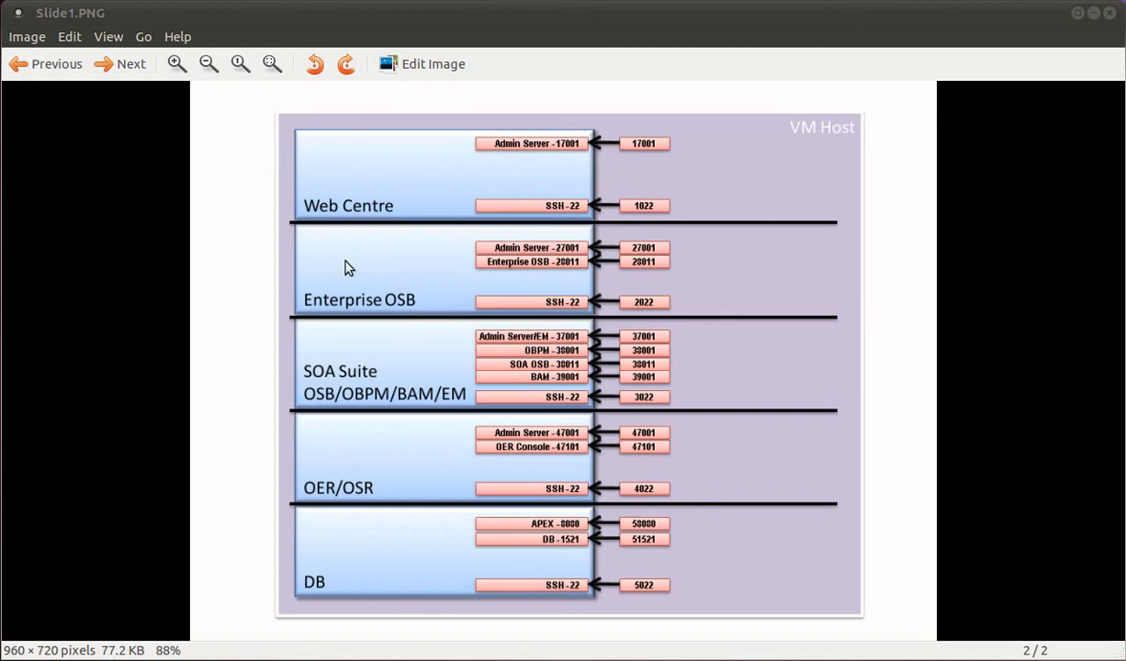
{"action": "mouse_move", "coordinate": [357, 282]}
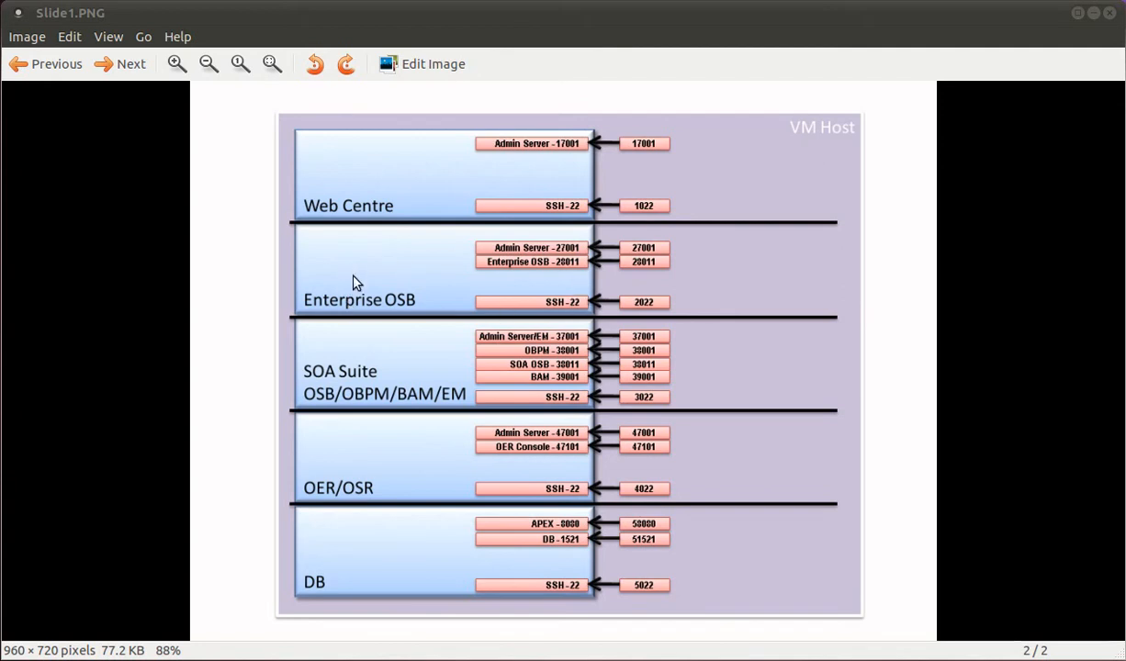
{"action": "mouse_move", "coordinate": [422, 501]}
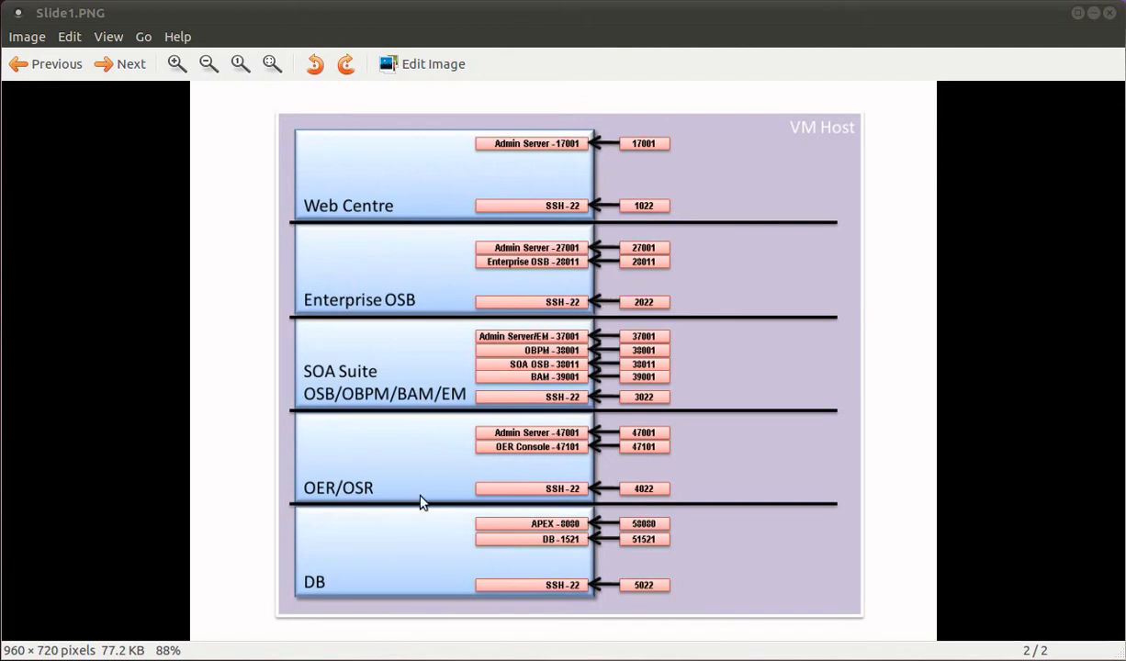
{"action": "mouse_move", "coordinate": [385, 372]}
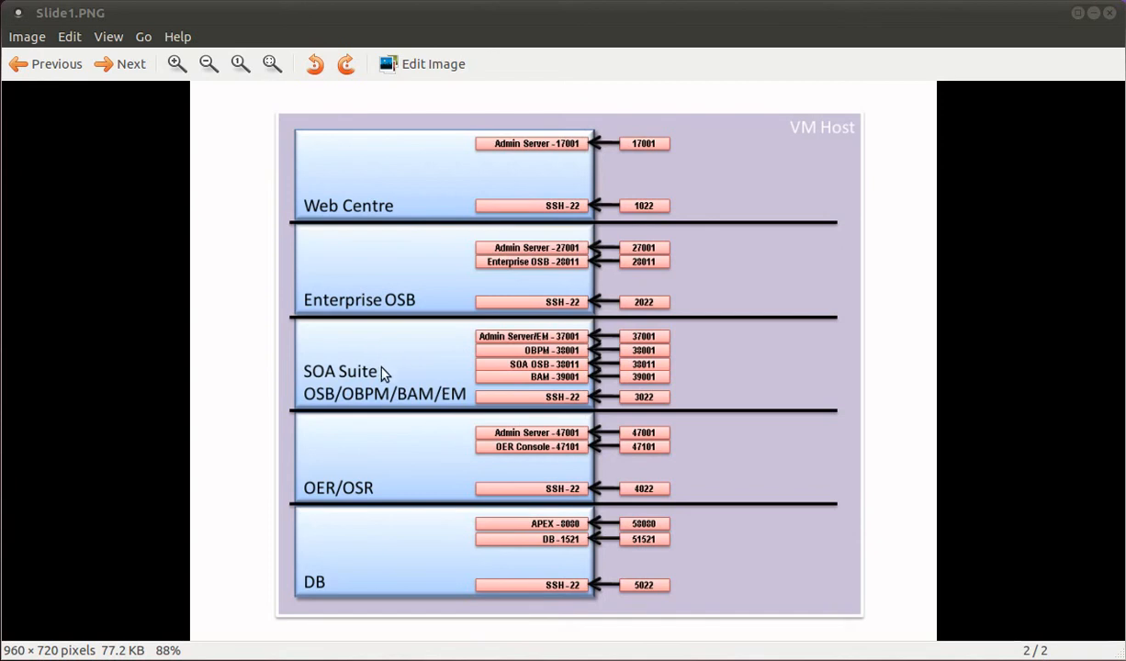
{"action": "mouse_move", "coordinate": [444, 162]}
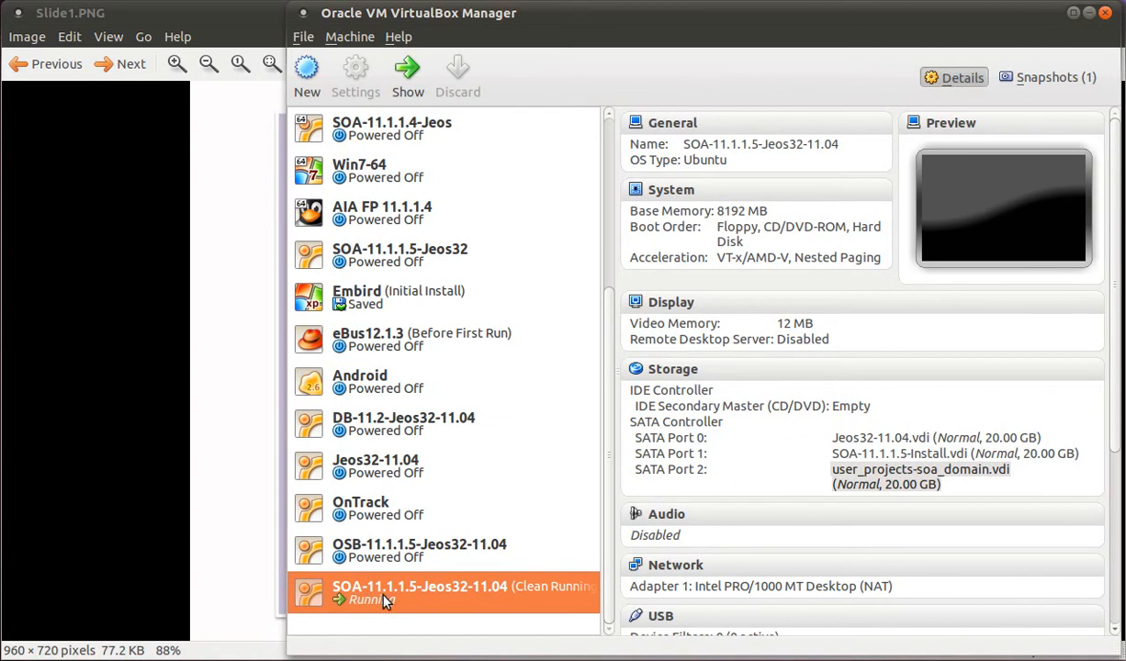
{"action": "mouse_move", "coordinate": [441, 602]}
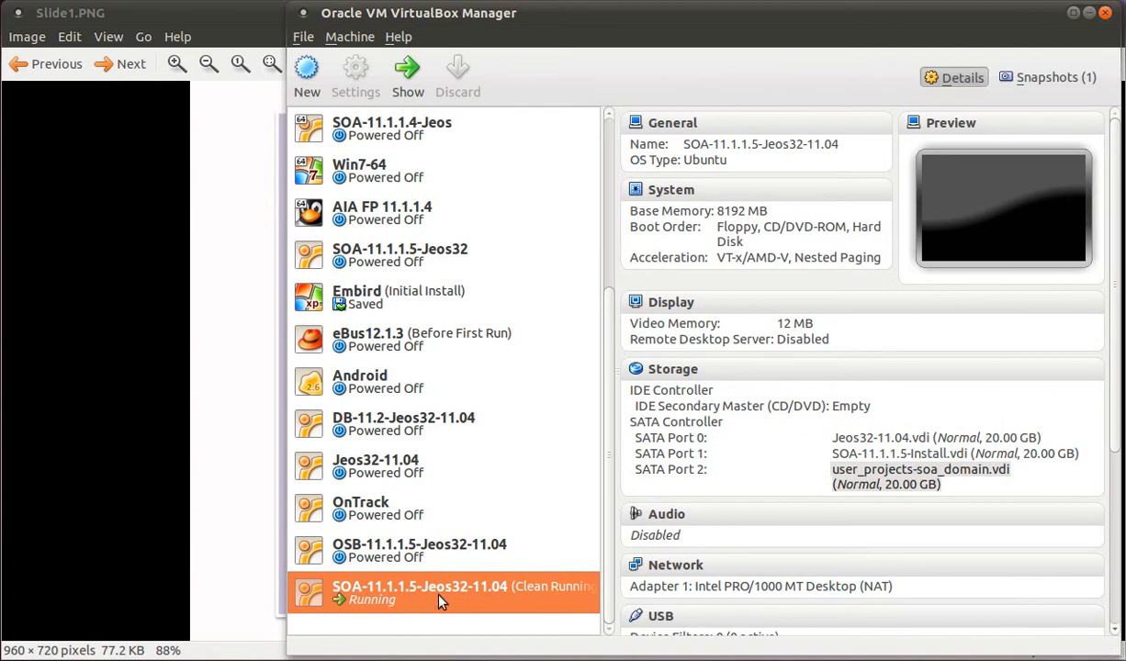
{"action": "mouse_move", "coordinate": [462, 600]}
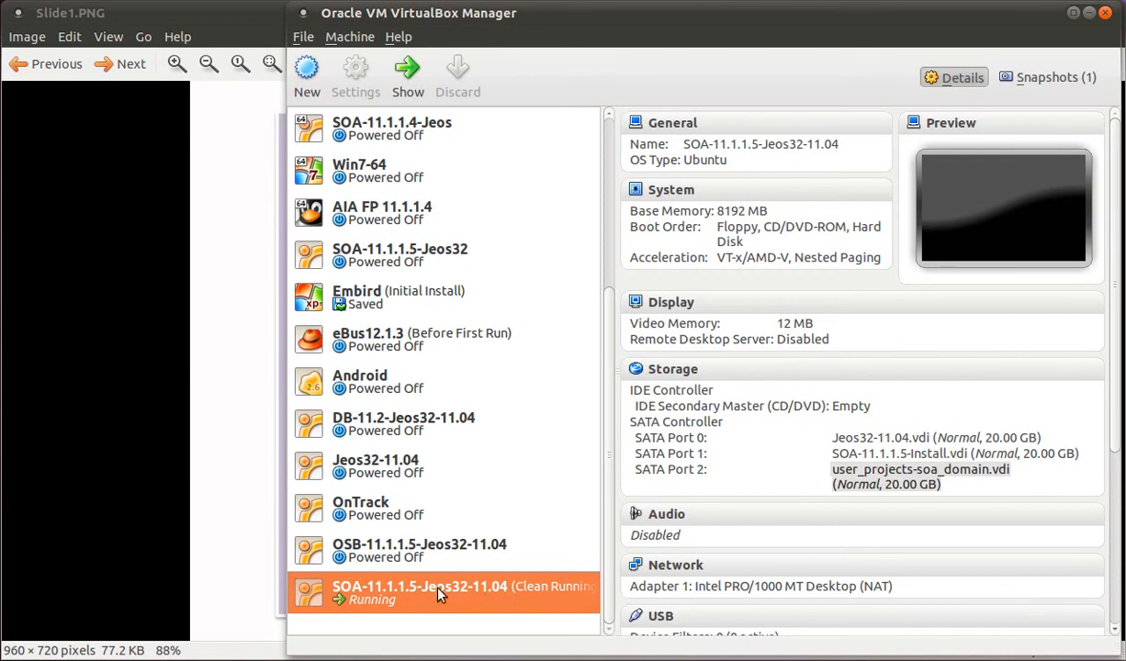
{"action": "mouse_move", "coordinate": [407, 598]}
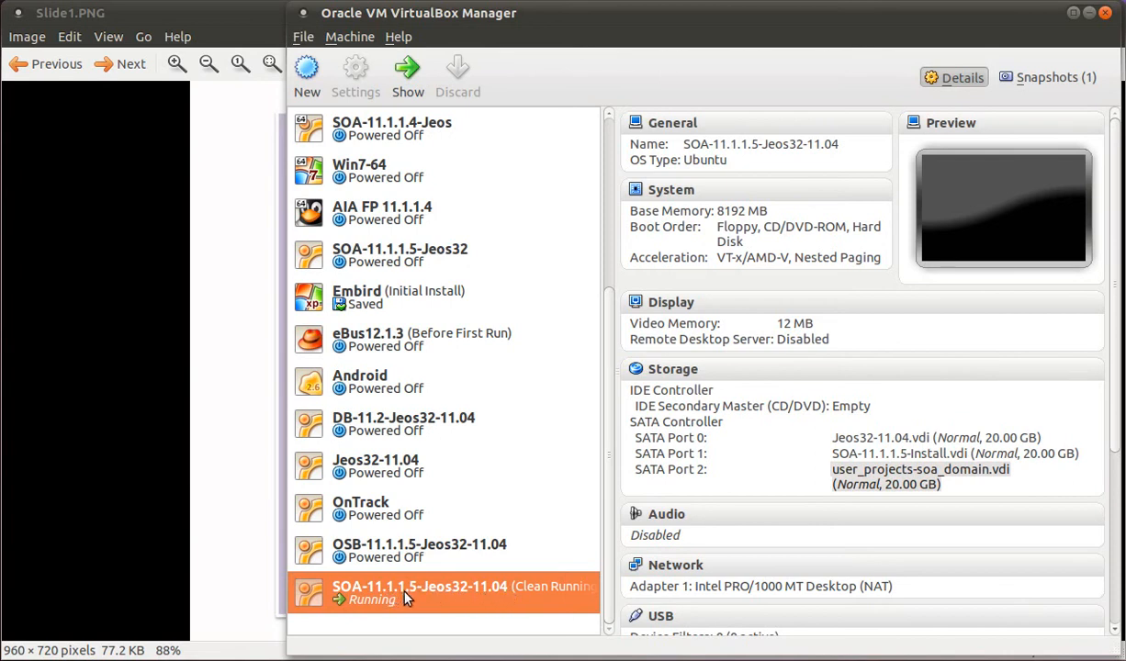
{"action": "mouse_move", "coordinate": [751, 463]}
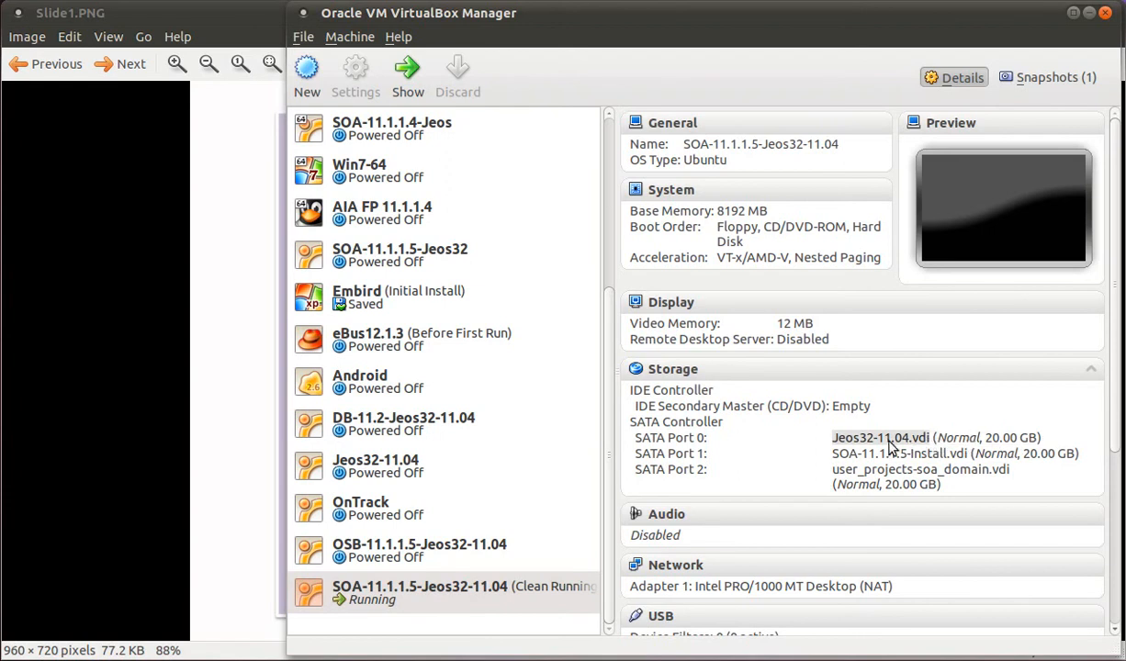
{"action": "mouse_move", "coordinate": [864, 447]}
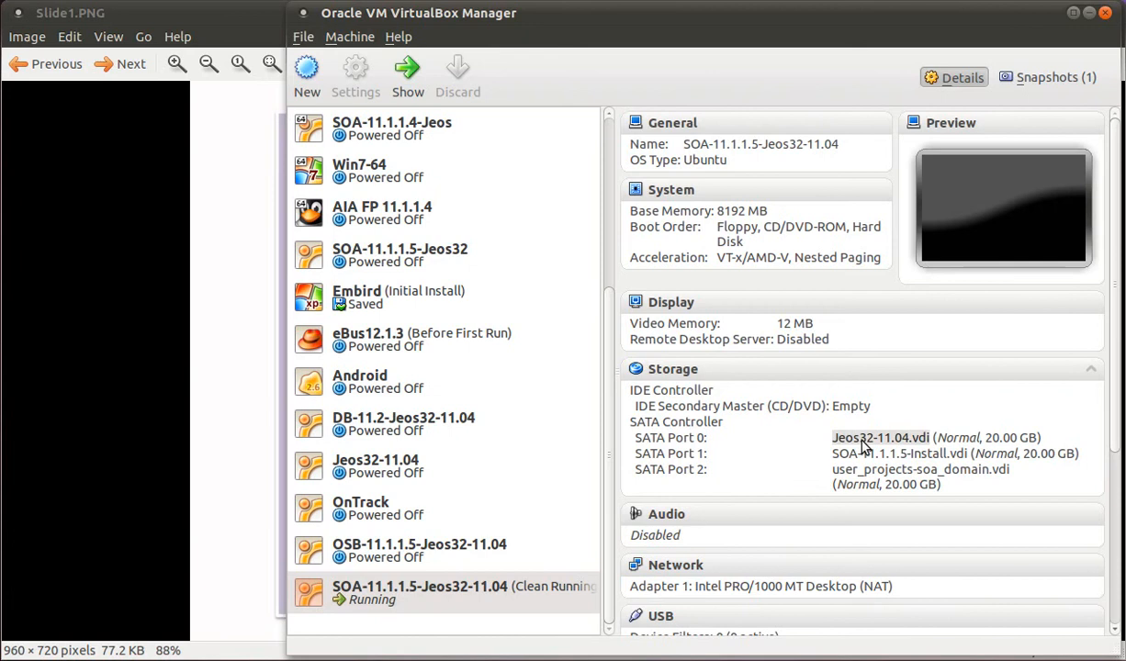
{"action": "mouse_move", "coordinate": [871, 445]}
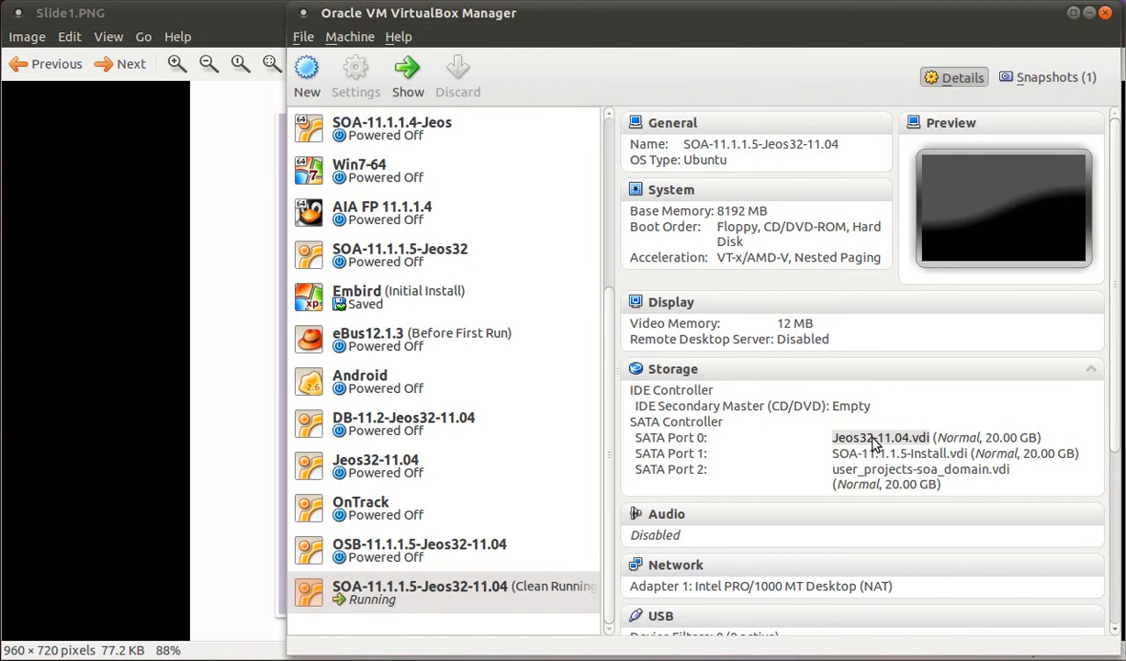
{"action": "mouse_move", "coordinate": [1015, 445]}
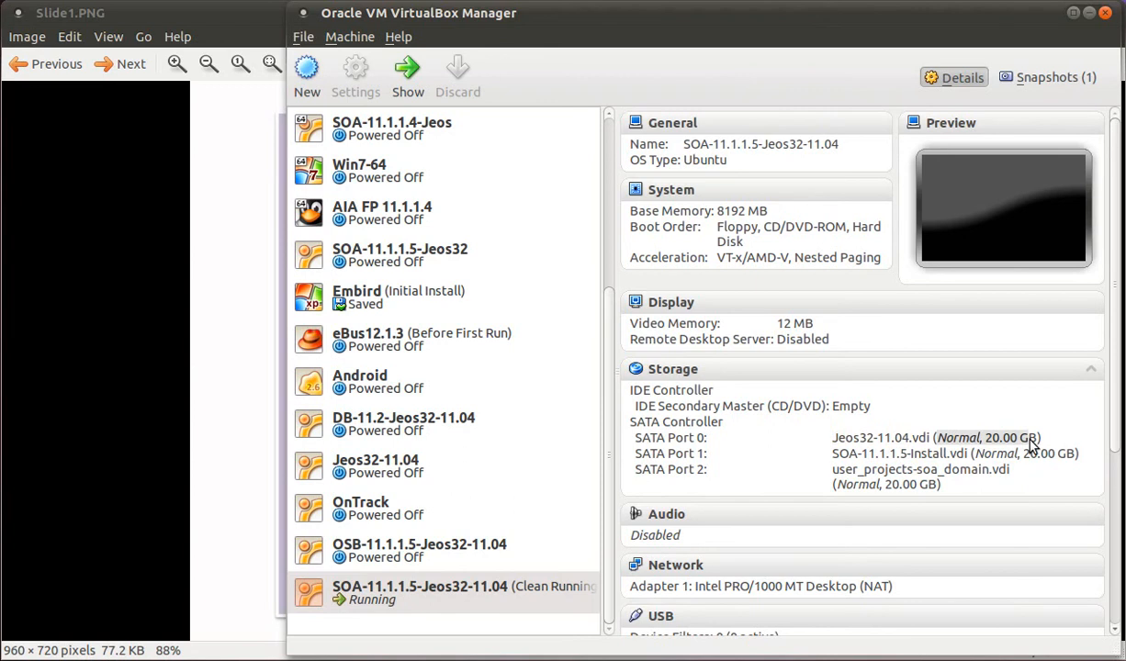
{"action": "mouse_move", "coordinate": [822, 450]}
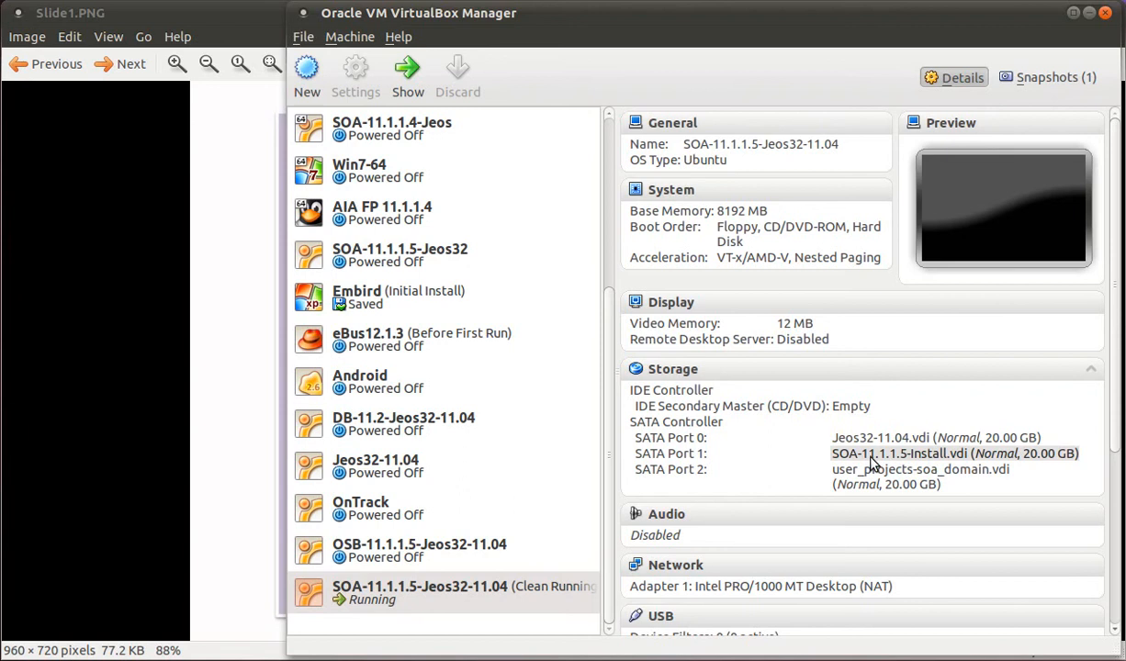
{"action": "mouse_move", "coordinate": [854, 459]}
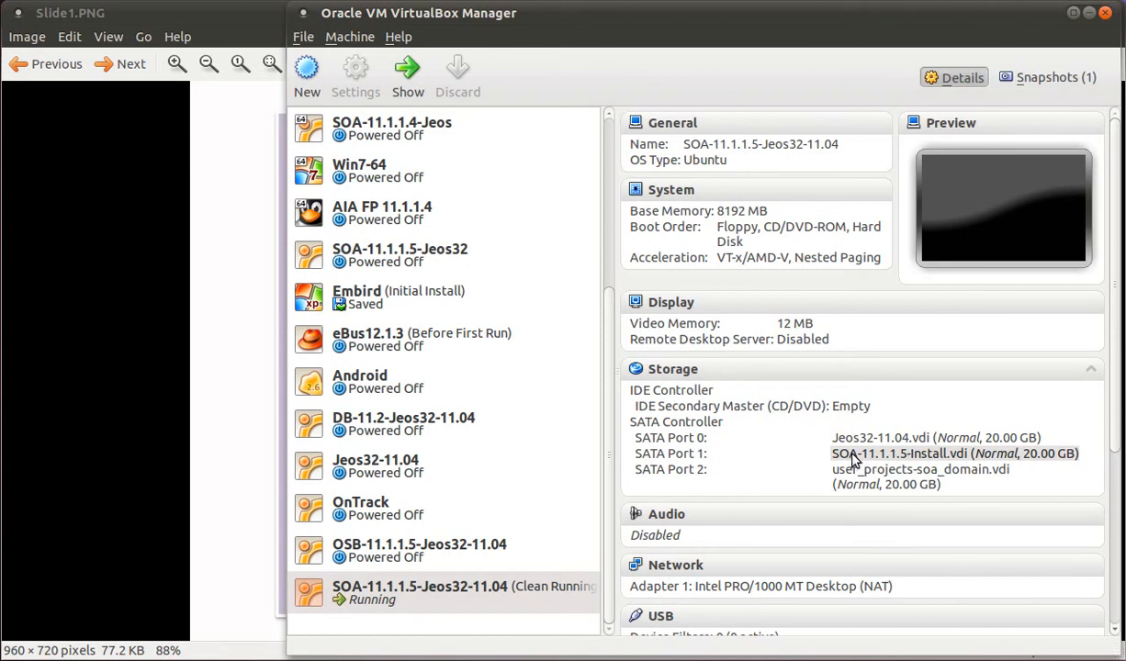
{"action": "mouse_move", "coordinate": [920, 464]}
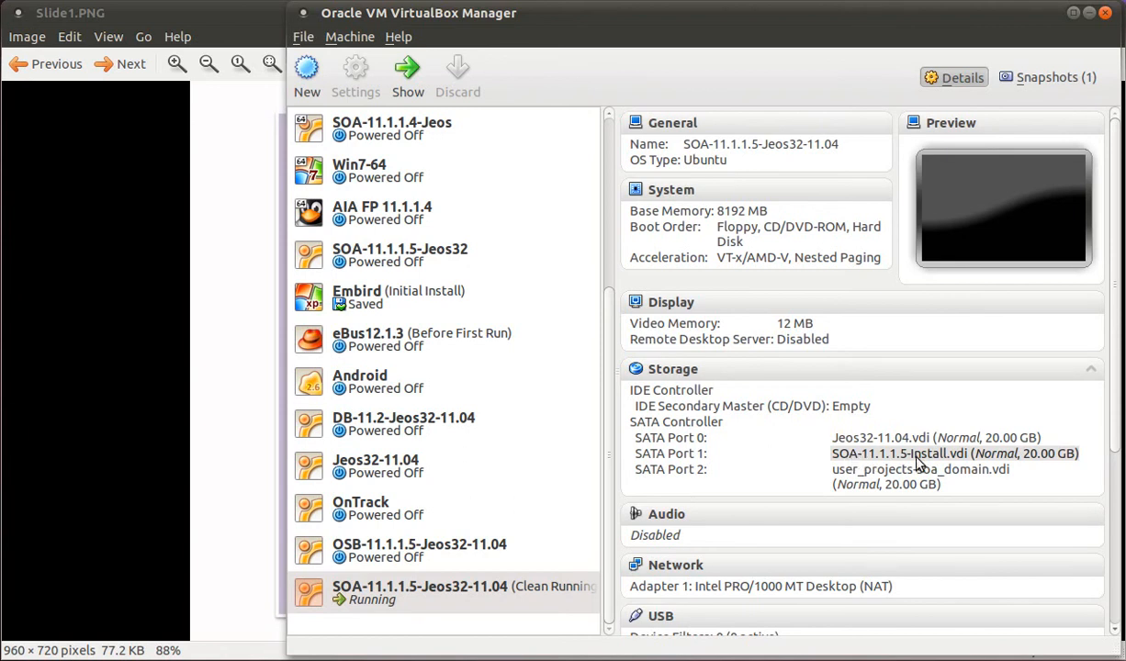
{"action": "mouse_move", "coordinate": [839, 475]}
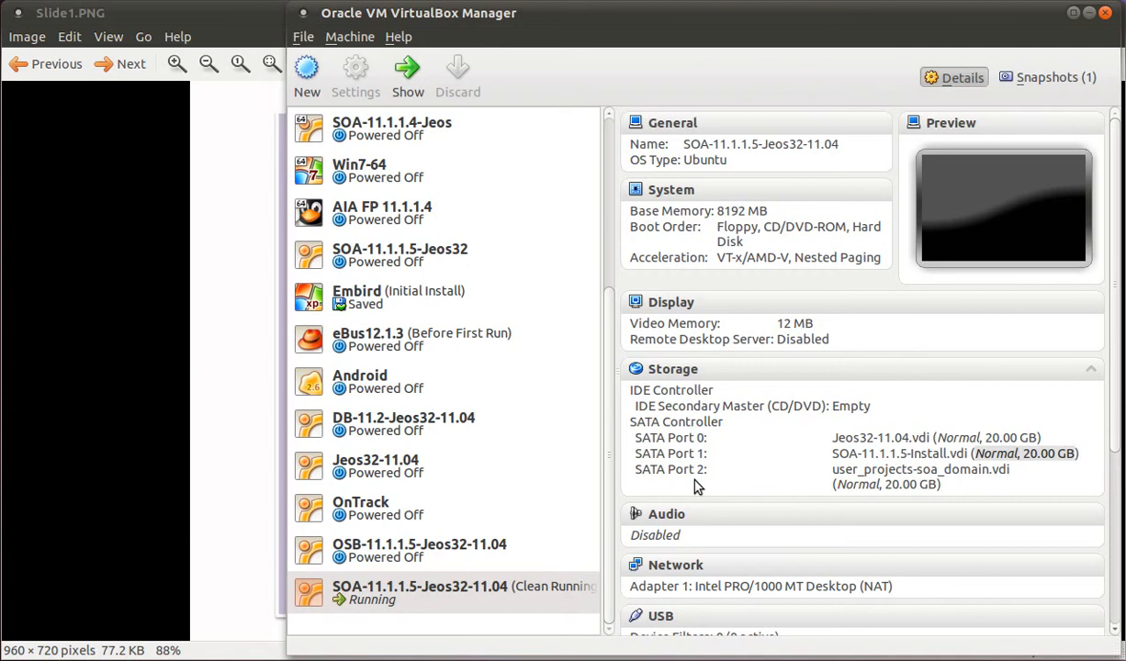
{"action": "mouse_move", "coordinate": [798, 480]}
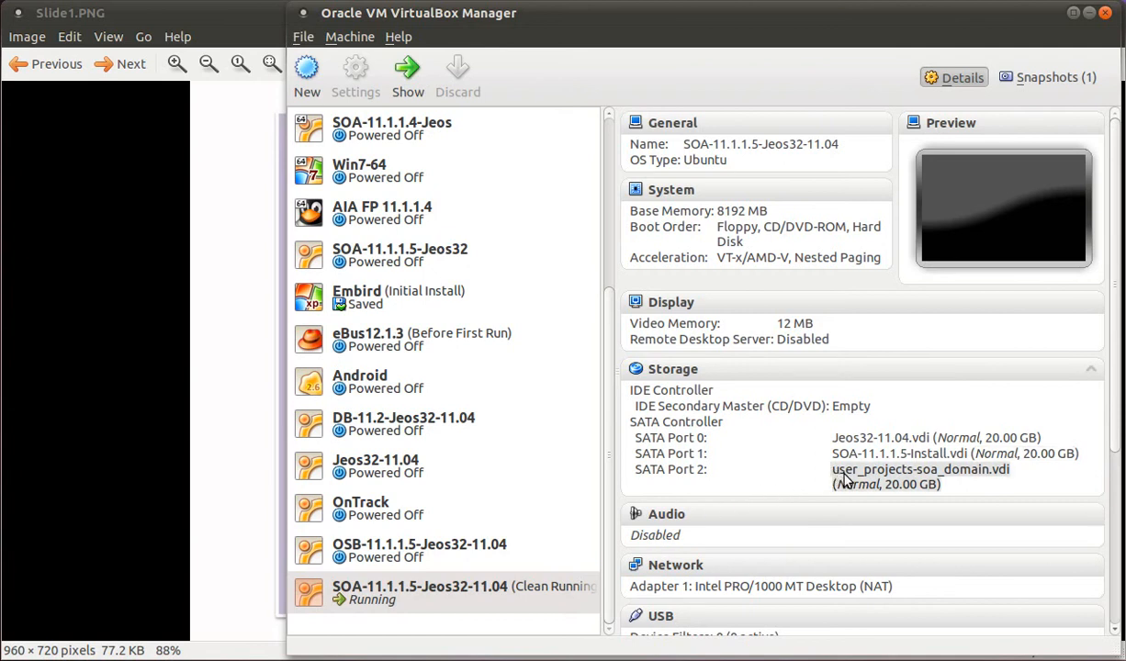
{"action": "mouse_move", "coordinate": [887, 445]}
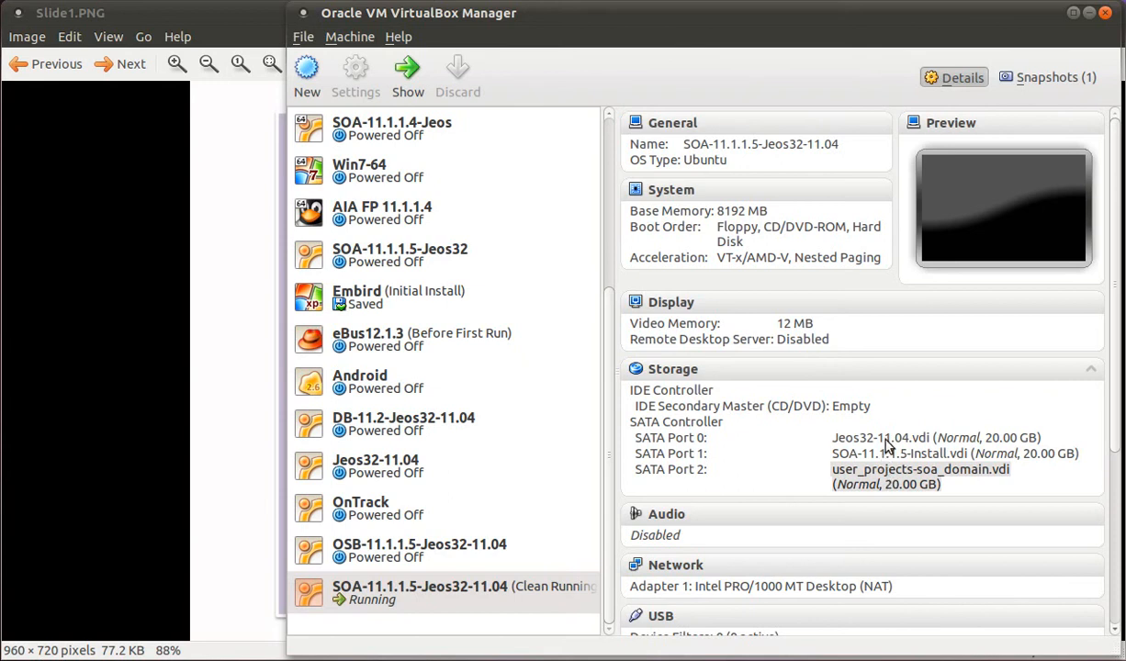
{"action": "mouse_move", "coordinate": [937, 462]}
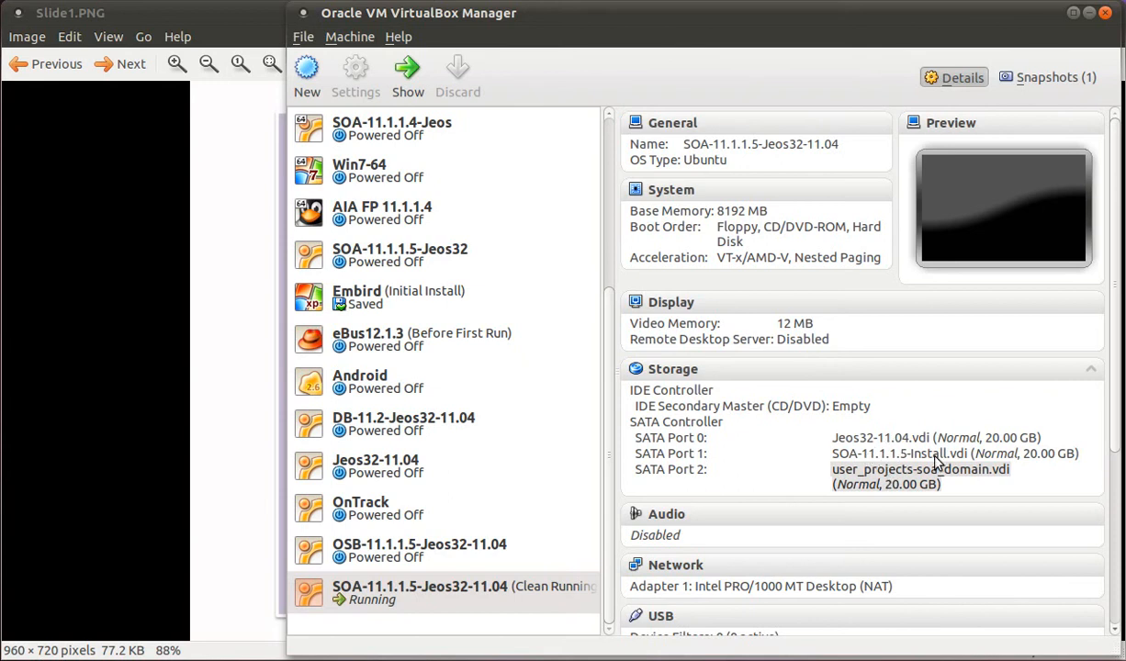
{"action": "mouse_move", "coordinate": [909, 443]}
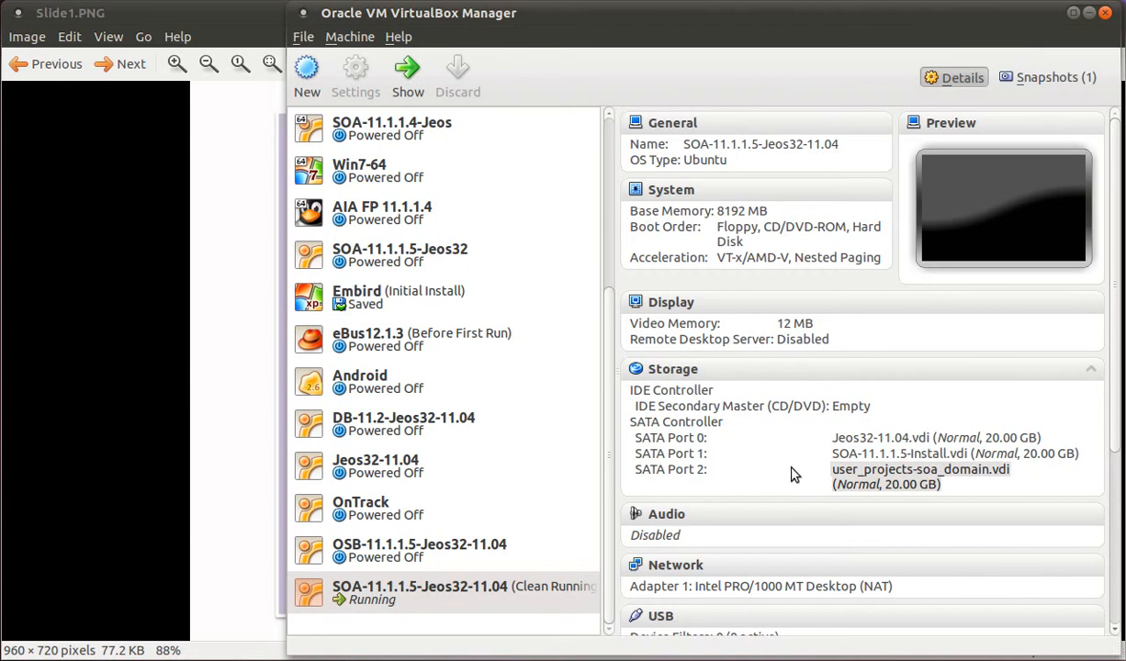
{"action": "mouse_move", "coordinate": [792, 469]}
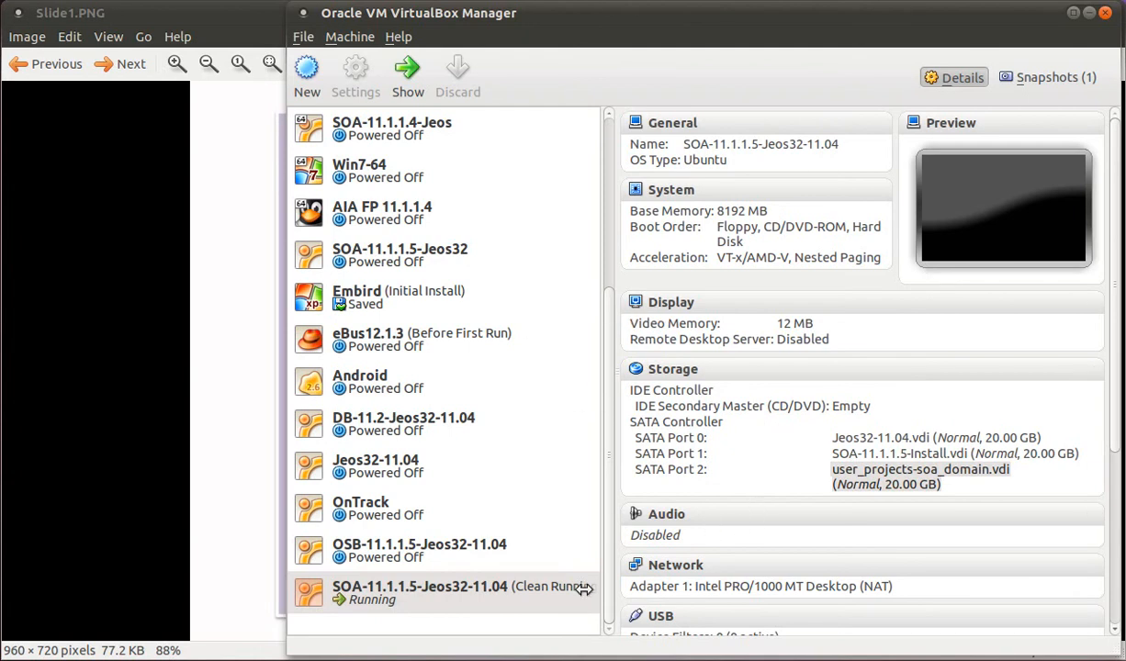
{"action": "mouse_move", "coordinate": [368, 604]}
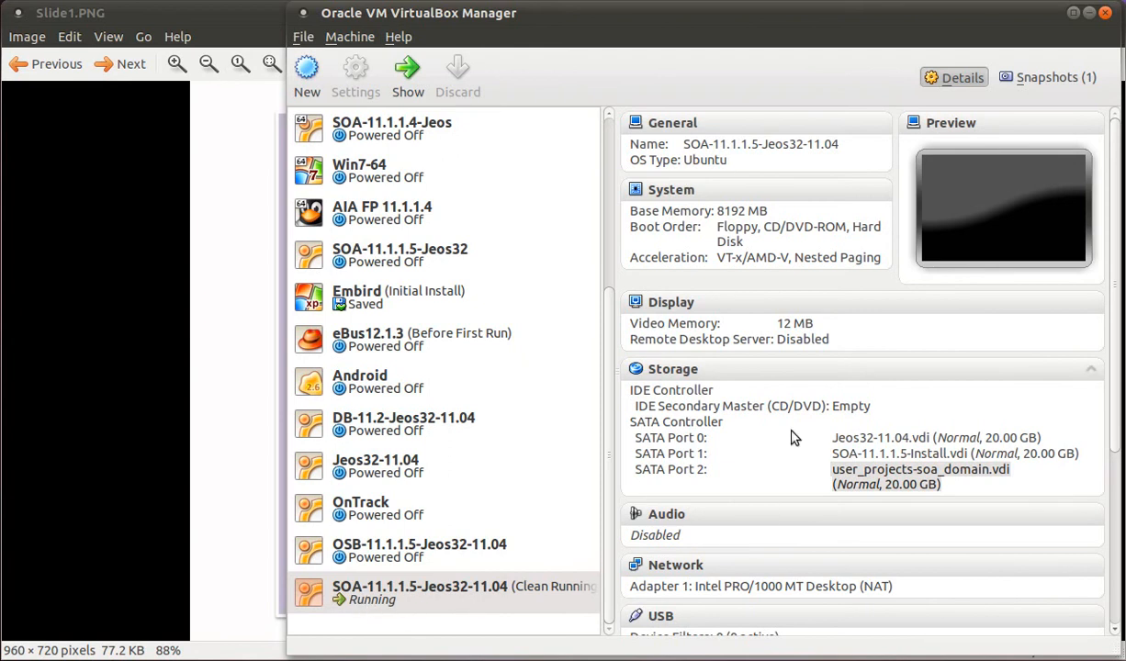
{"action": "mouse_move", "coordinate": [799, 292]}
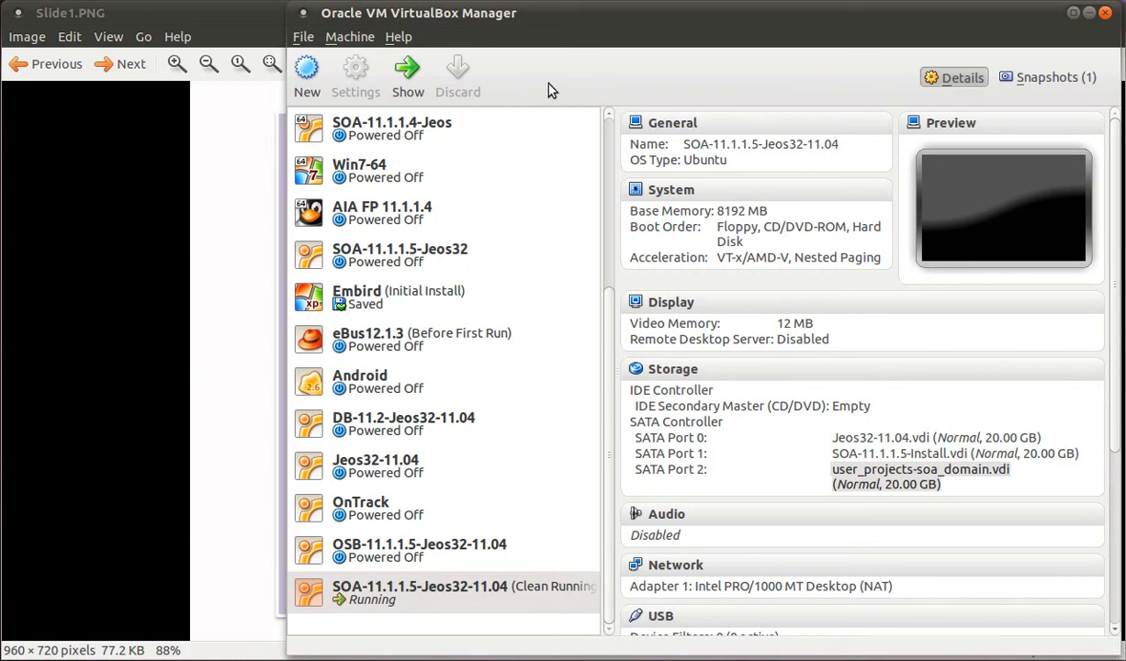
{"action": "mouse_move", "coordinate": [1091, 20]}
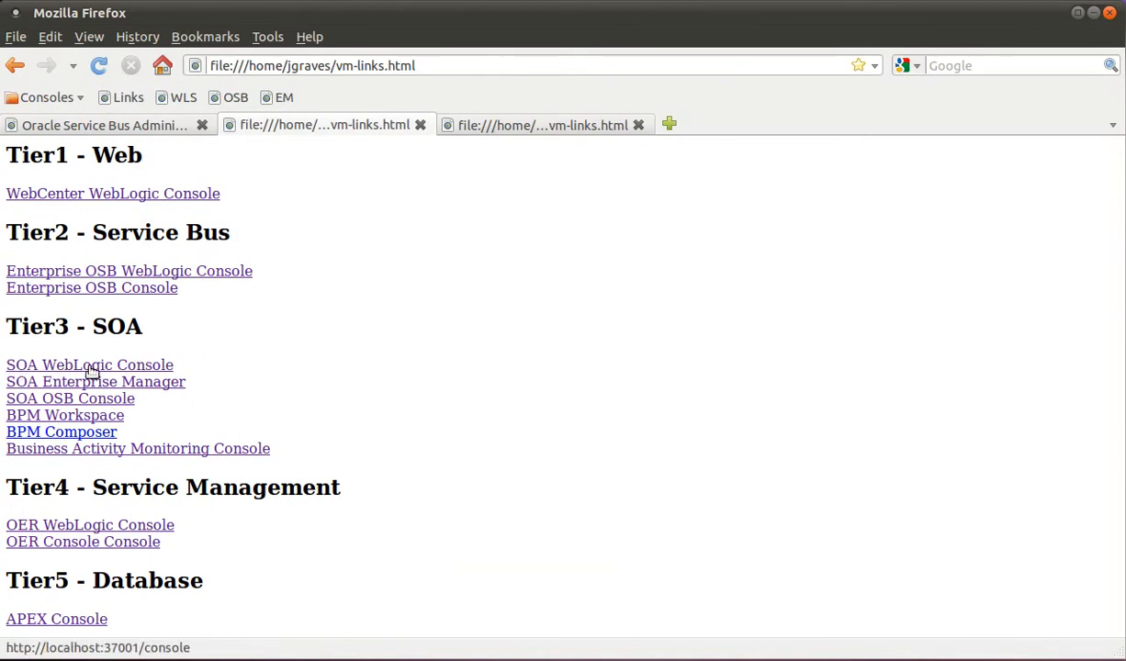
{"action": "mouse_move", "coordinate": [145, 367]}
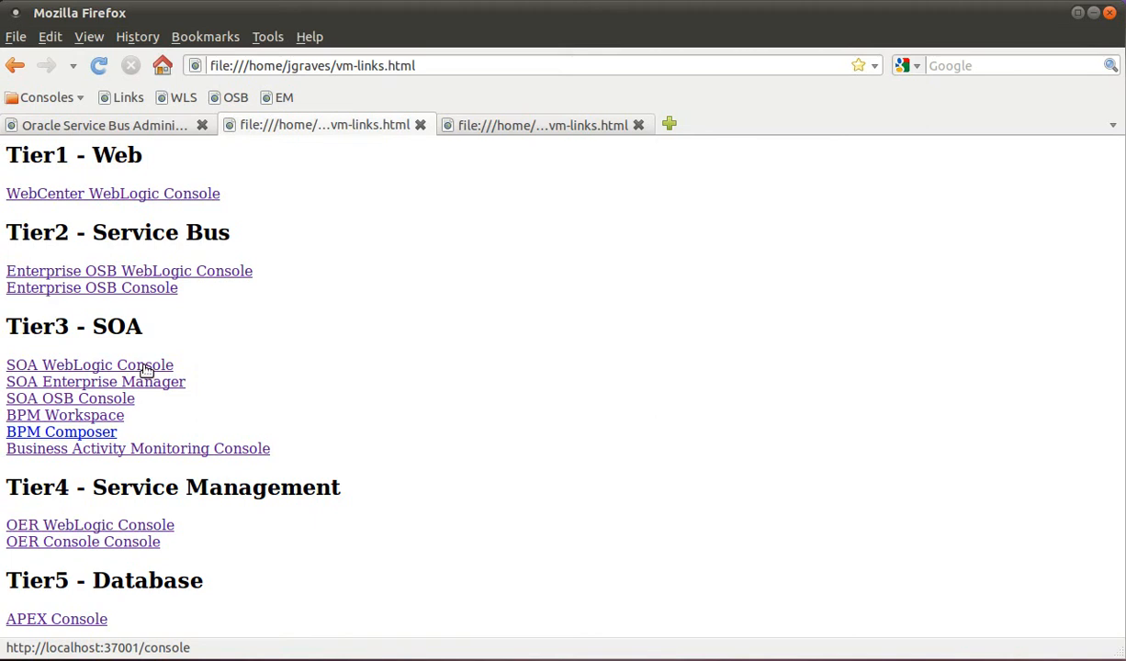
- Follow the 'SOA WebLogic Console' link under Tier3 - SOA on vm-links.html
{"action": "left_click", "coordinate": [90, 365]}
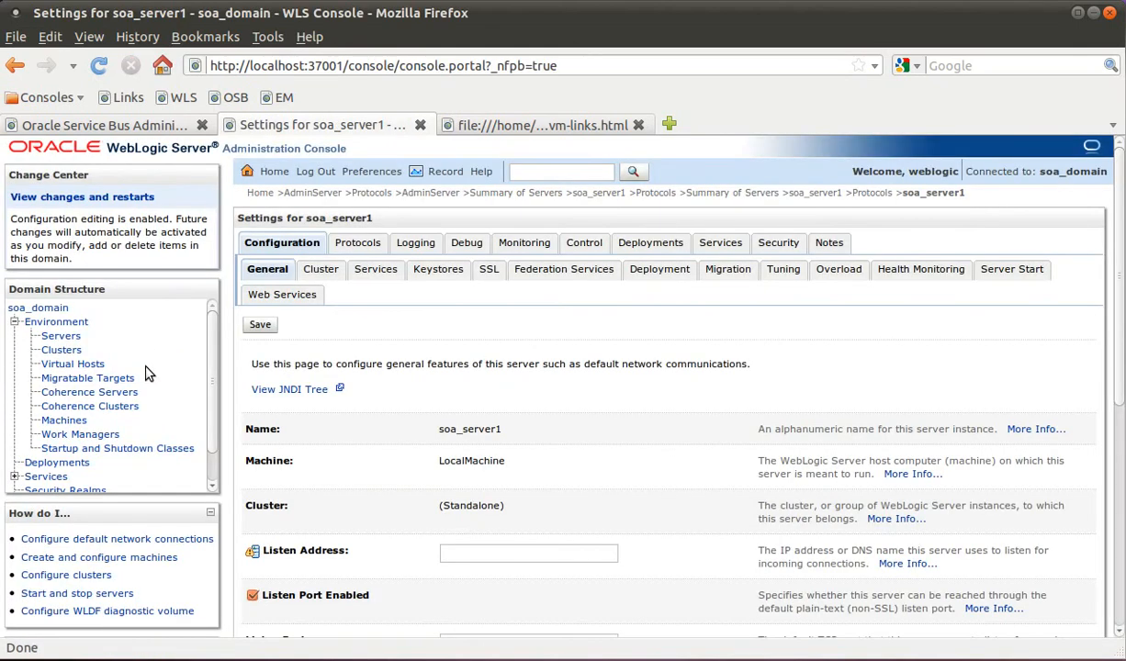
{"action": "mouse_move", "coordinate": [184, 353]}
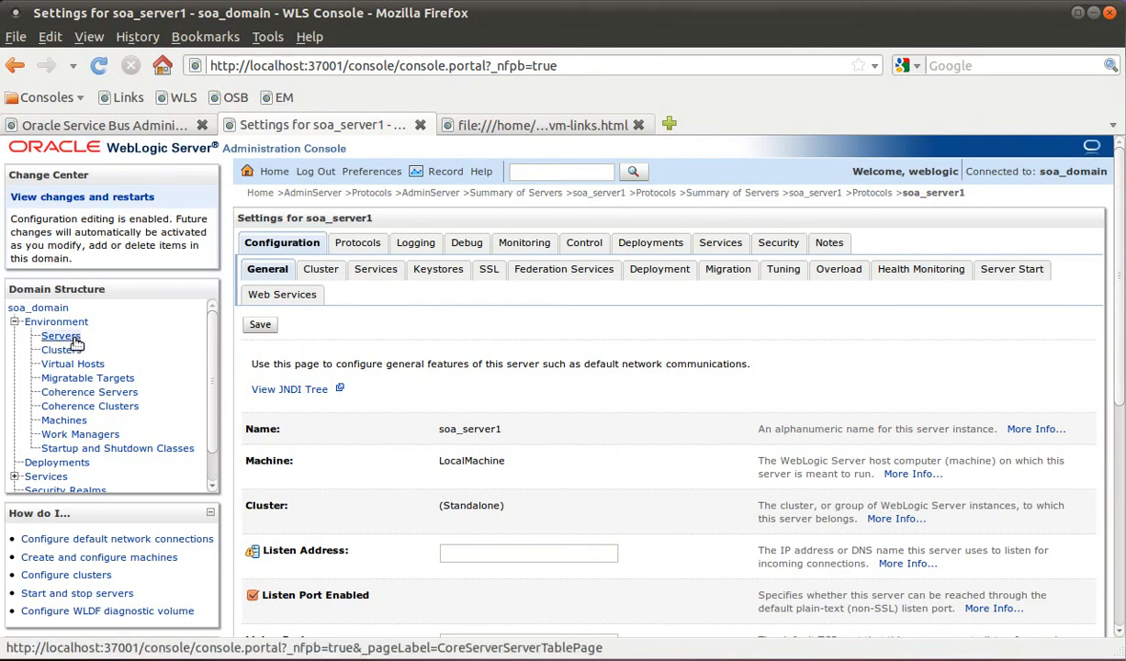
- List soa_domain's servers: AdminServer, bam_server1, osb_server1 and soa_server1, all running
{"action": "left_click", "coordinate": [61, 335]}
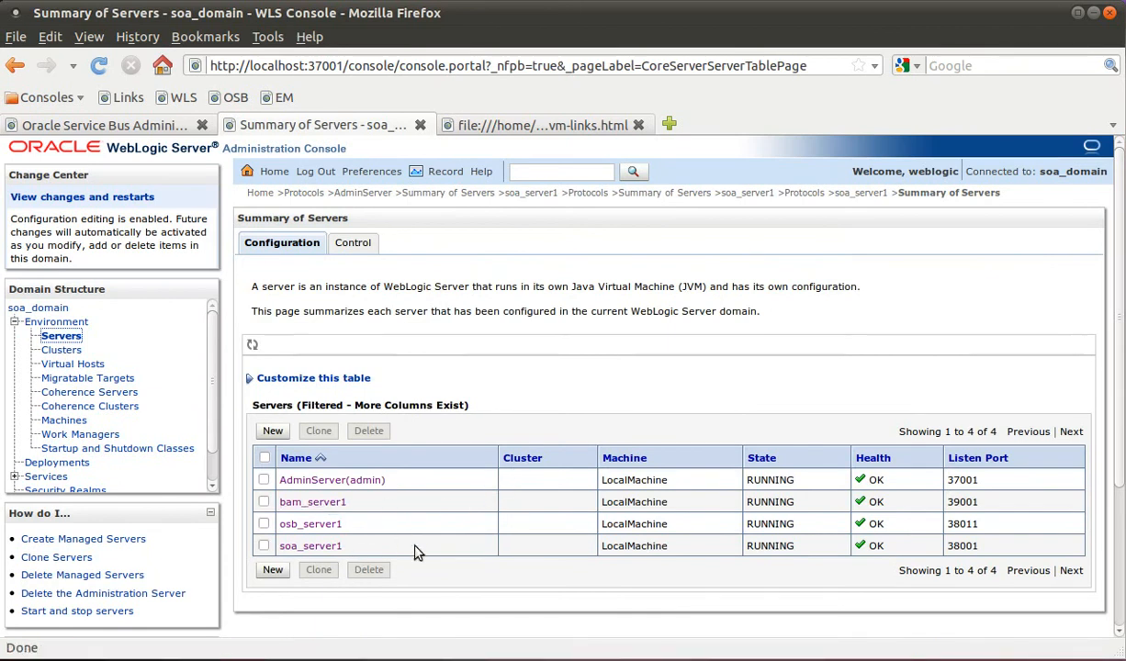
{"action": "mouse_move", "coordinate": [971, 522]}
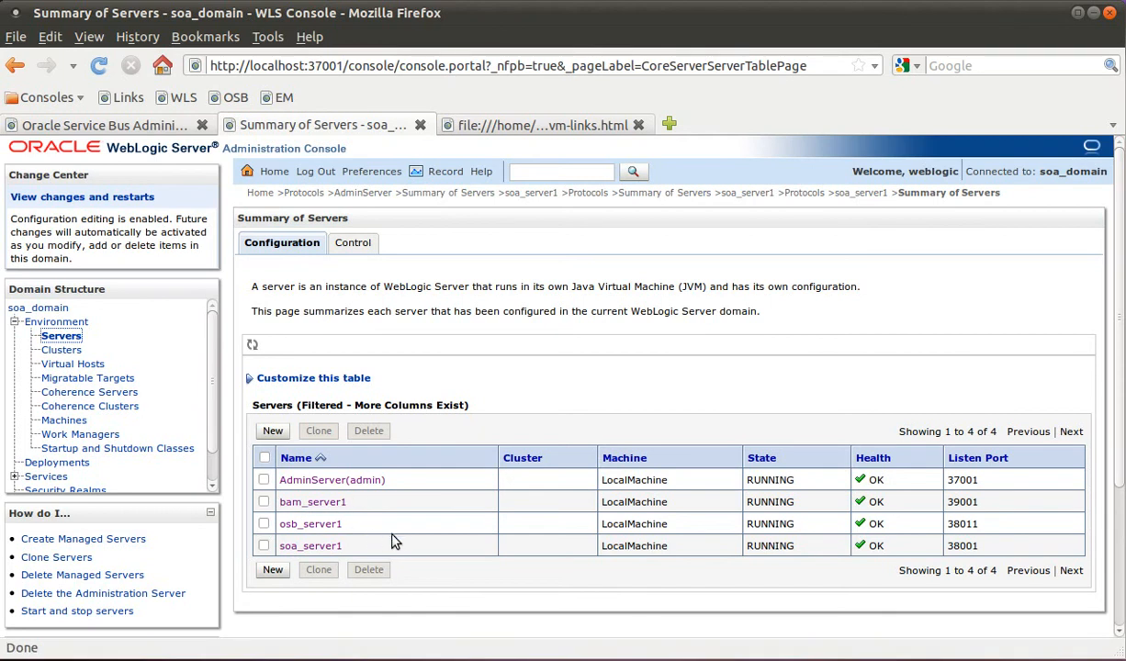
{"action": "mouse_move", "coordinate": [393, 542]}
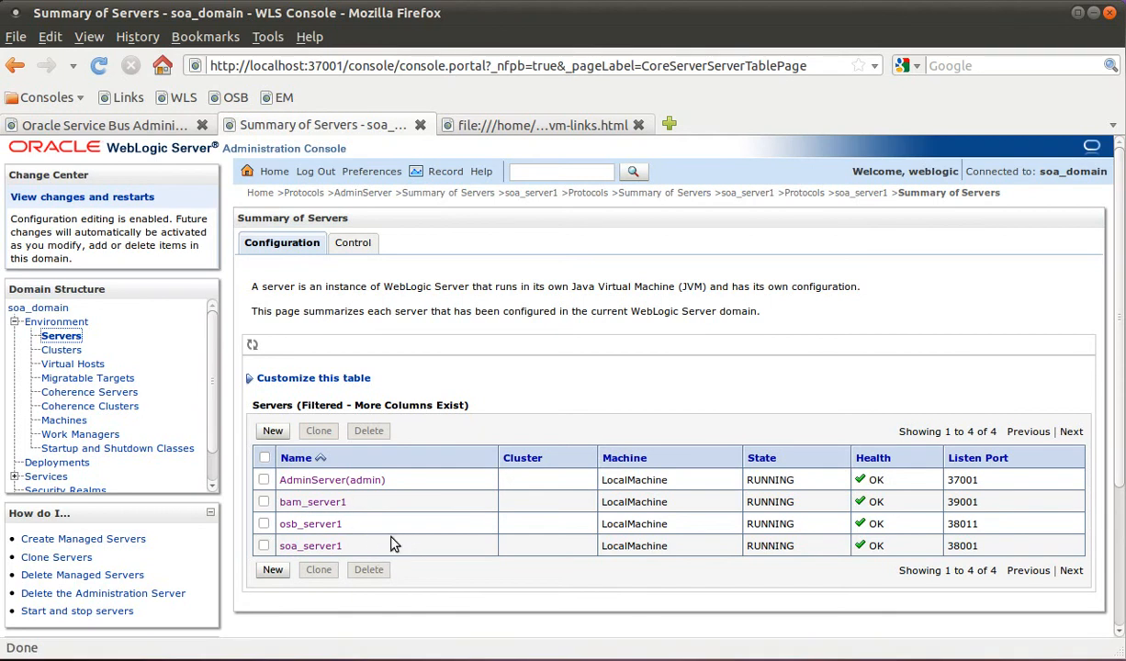
{"action": "mouse_move", "coordinate": [237, 549]}
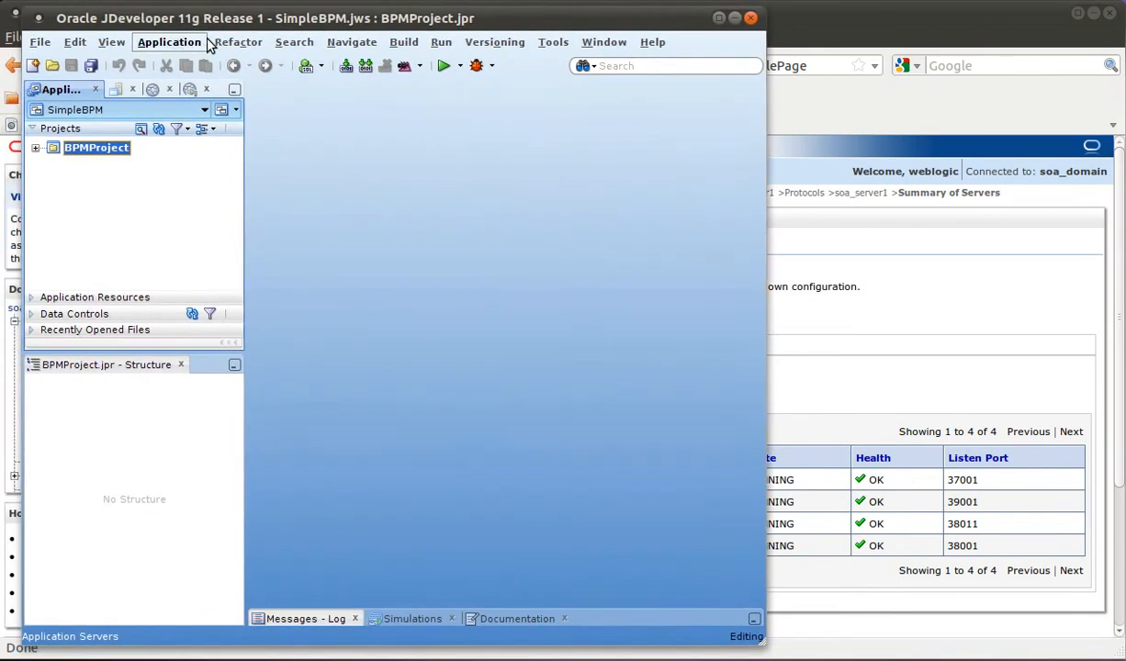
- Create standalone WebLogic connection 'localhost' to soa_domain at localhost:37001, passing all 9 tests
{"action": "left_click", "coordinate": [121, 88]}
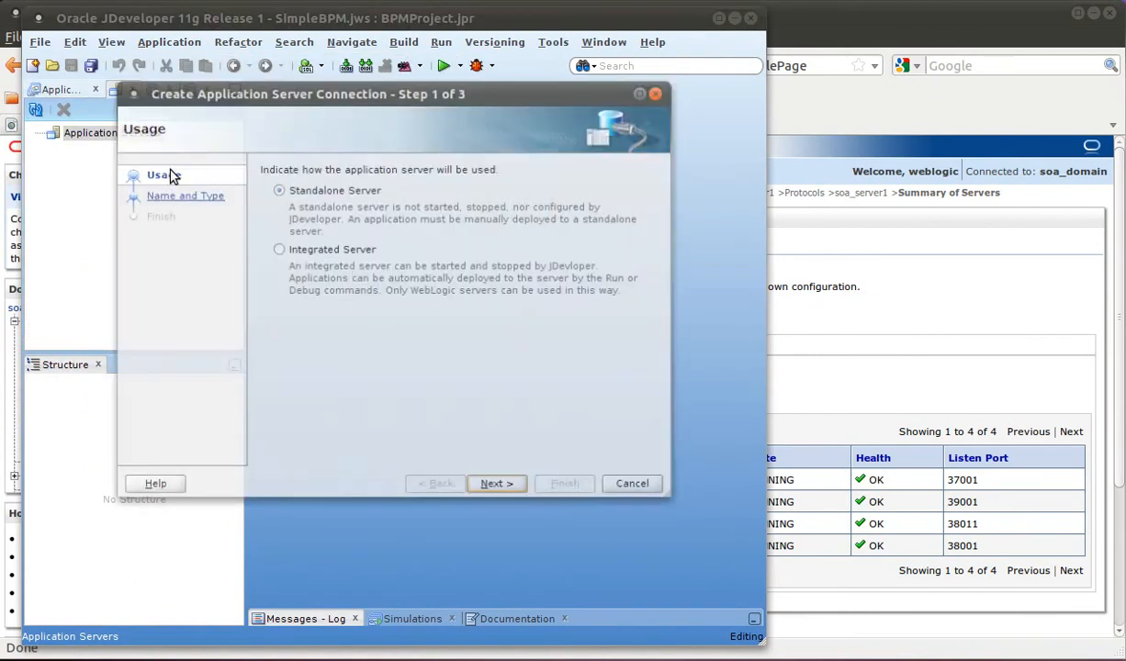
{"action": "left_click", "coordinate": [497, 483]}
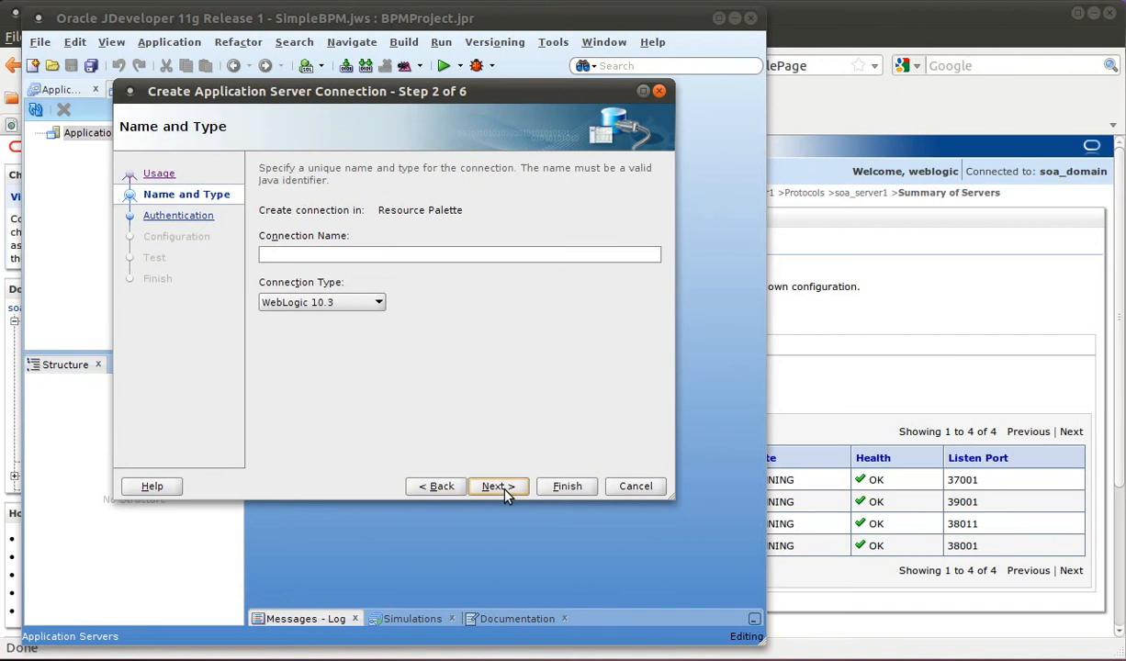
{"action": "type", "text": "localhost"}
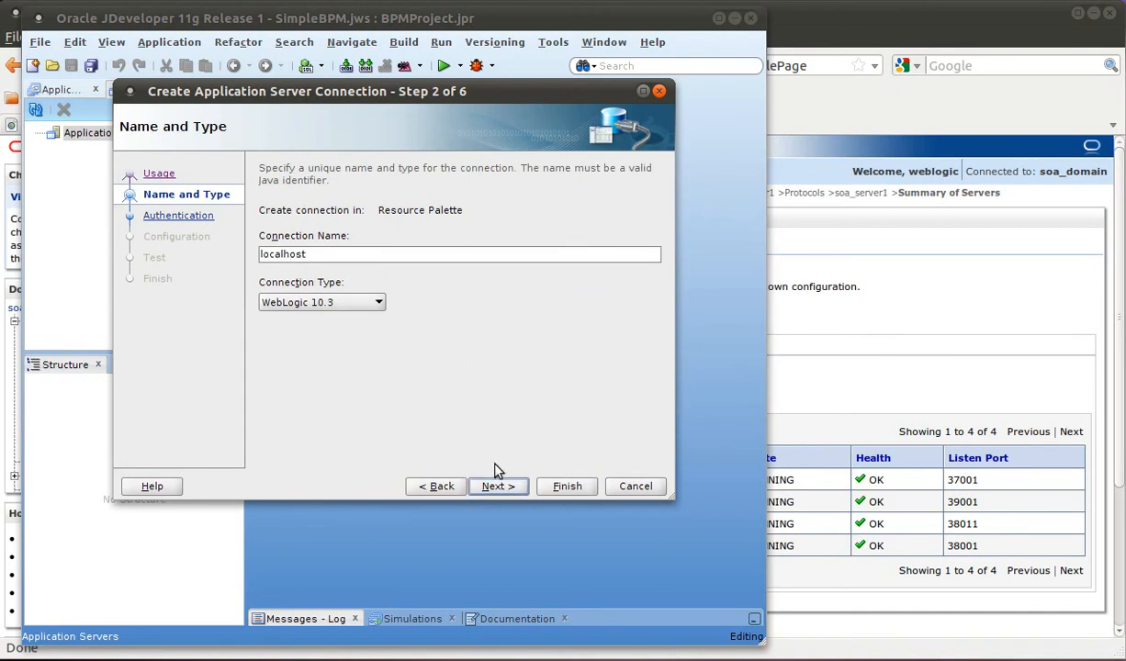
{"action": "left_click", "coordinate": [498, 486]}
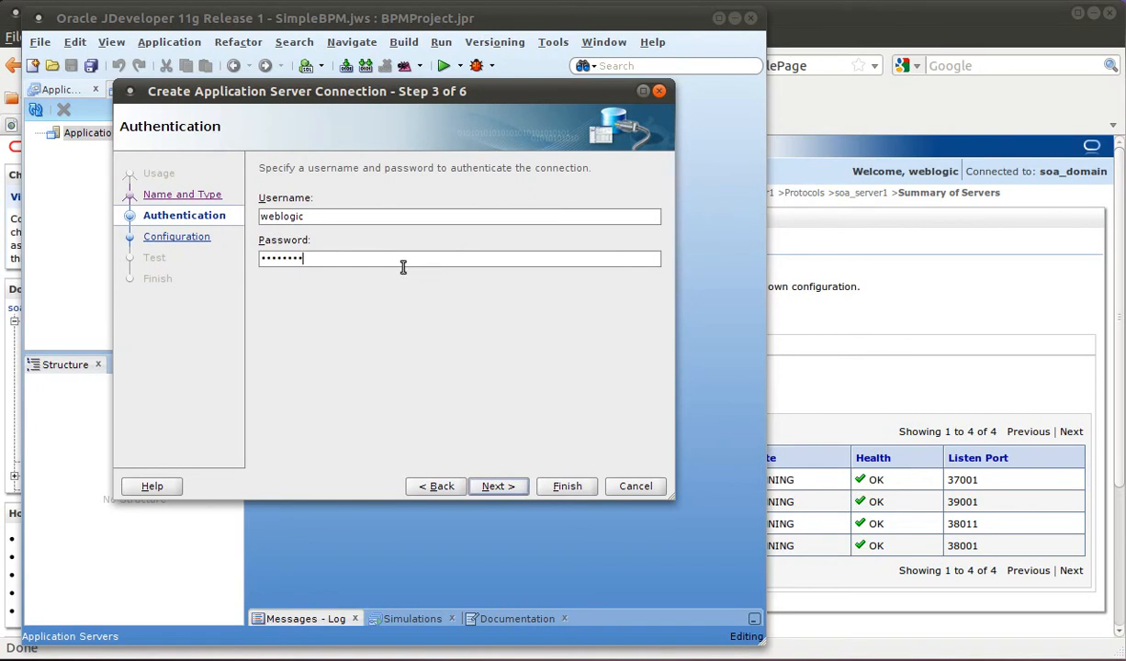
{"action": "left_click", "coordinate": [498, 486]}
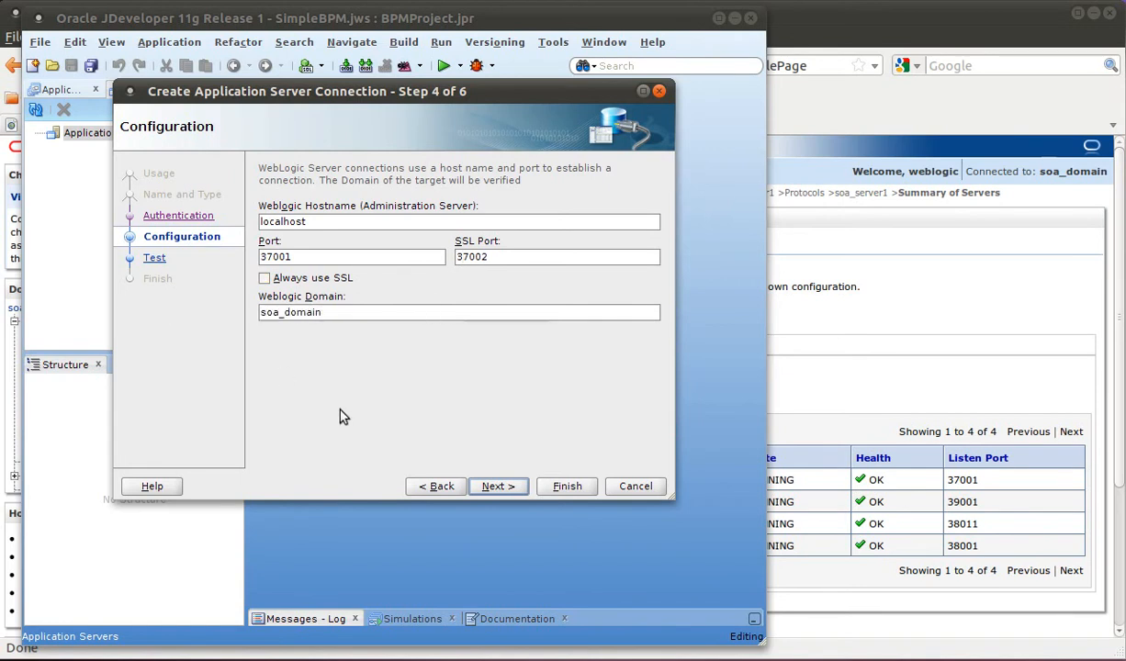
{"action": "left_click", "coordinate": [498, 486]}
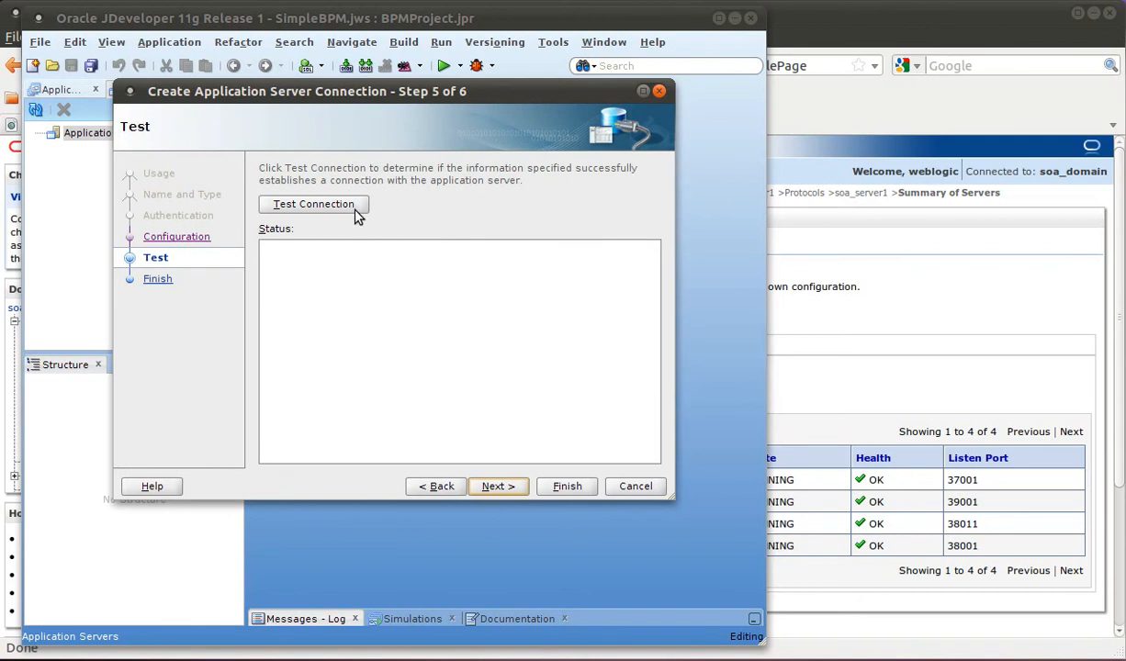
{"action": "left_click", "coordinate": [314, 204]}
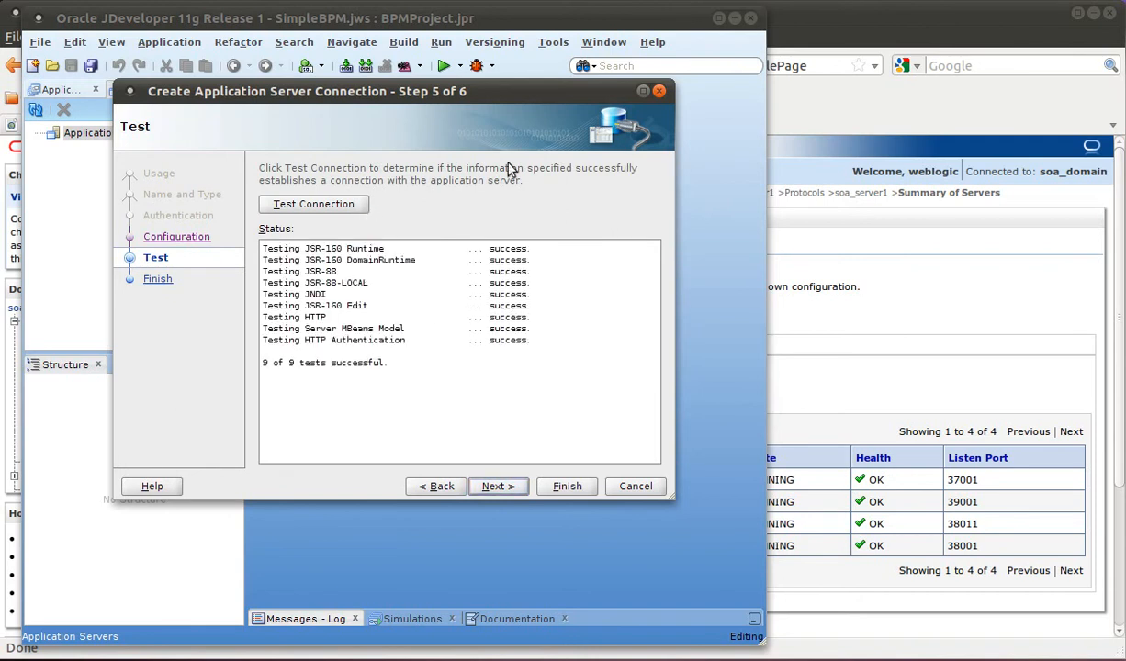
{"action": "mouse_move", "coordinate": [291, 282]}
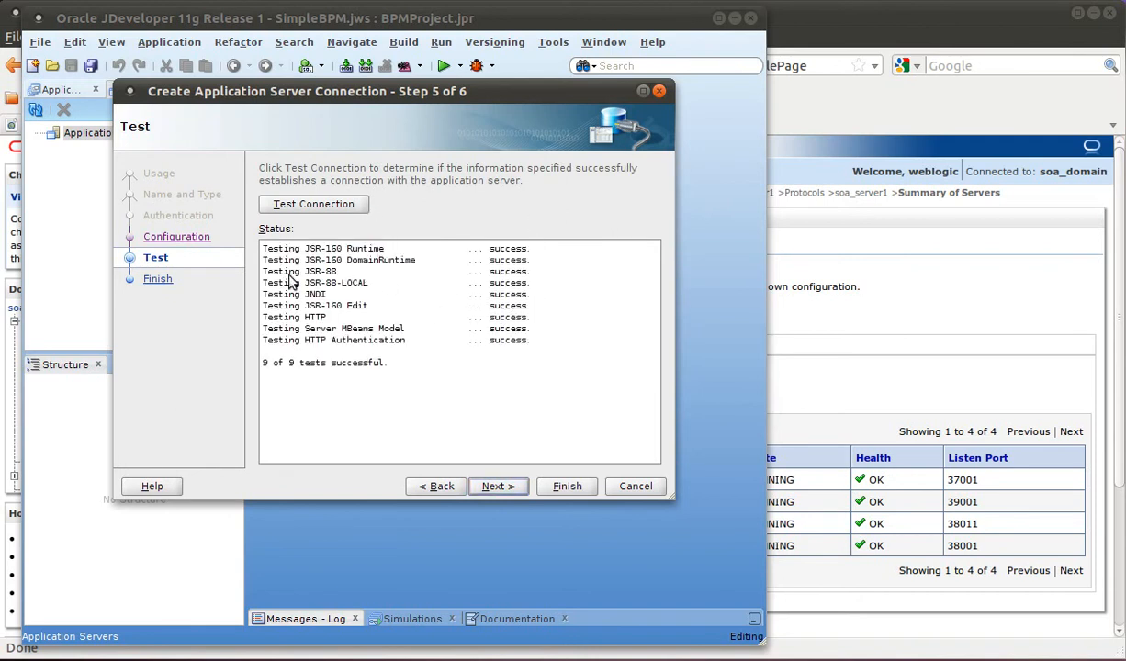
{"action": "left_click", "coordinate": [567, 486]}
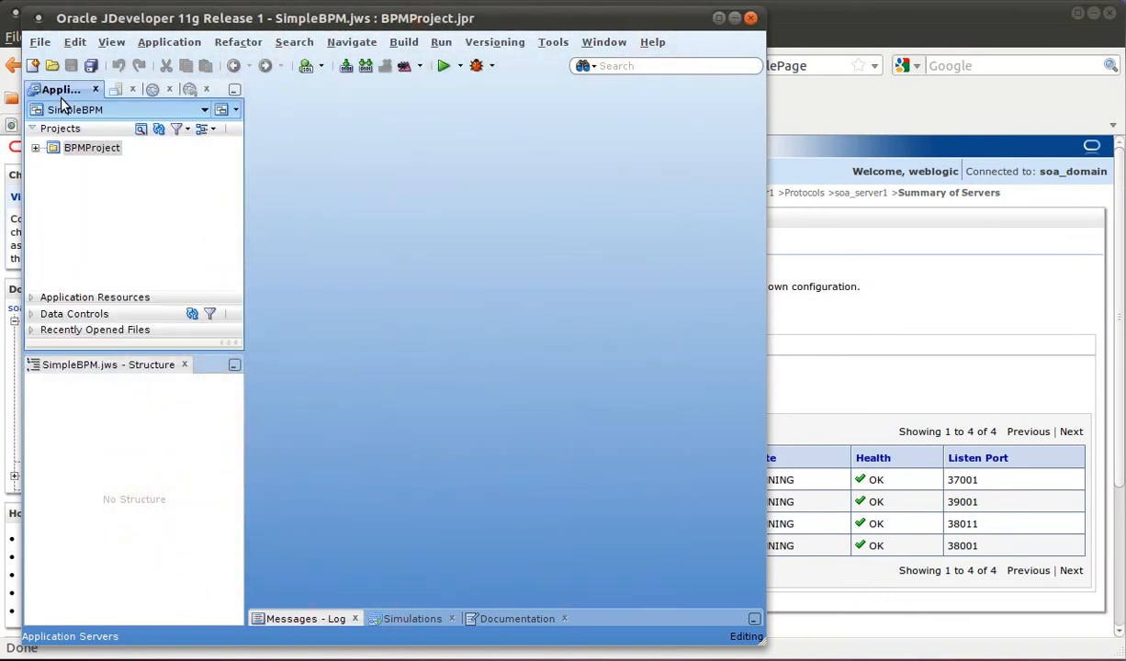
- Deploy BPMProject to an application server, overwriting existing revision 1.0 composites
{"action": "right_click", "coordinate": [91, 147]}
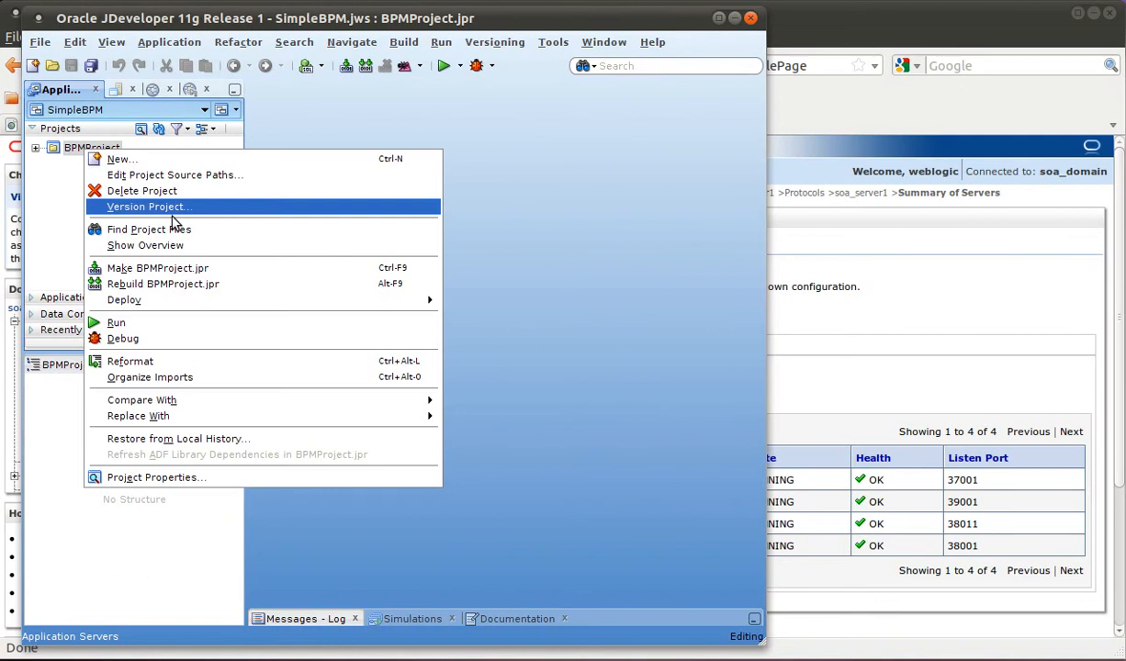
{"action": "mouse_move", "coordinate": [124, 300]}
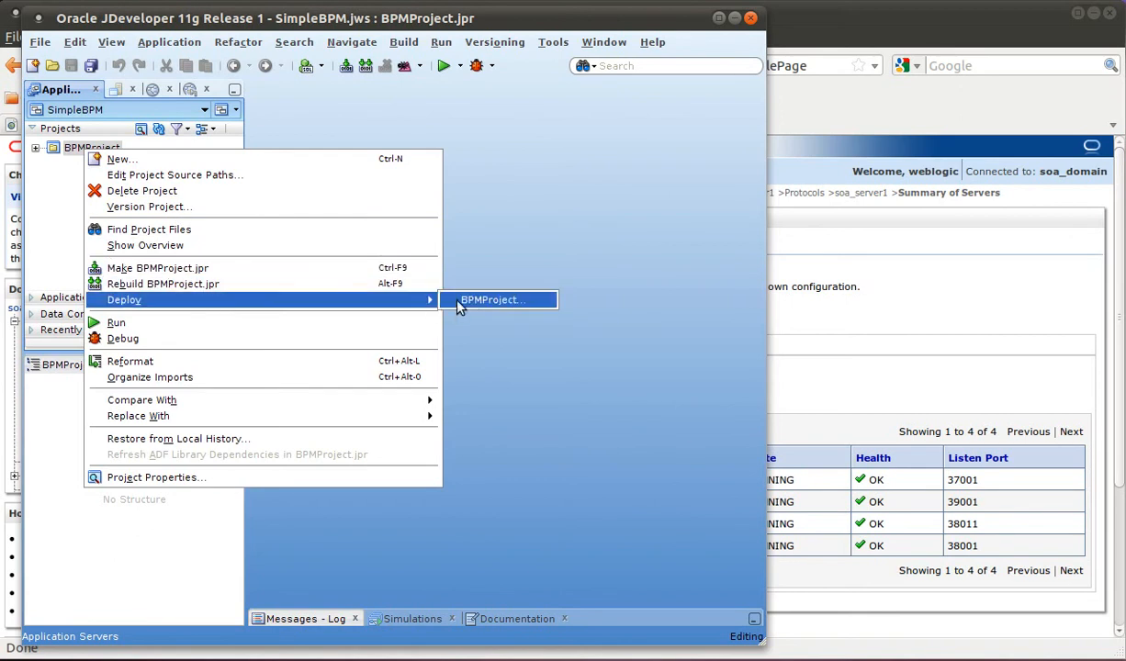
{"action": "left_click", "coordinate": [494, 300]}
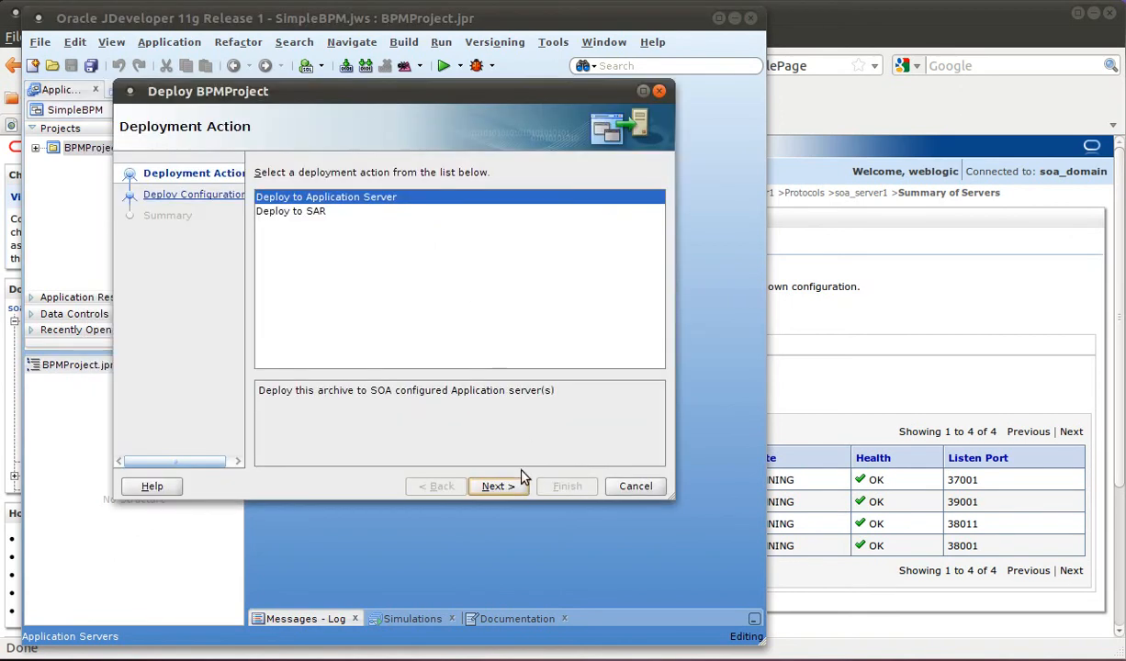
{"action": "left_click", "coordinate": [497, 486]}
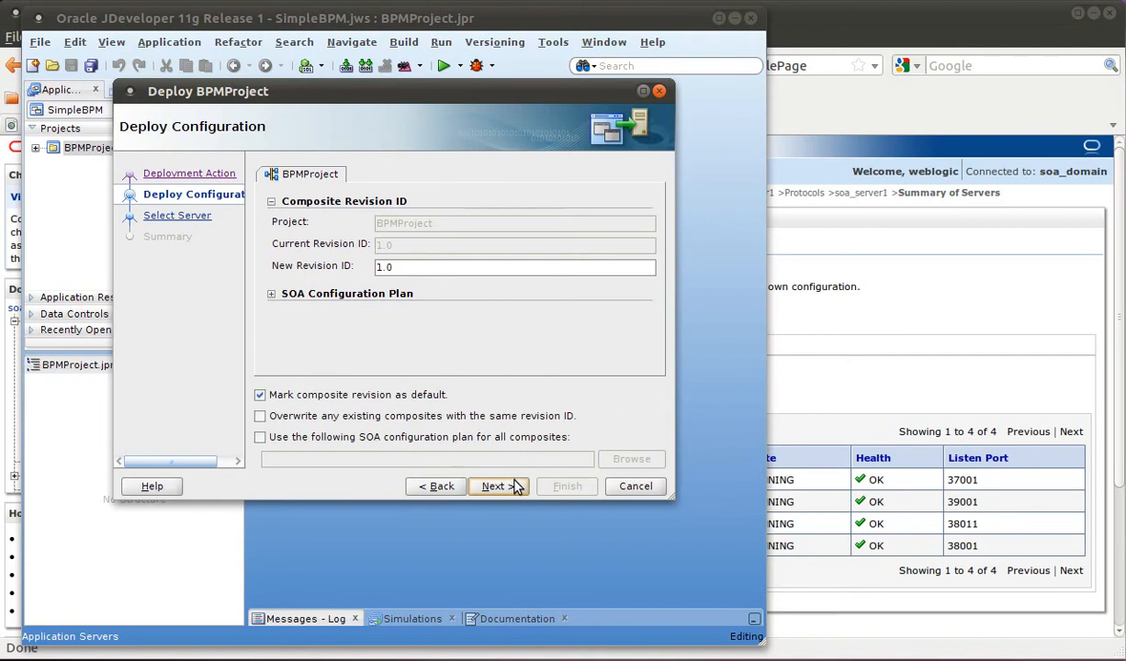
{"action": "left_click", "coordinate": [260, 415]}
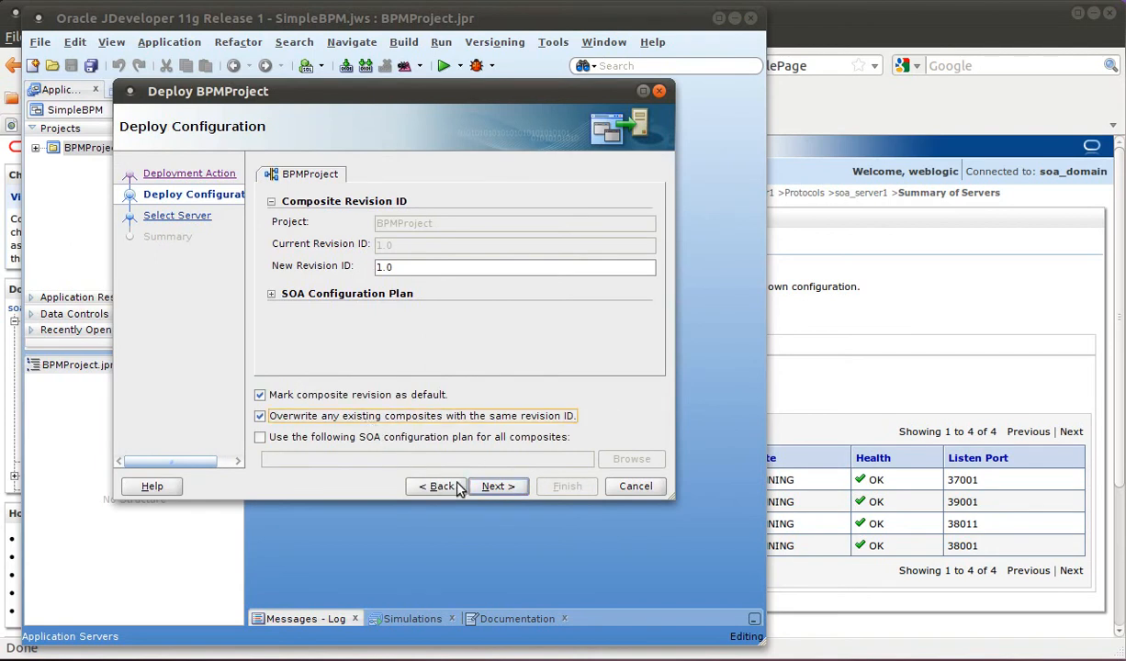
{"action": "left_click", "coordinate": [493, 486]}
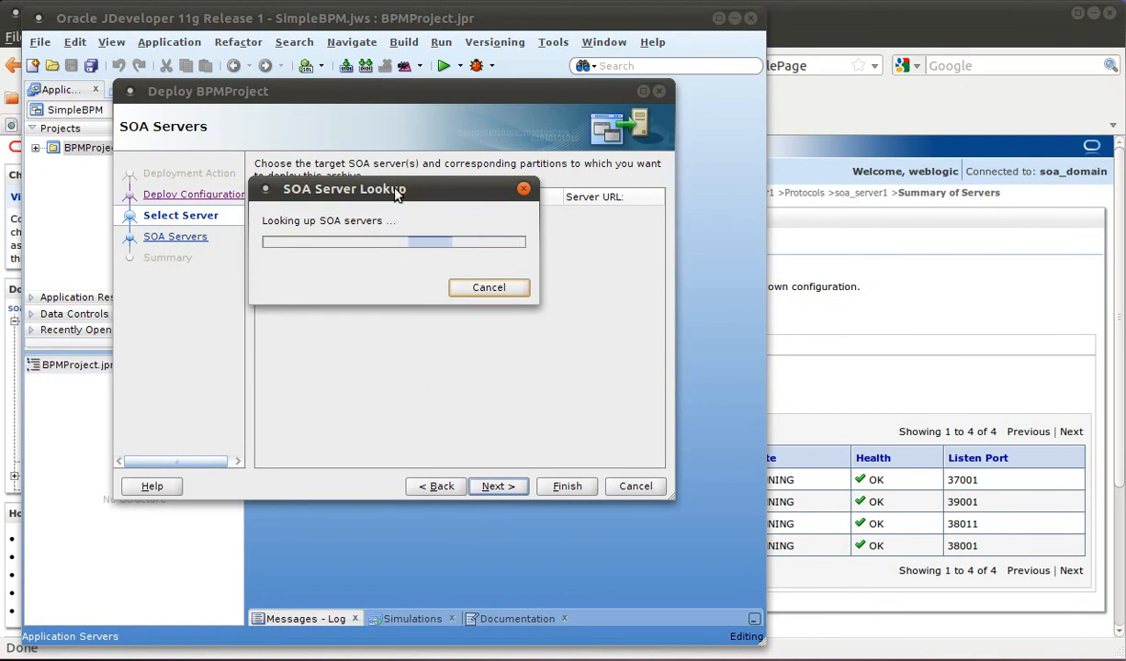
- Move the SOA Server Lookup progress dialog aside while the search keeps running
{"action": "left_click_drag", "start_coordinate": [344, 189], "coordinate": [164, 69]}
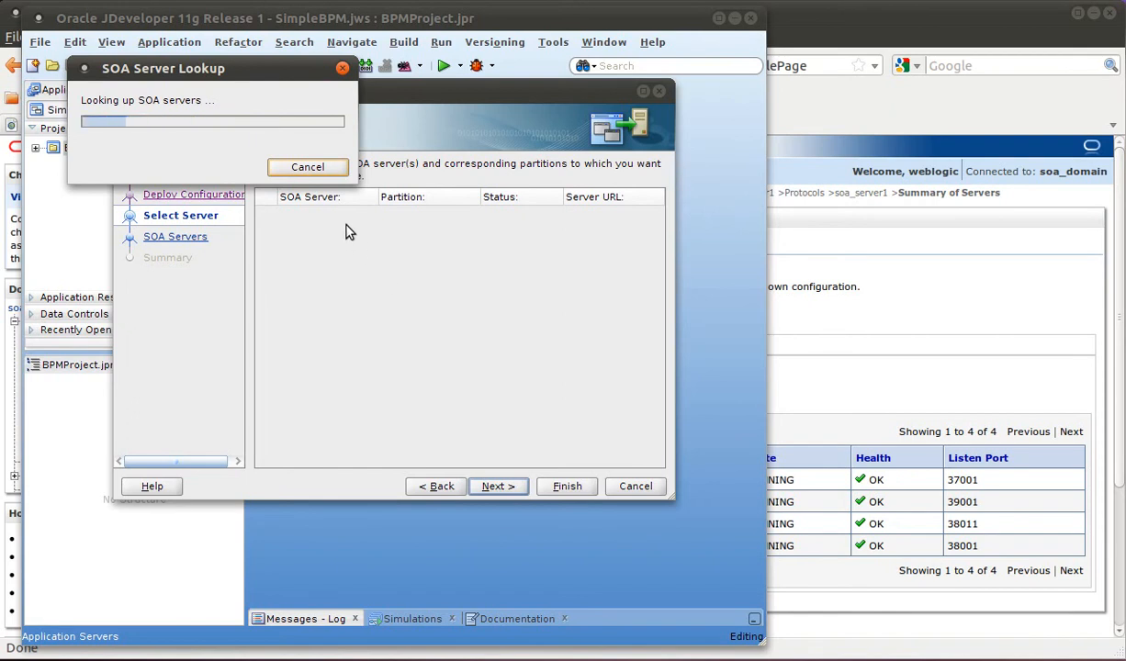
{"action": "mouse_move", "coordinate": [479, 220]}
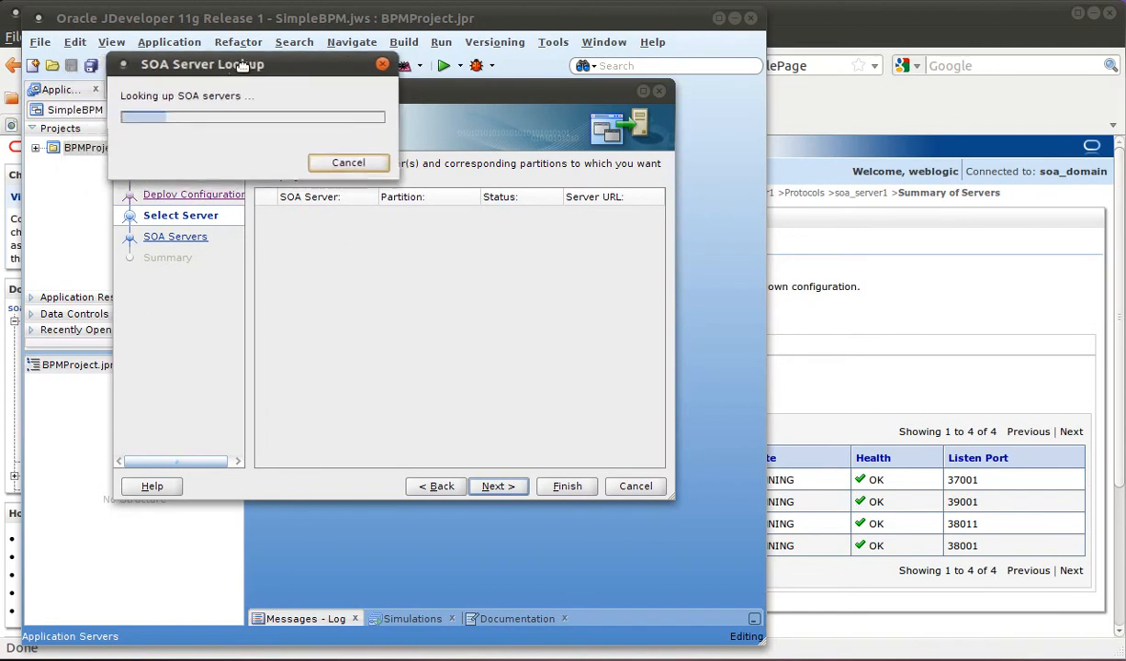
{"action": "mouse_move", "coordinate": [454, 273]}
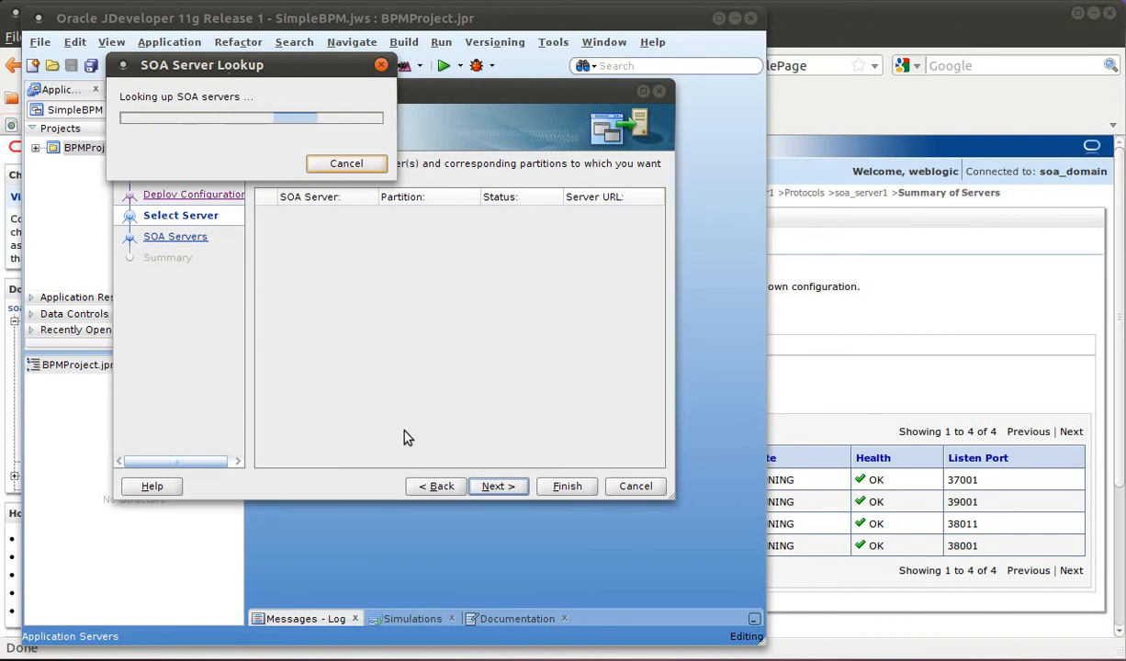
{"action": "mouse_move", "coordinate": [526, 427]}
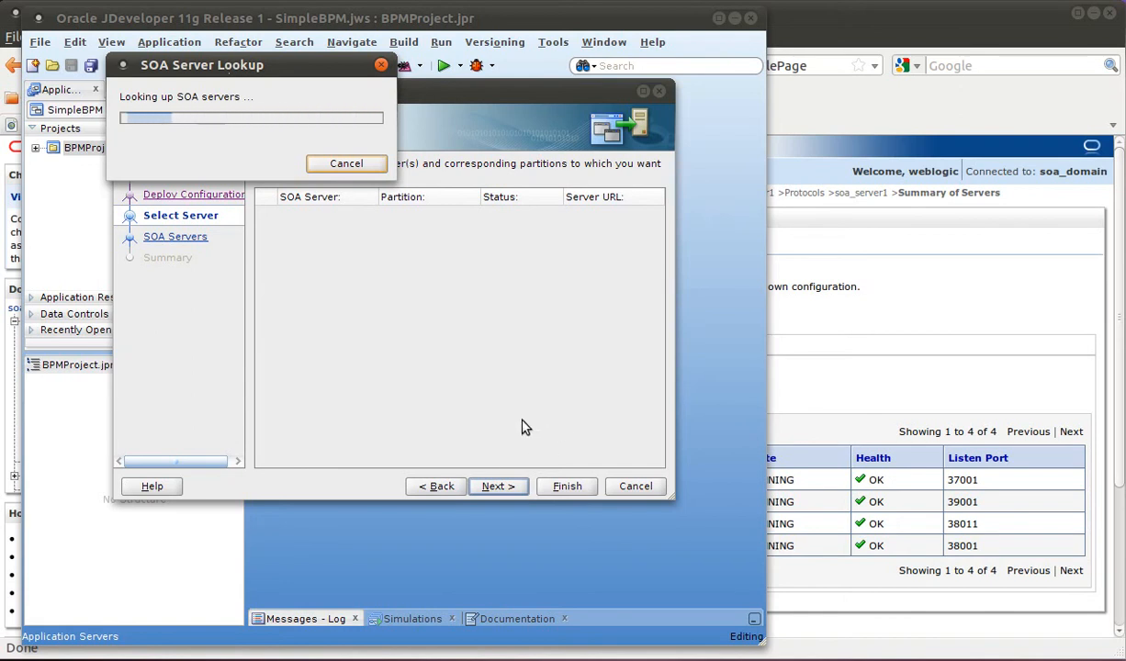
{"action": "mouse_move", "coordinate": [528, 430]}
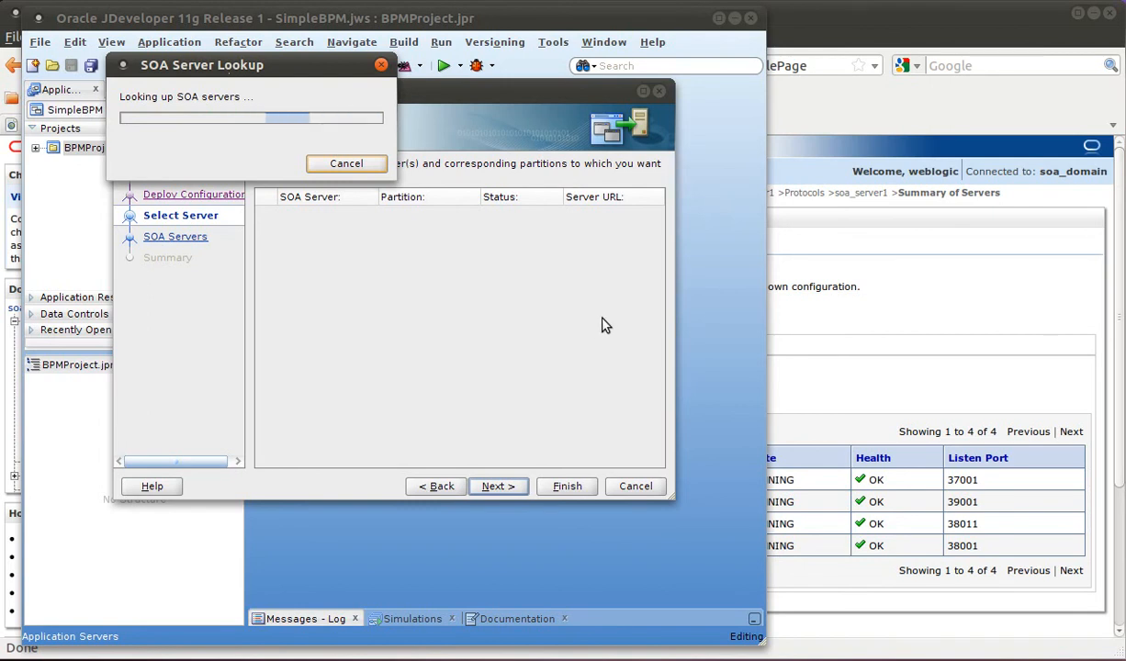
{"action": "mouse_move", "coordinate": [328, 119]}
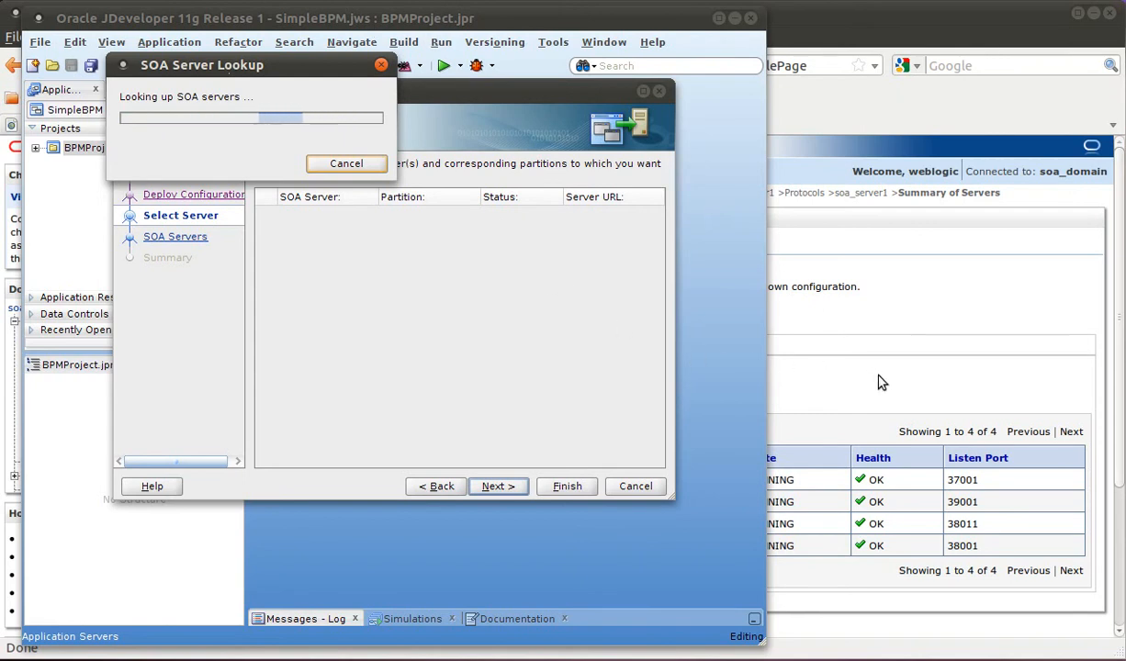
{"action": "mouse_move", "coordinate": [885, 374]}
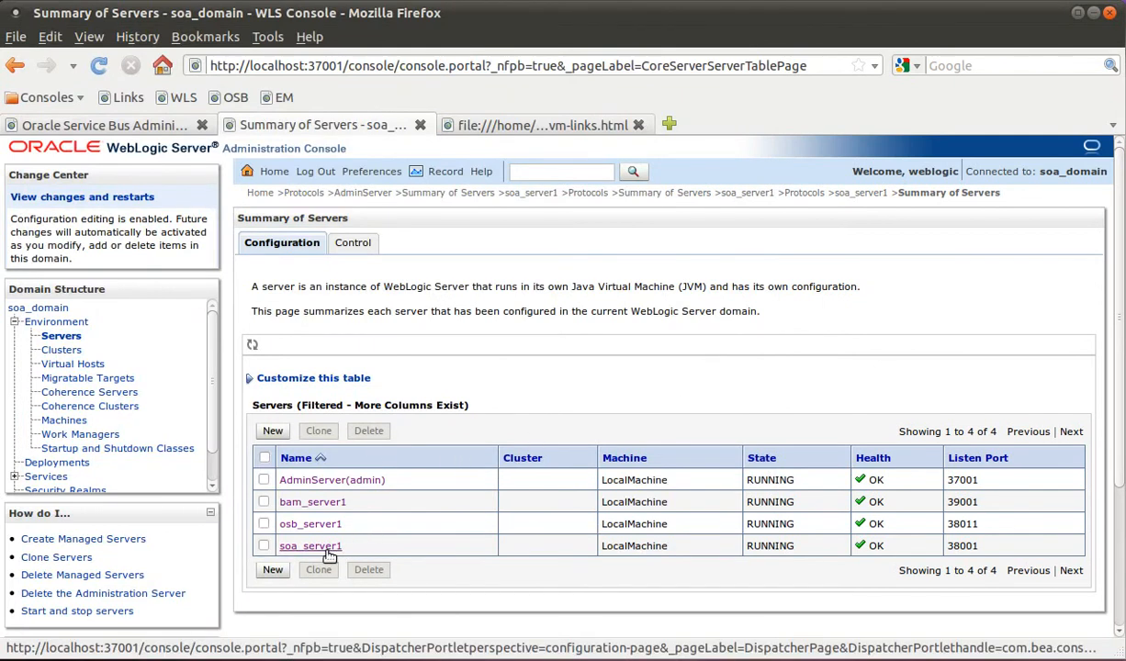
- Review soa_server1's HTTP protocol settings: frontend host and remote address override both localhost
{"action": "left_click", "coordinate": [310, 546]}
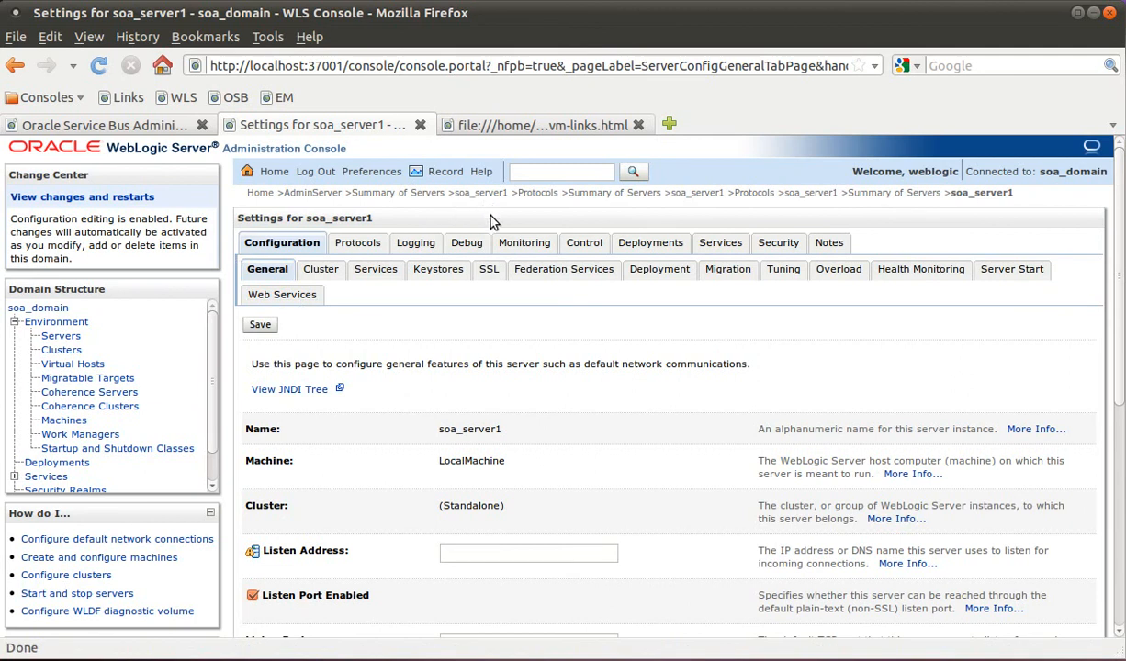
{"action": "left_click", "coordinate": [358, 242]}
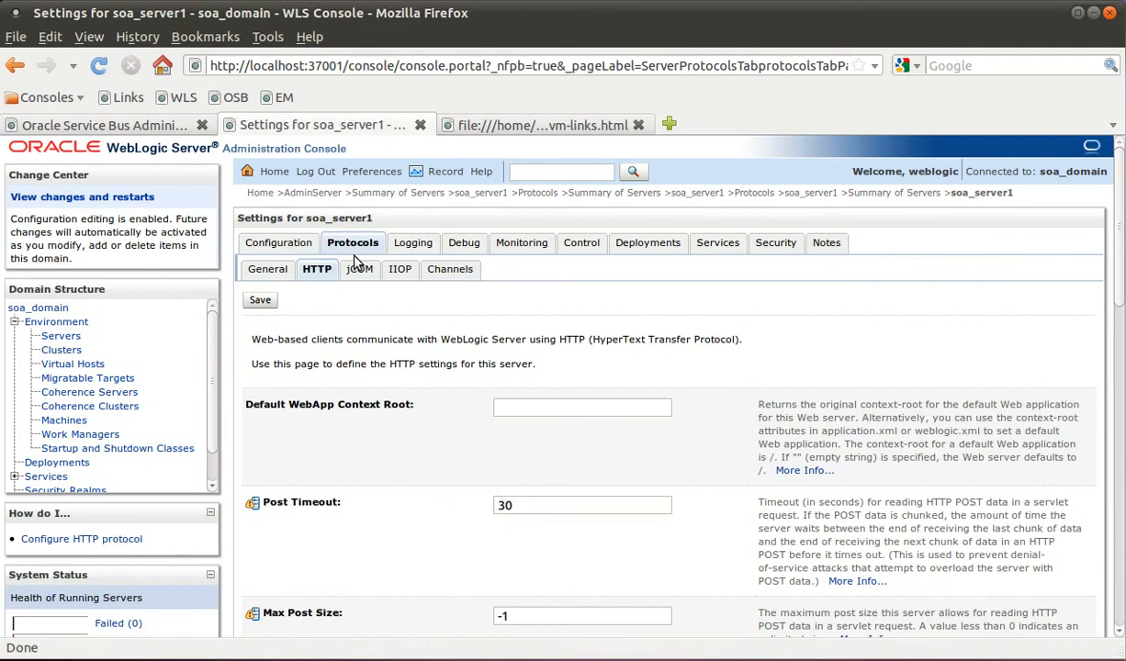
{"action": "mouse_move", "coordinate": [426, 320]}
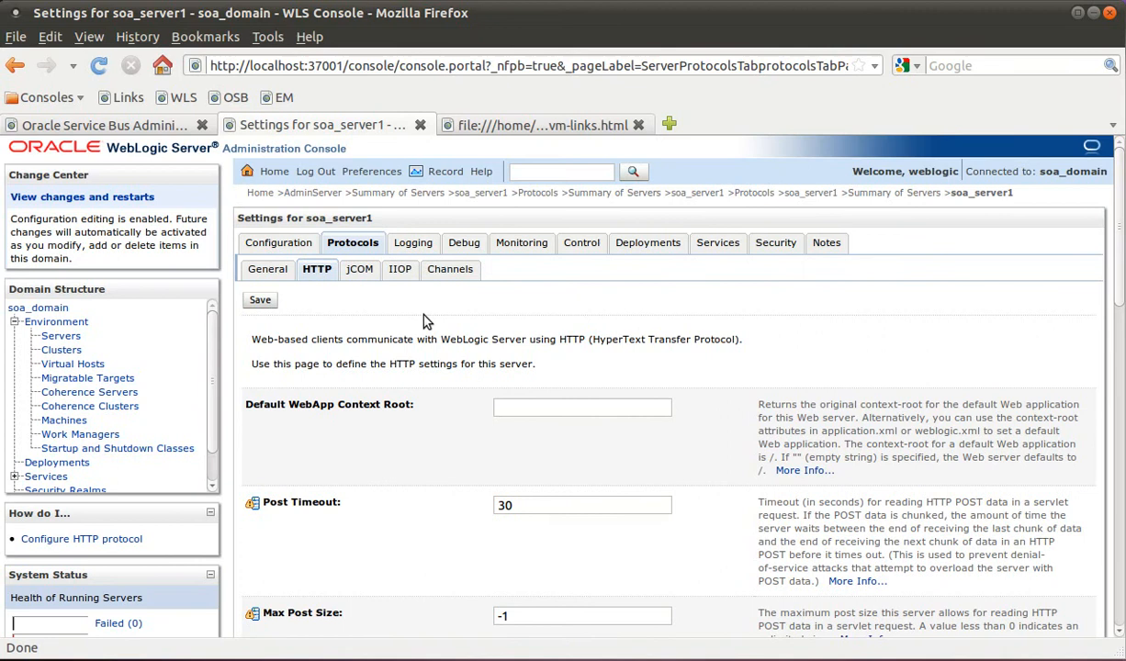
{"action": "scroll", "scroll_direction": "down", "scroll_amount": 3}
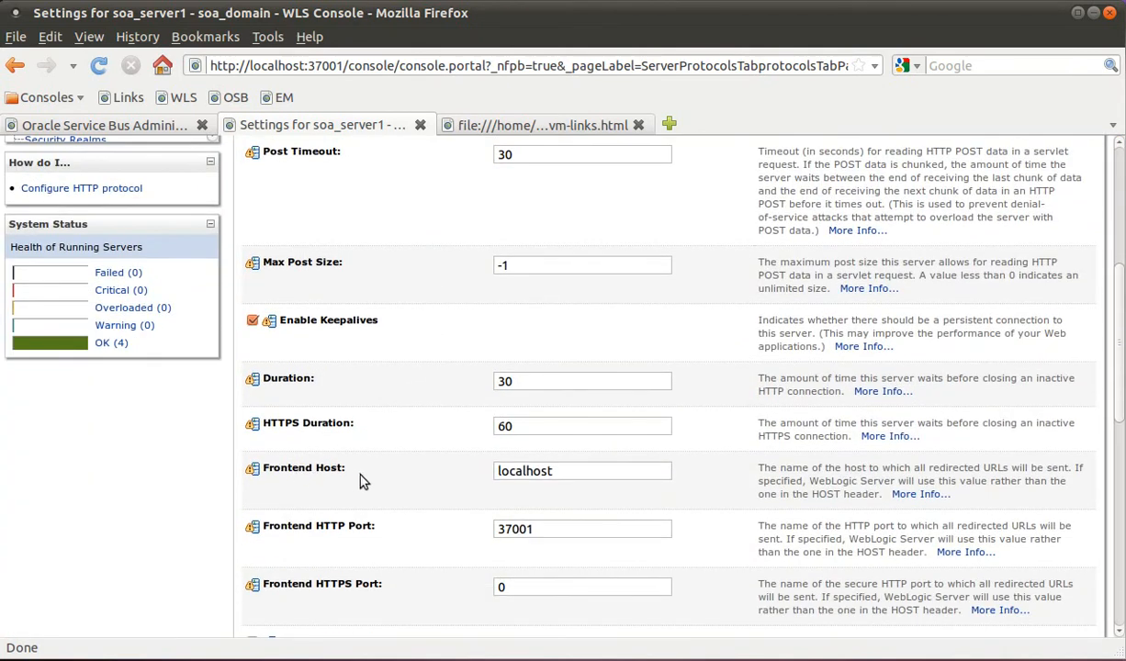
{"action": "double_click", "coordinate": [525, 470]}
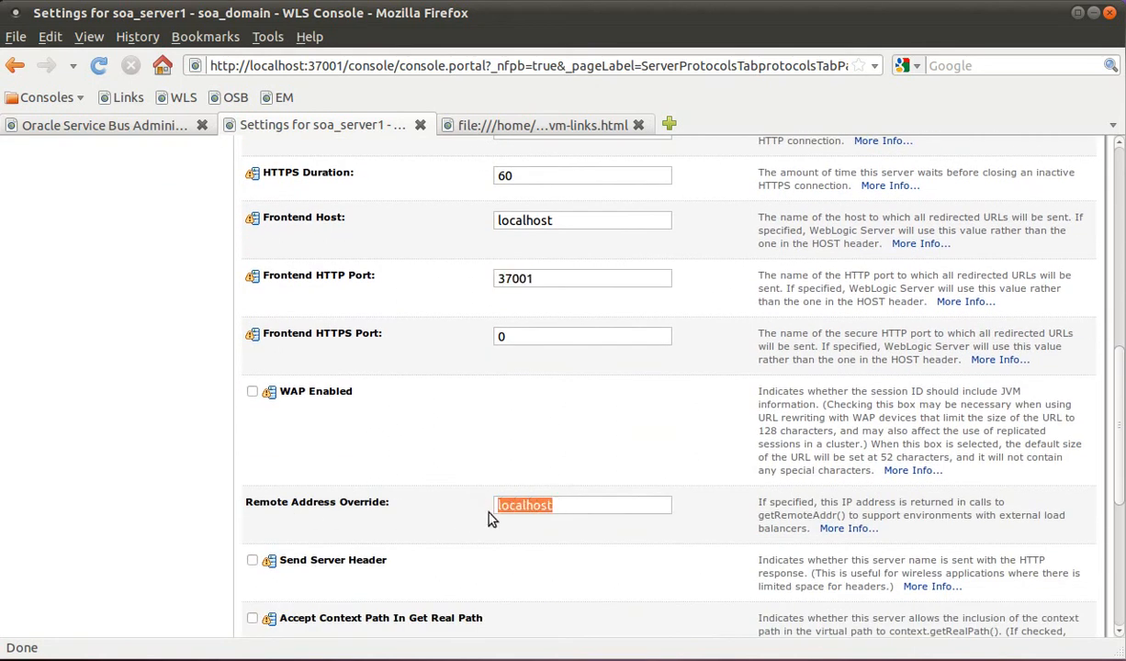
{"action": "mouse_move", "coordinate": [373, 526]}
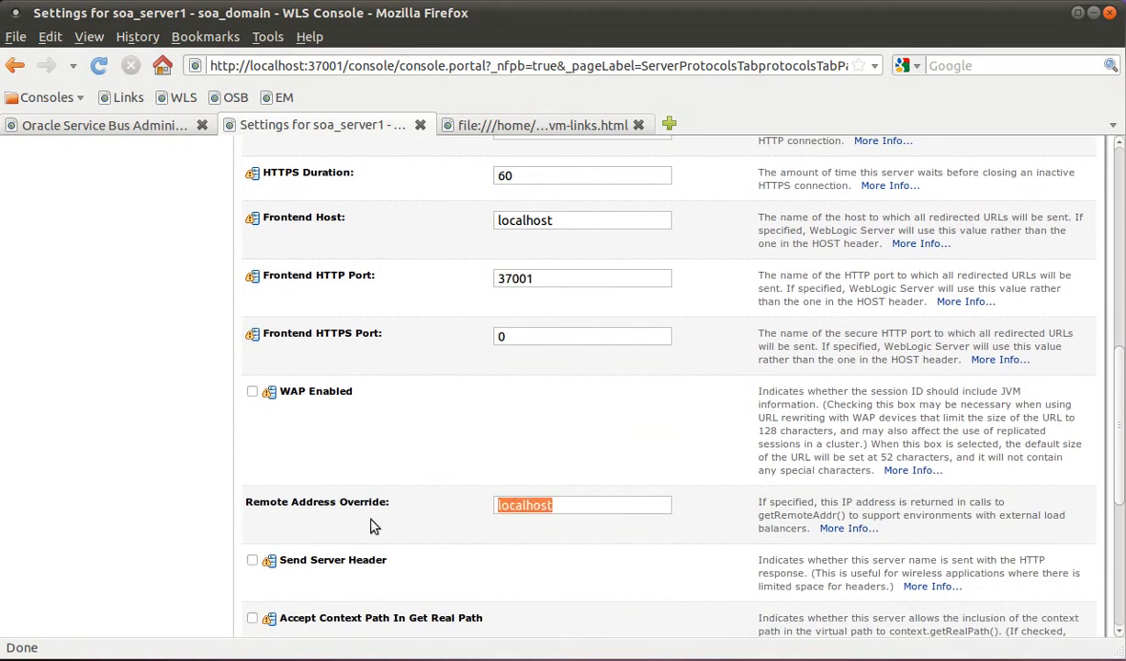
{"action": "mouse_move", "coordinate": [487, 254]}
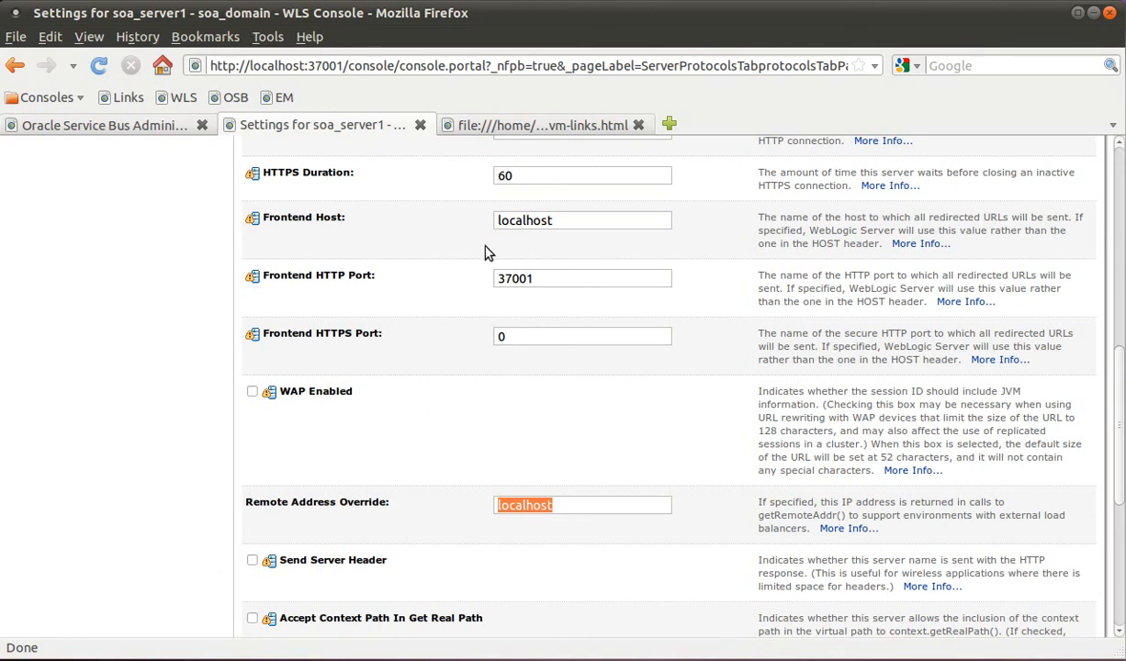
{"action": "mouse_move", "coordinate": [365, 246]}
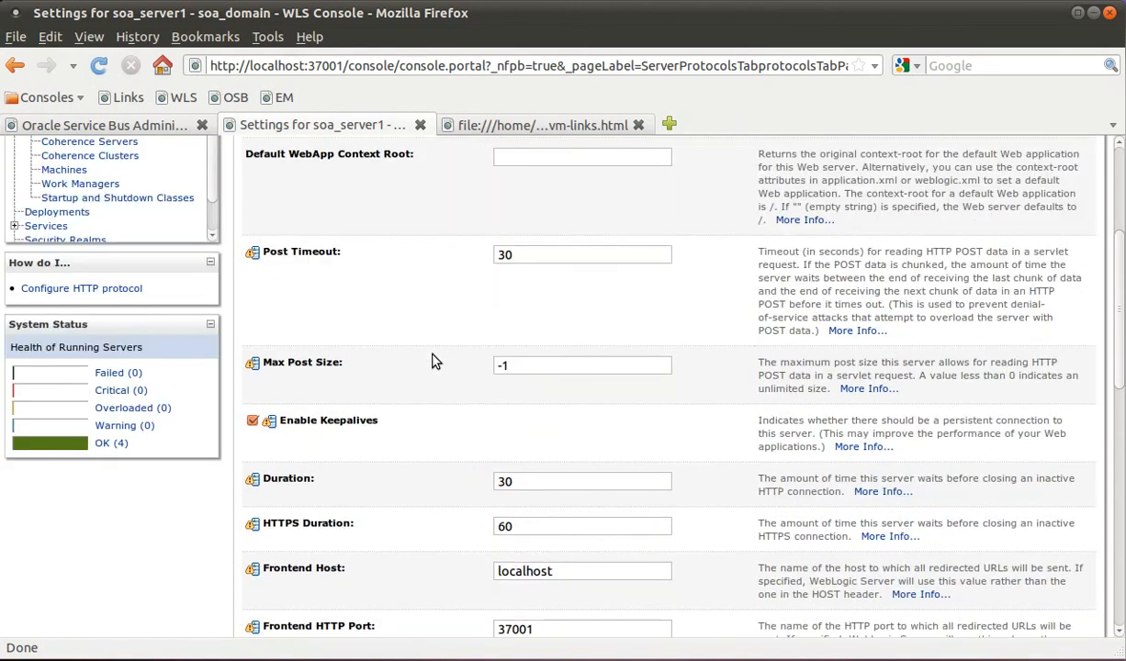
{"action": "scroll", "scroll_direction": "down", "scroll_amount": 3}
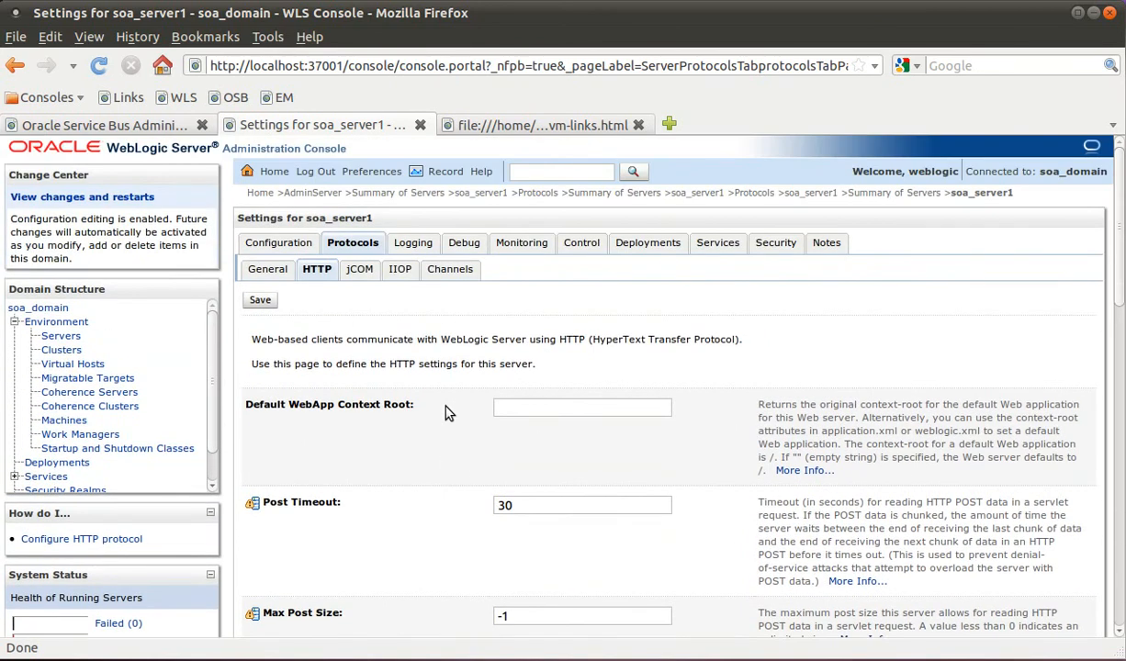
{"action": "mouse_move", "coordinate": [337, 331]}
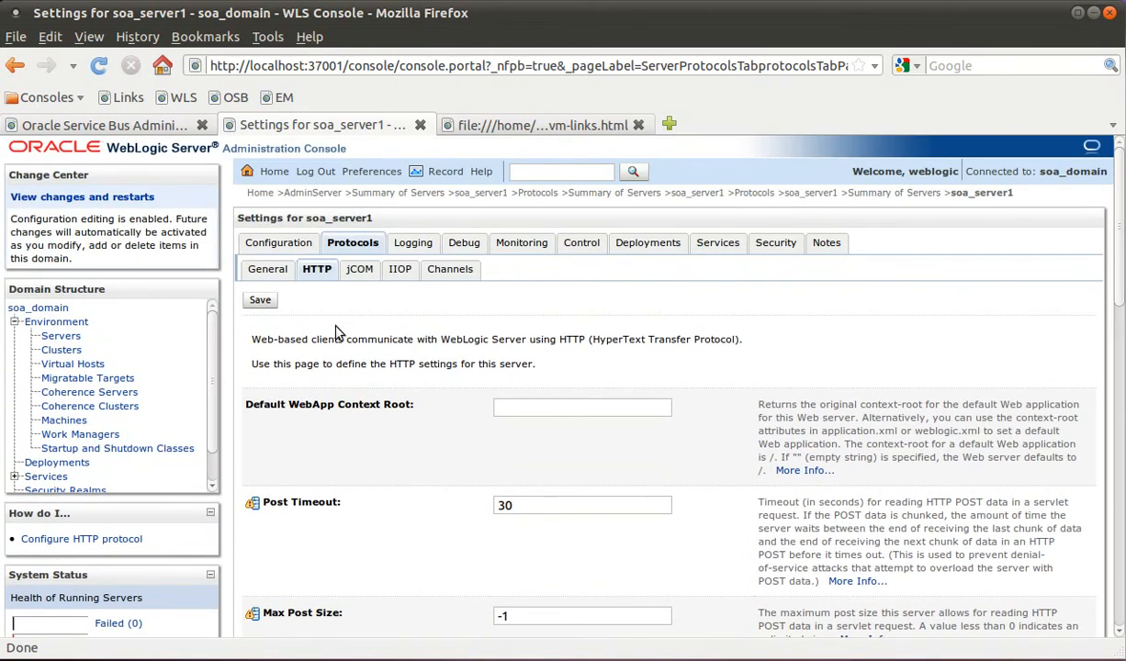
{"action": "mouse_move", "coordinate": [306, 299]}
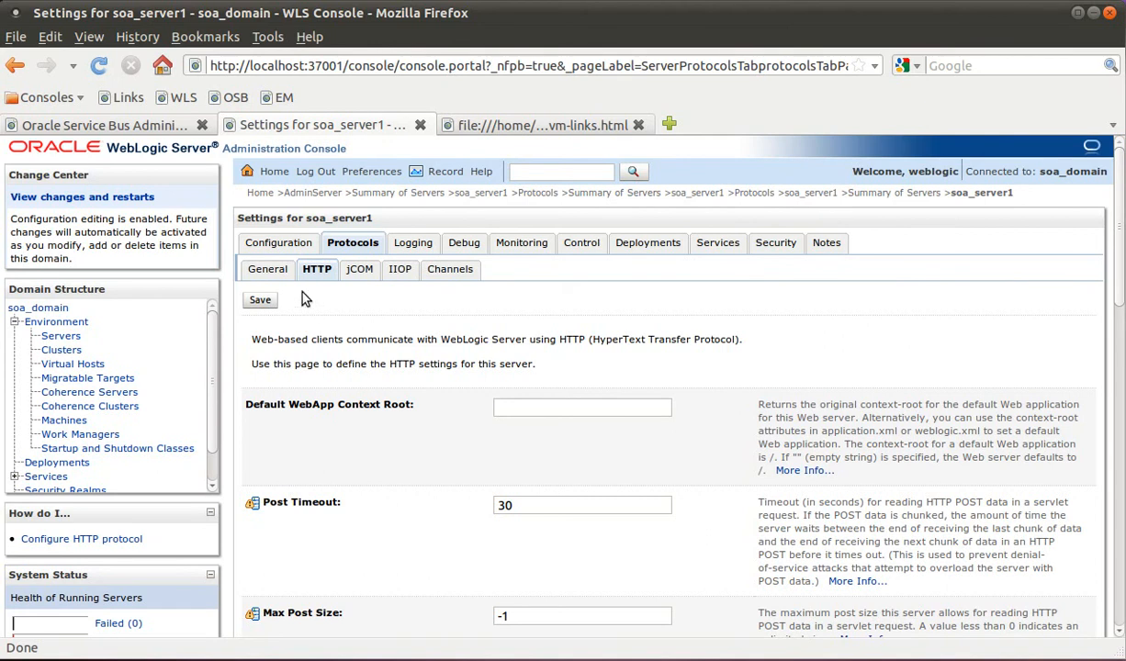
- Inspect soa_server1's General configuration: blank listen address and listen port 38001
{"action": "left_click", "coordinate": [278, 242]}
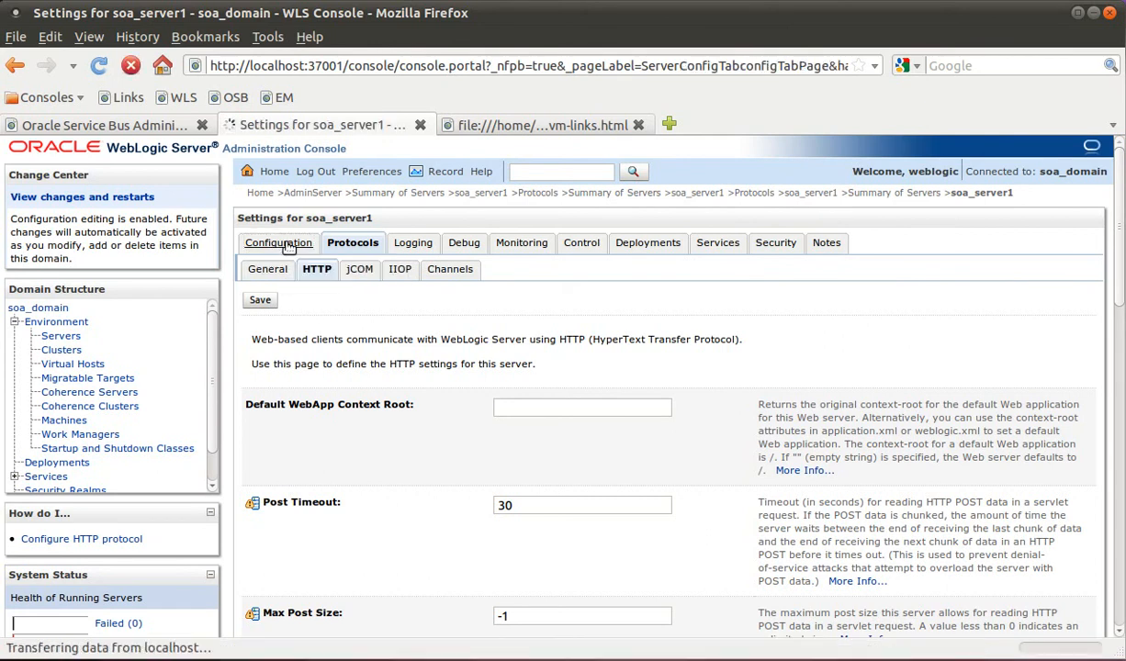
{"action": "left_click", "coordinate": [278, 243]}
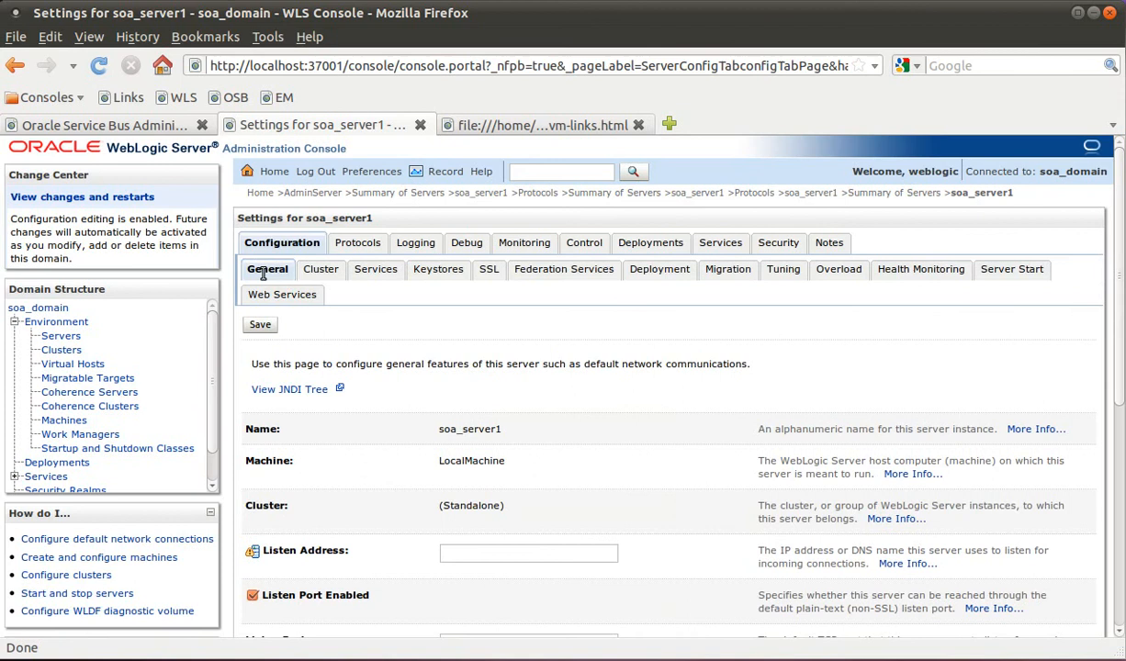
{"action": "scroll", "scroll_direction": "down", "scroll_amount": 3}
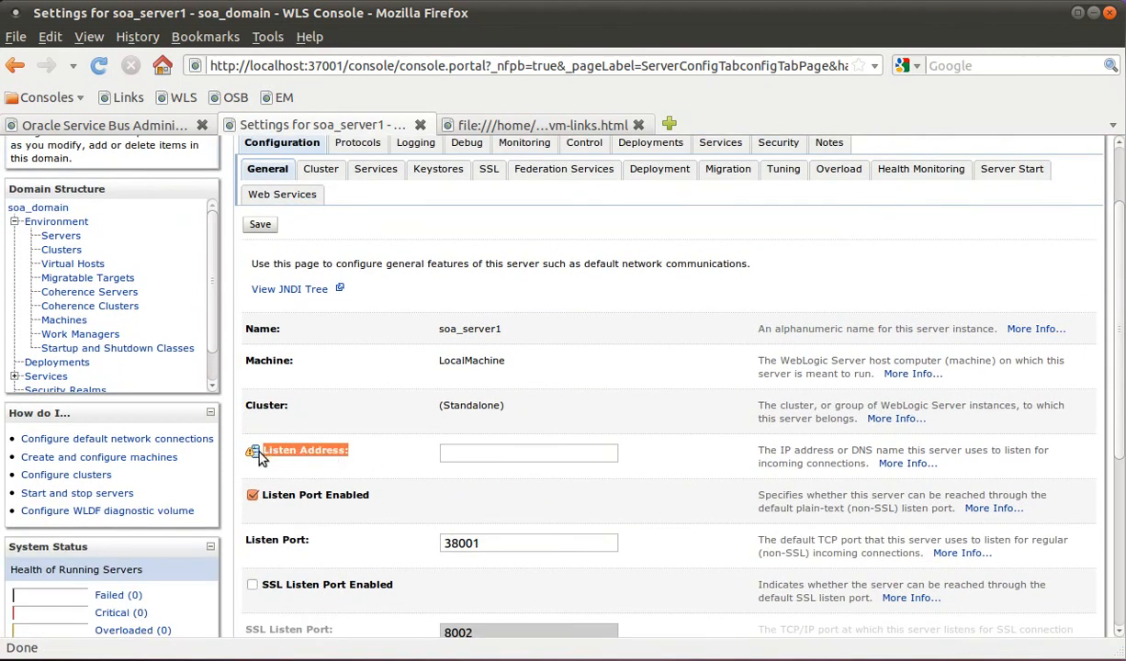
{"action": "left_click", "coordinate": [529, 453]}
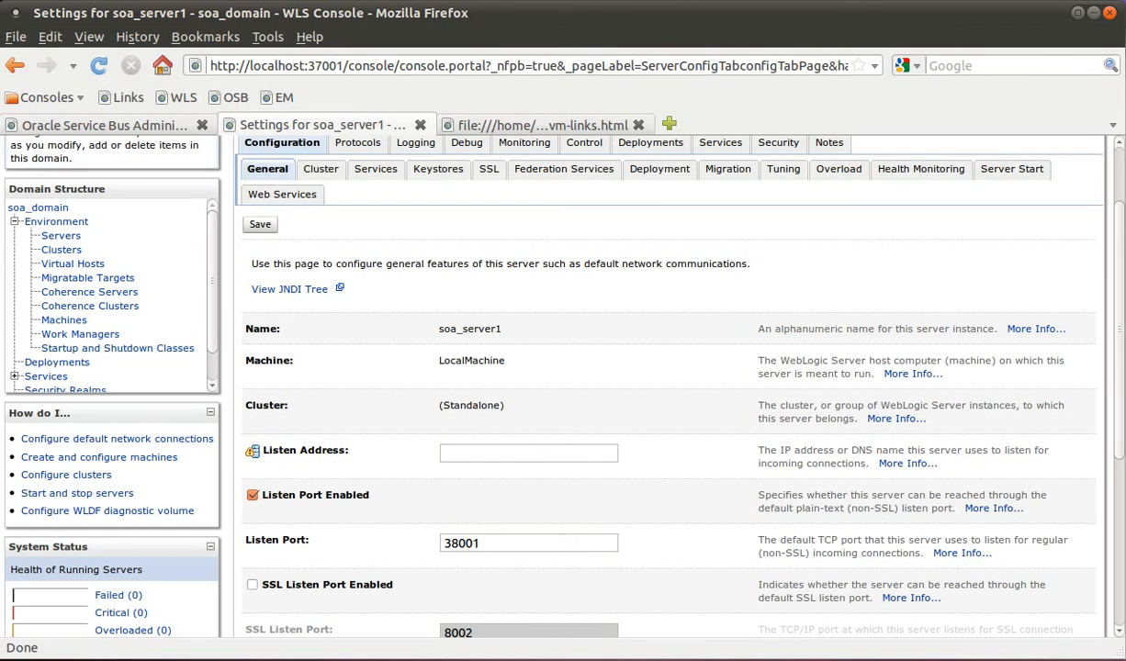
{"action": "left_click", "coordinate": [528, 453]}
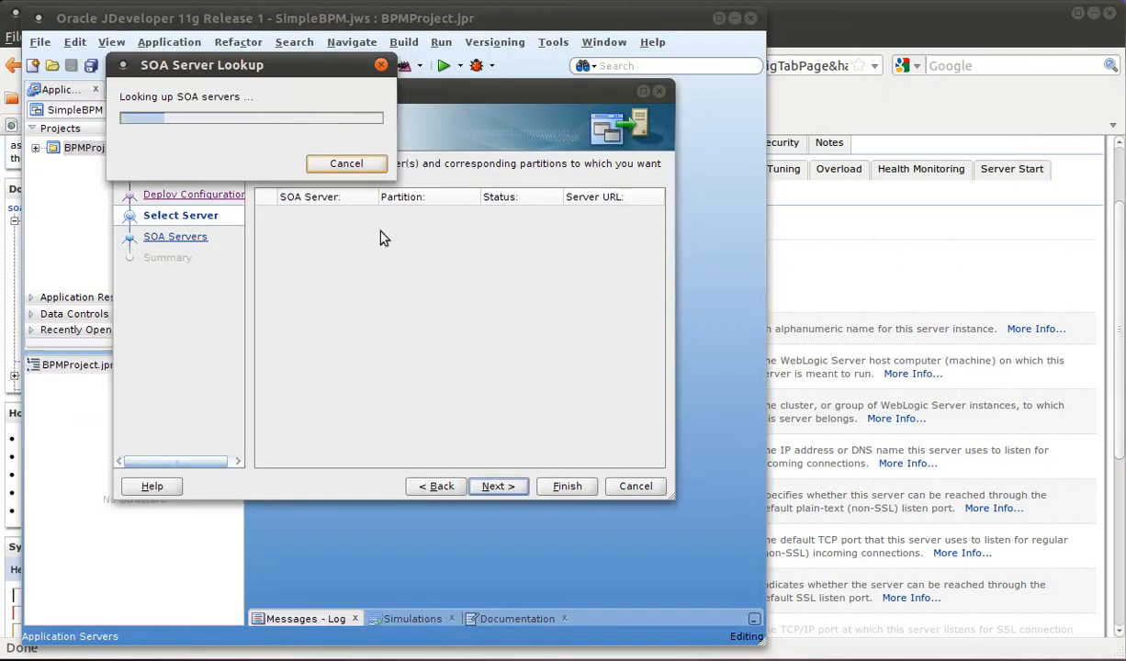
{"action": "mouse_move", "coordinate": [331, 232]}
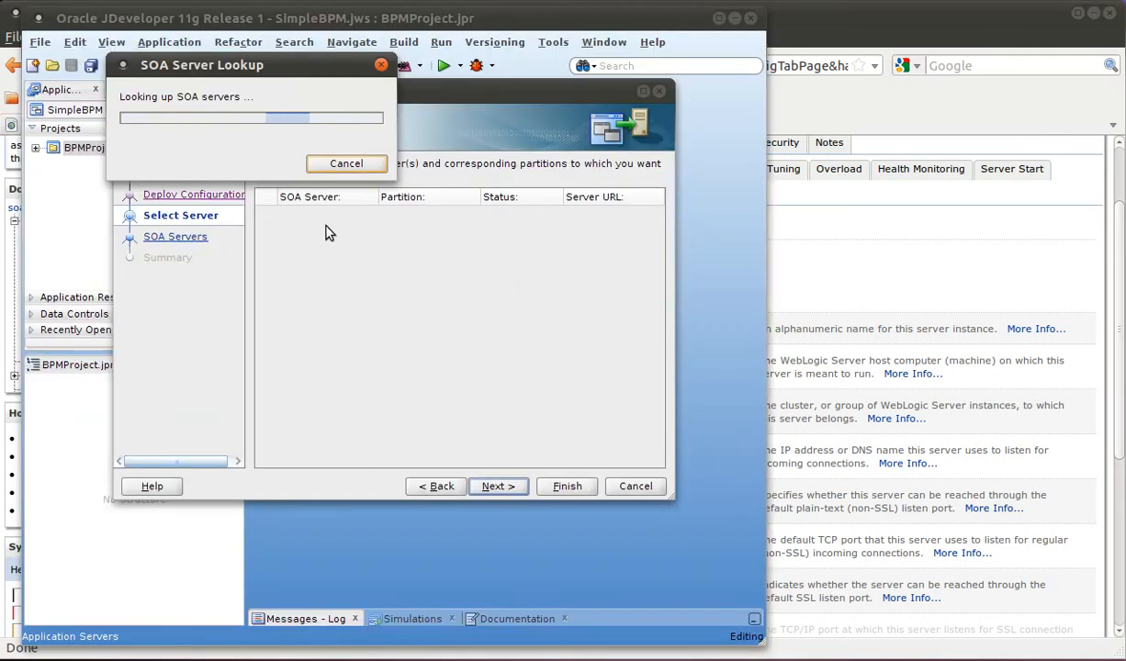
{"action": "mouse_move", "coordinate": [348, 230]}
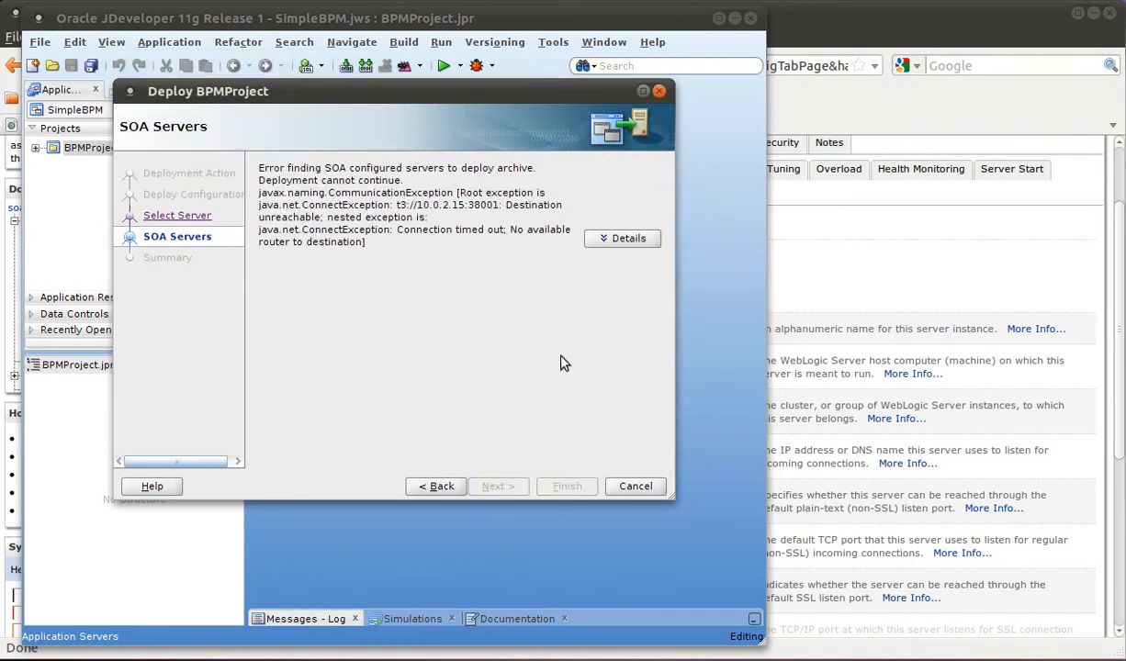
{"action": "mouse_move", "coordinate": [367, 197]}
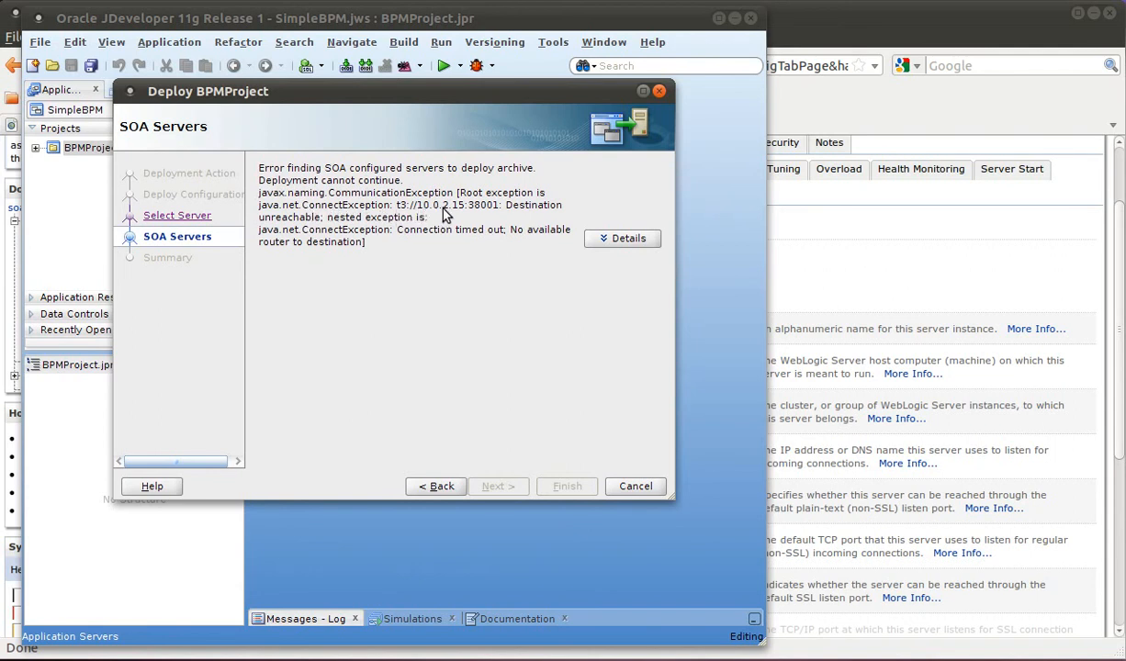
{"action": "mouse_move", "coordinate": [468, 218]}
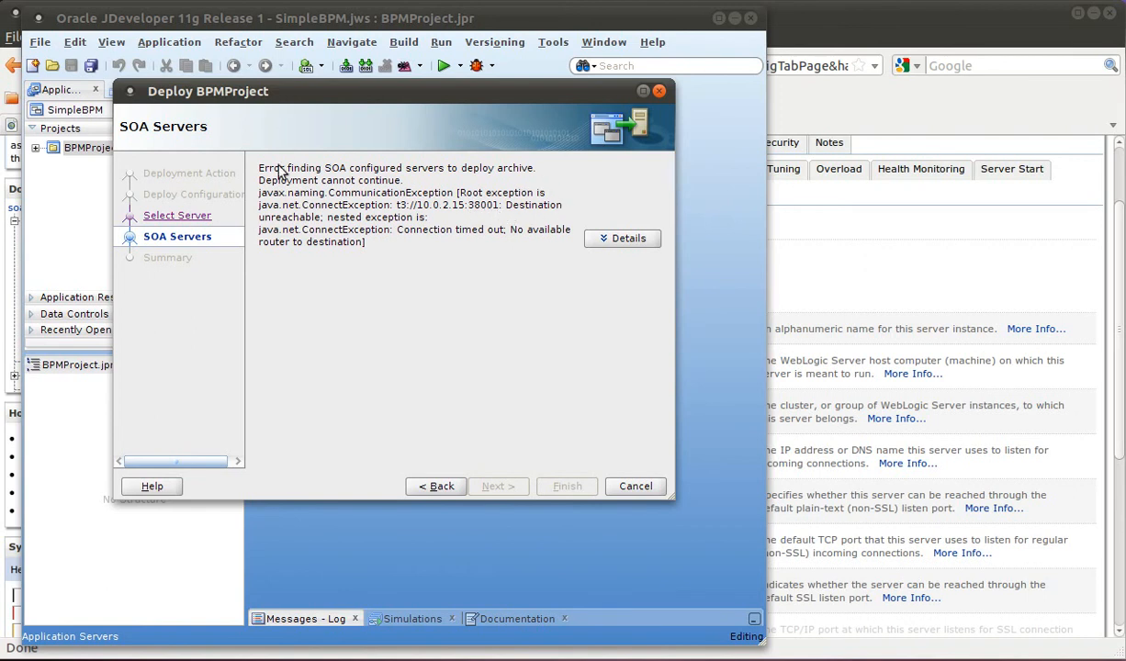
{"action": "mouse_move", "coordinate": [340, 195]}
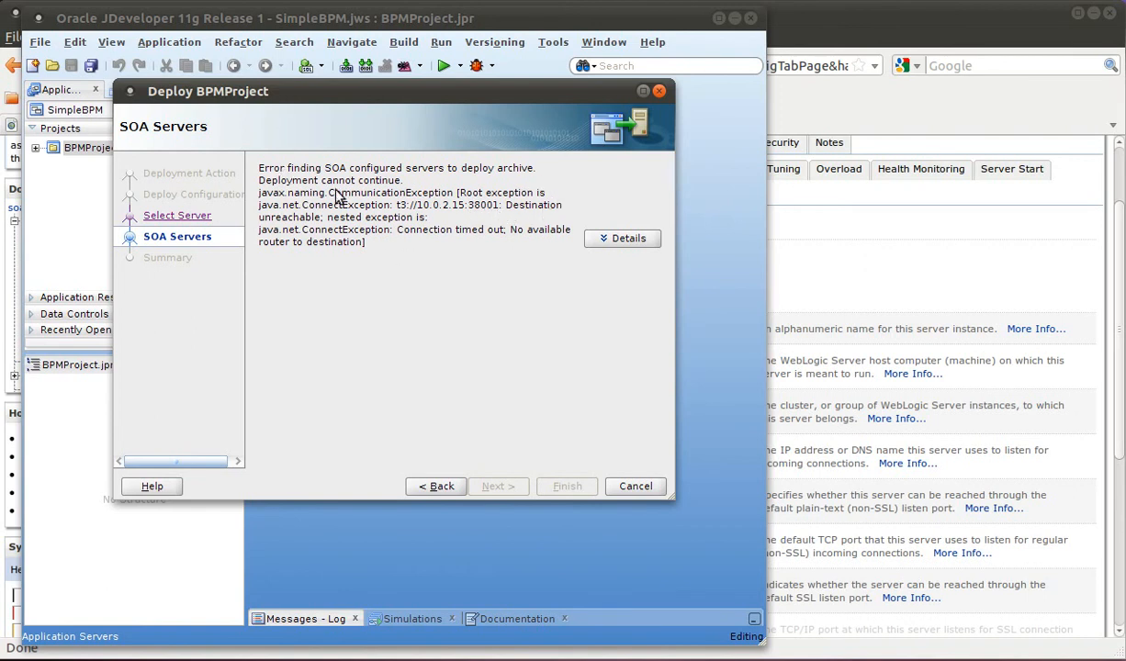
{"action": "mouse_move", "coordinate": [528, 315]}
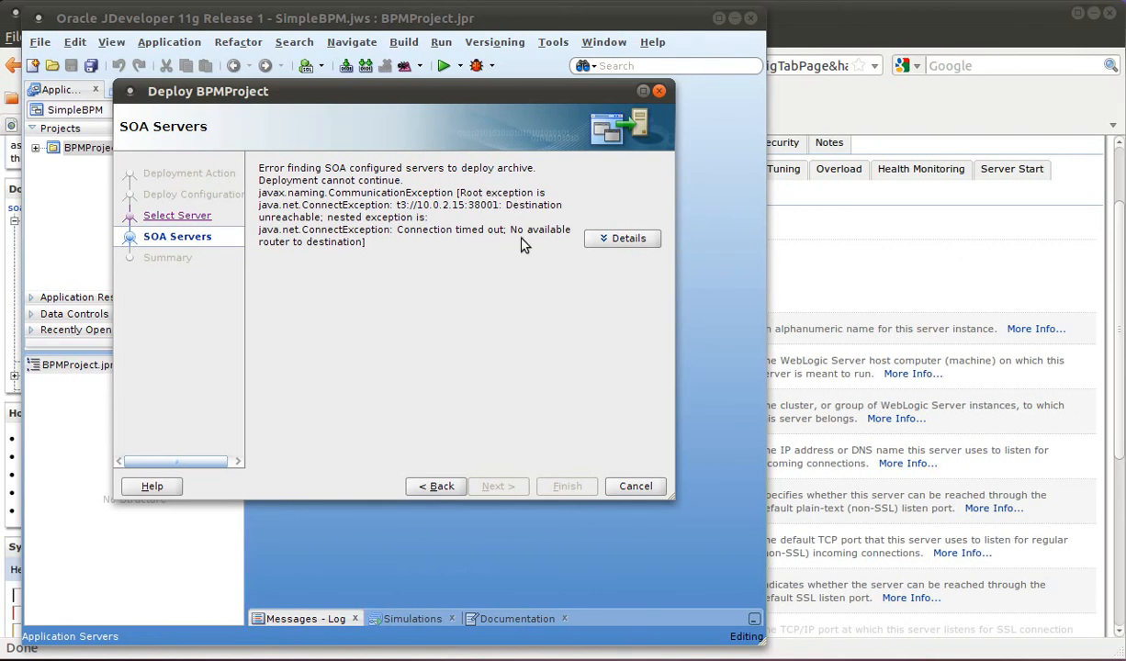
{"action": "mouse_move", "coordinate": [596, 252]}
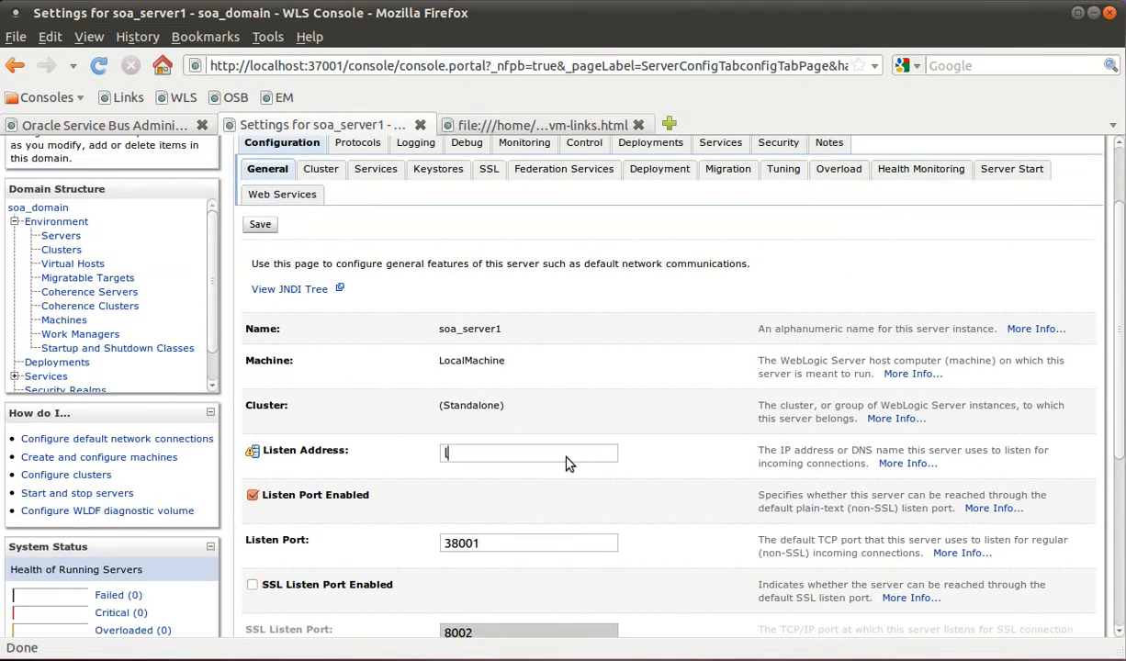
- Set soa_server1's Listen Address to localhost and save the change
{"action": "type", "text": "localhost"}
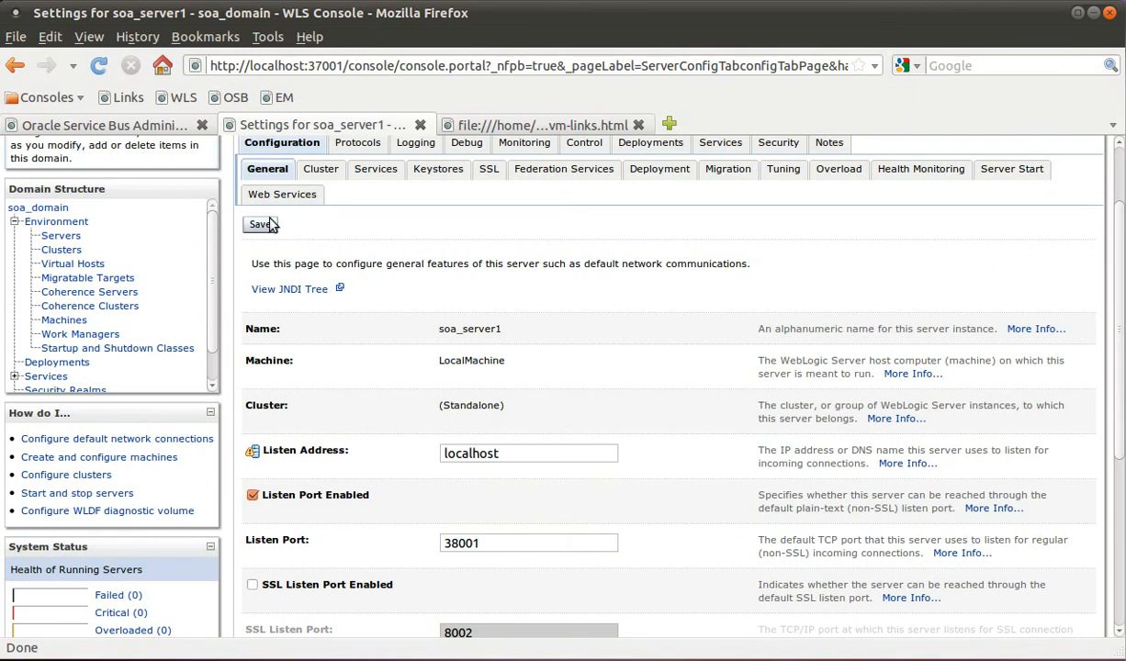
{"action": "left_click", "coordinate": [260, 224]}
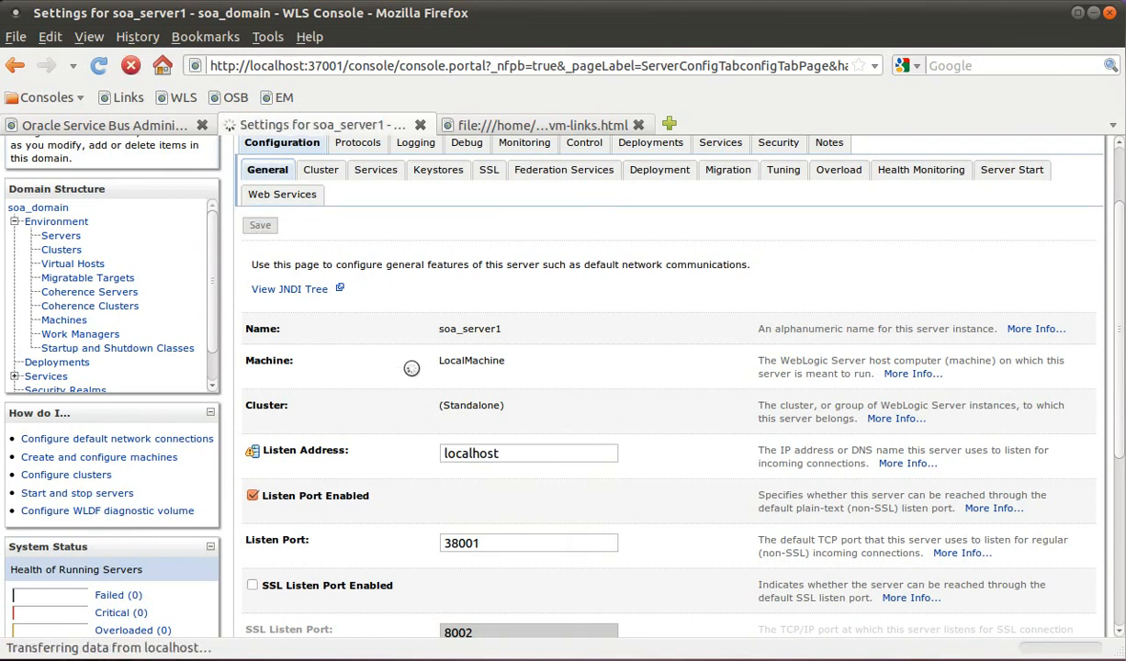
{"action": "left_click", "coordinate": [260, 225]}
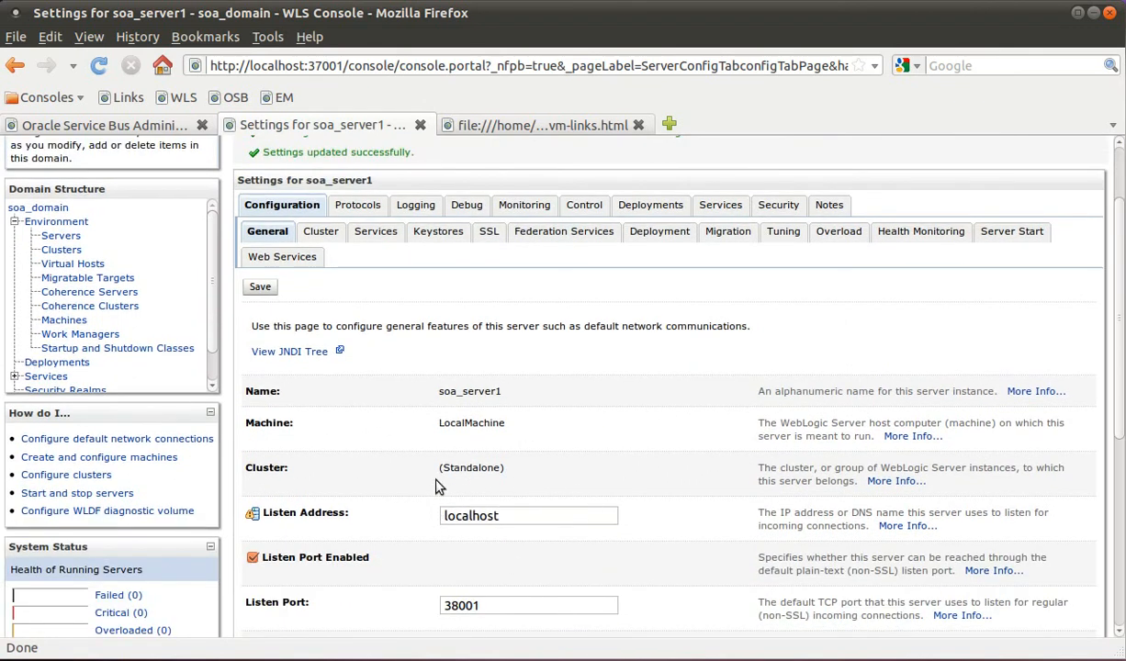
{"action": "double_click", "coordinate": [477, 515]}
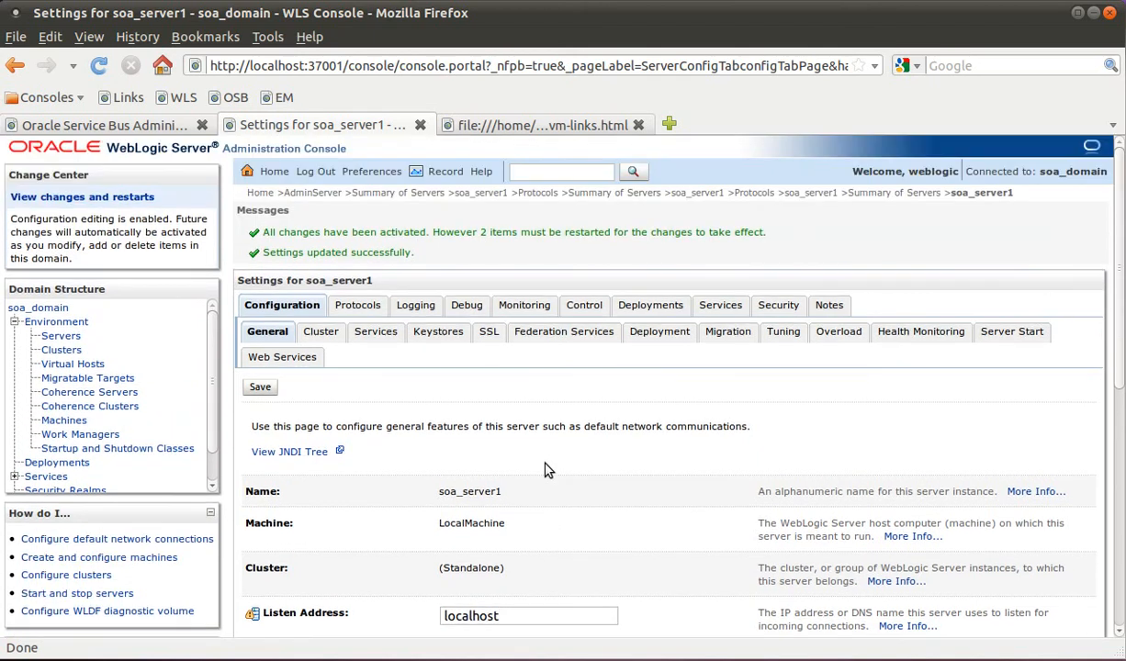
{"action": "mouse_move", "coordinate": [514, 471]}
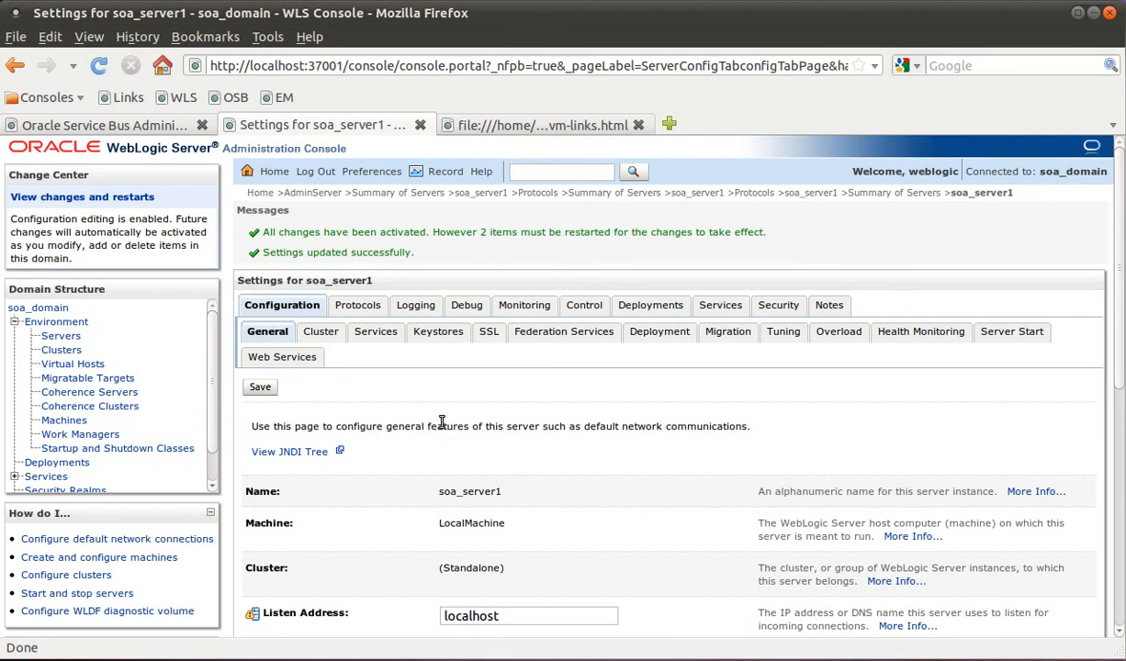
{"action": "mouse_move", "coordinate": [167, 384]}
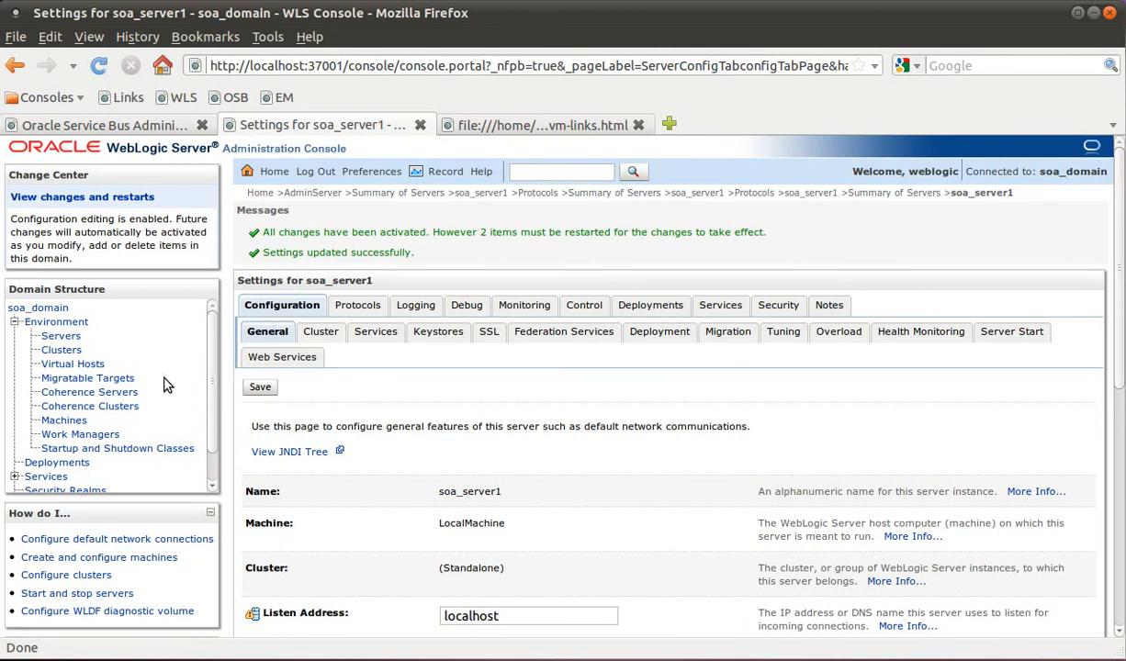
{"action": "left_click", "coordinate": [60, 335]}
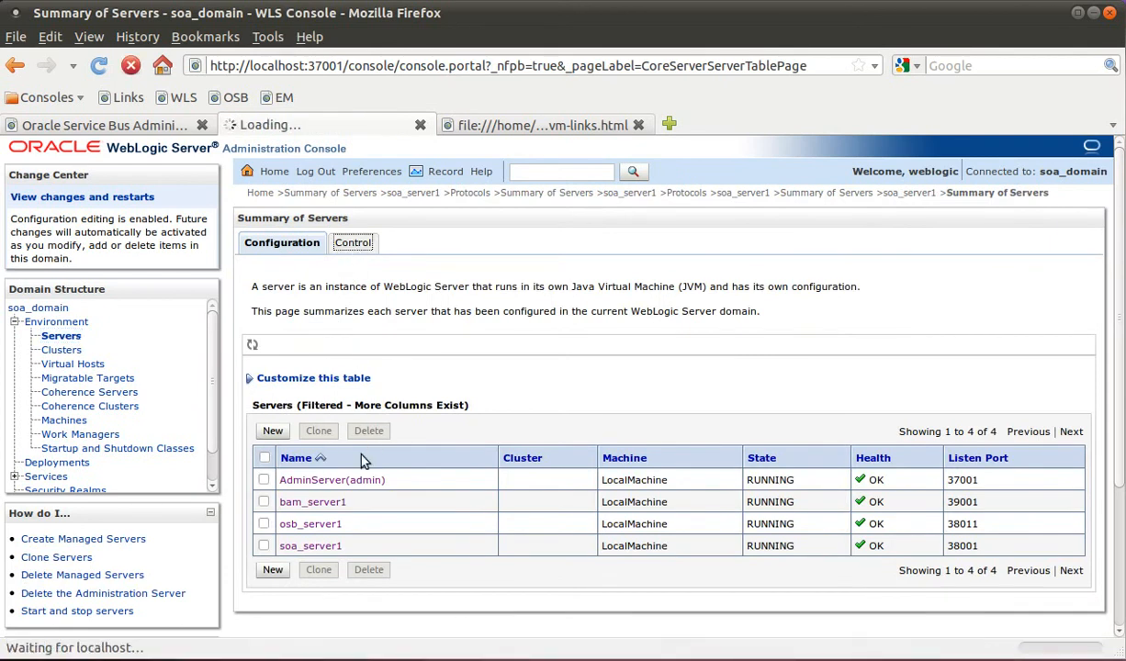
- From the Control tab, shut down soa_server1 and then start it again
{"action": "left_click", "coordinate": [354, 242]}
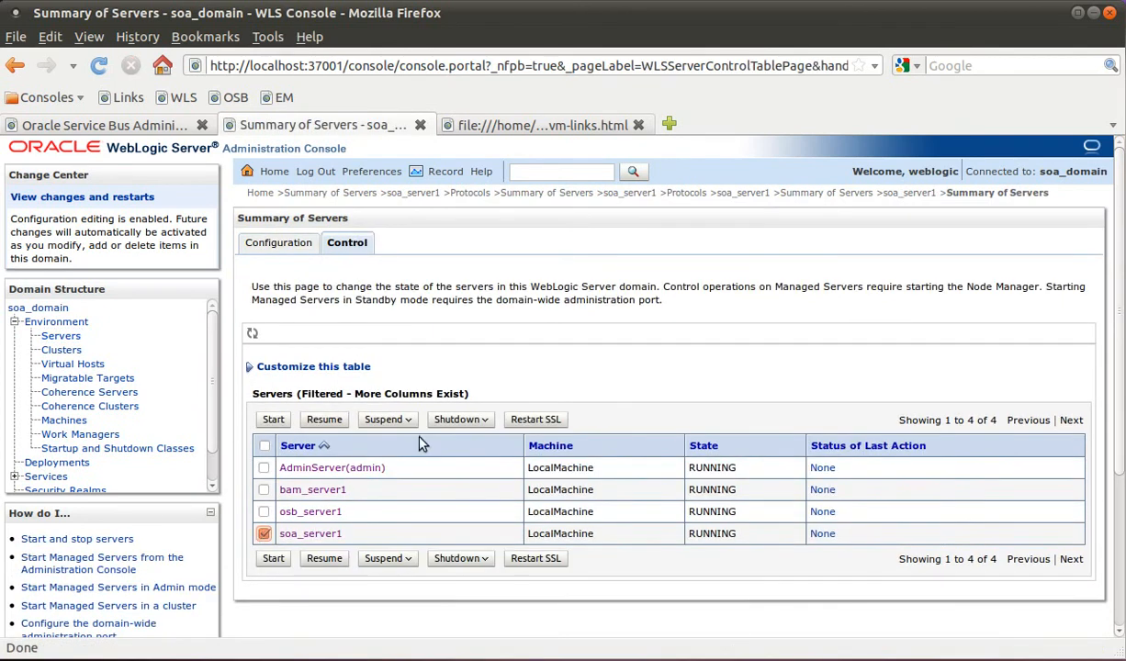
{"action": "left_click", "coordinate": [457, 419]}
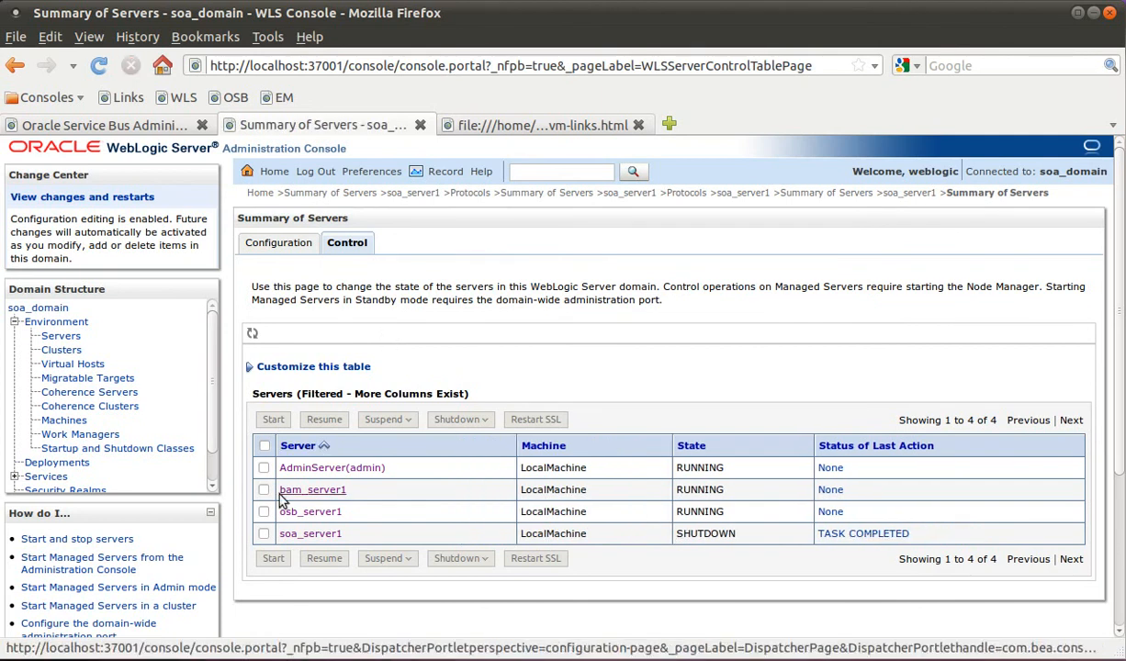
{"action": "left_click", "coordinate": [264, 533]}
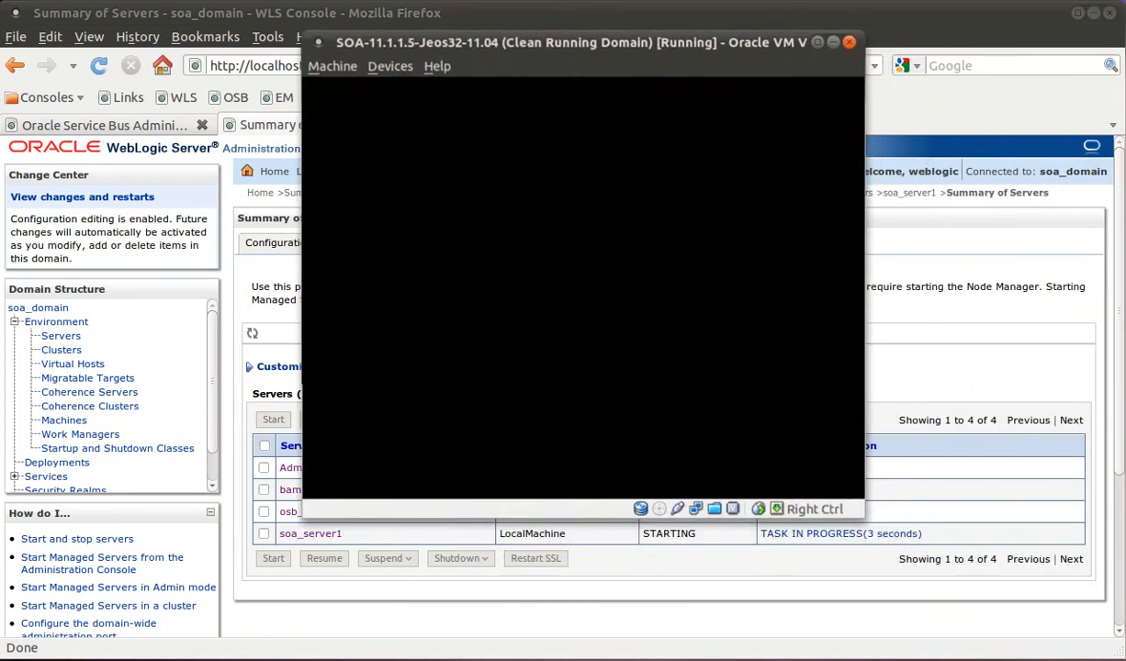
- Edit the soa port forwarding rule, briefly entering guest IP 127.0.0.1
{"action": "left_click", "coordinate": [390, 67]}
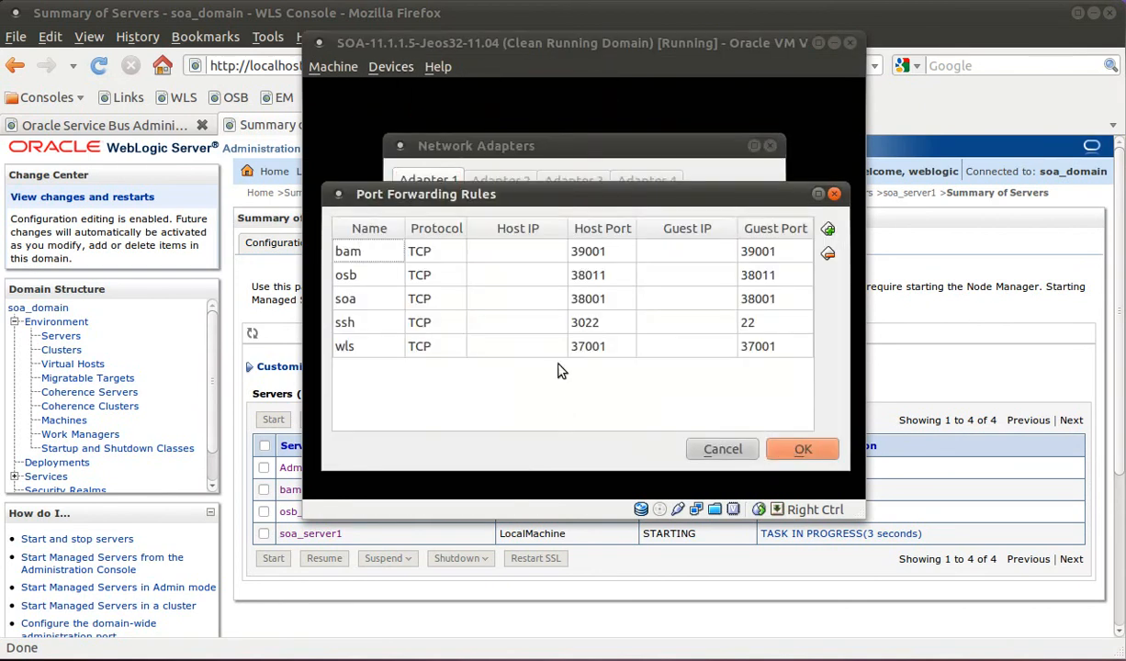
{"action": "mouse_move", "coordinate": [367, 329]}
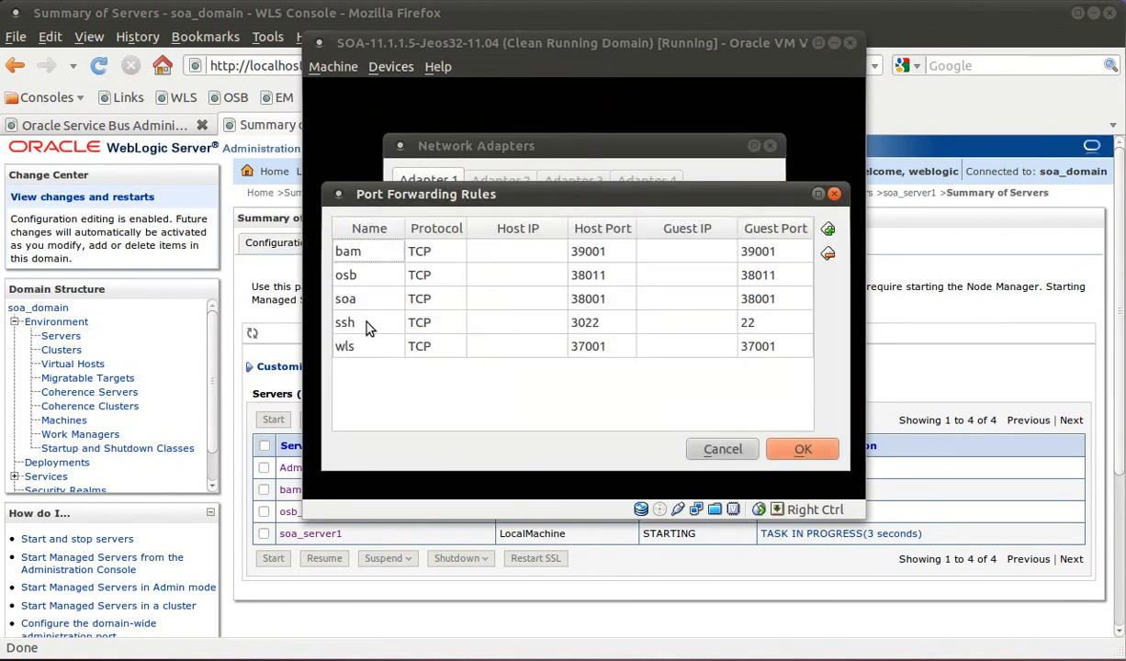
{"action": "left_click", "coordinate": [346, 297]}
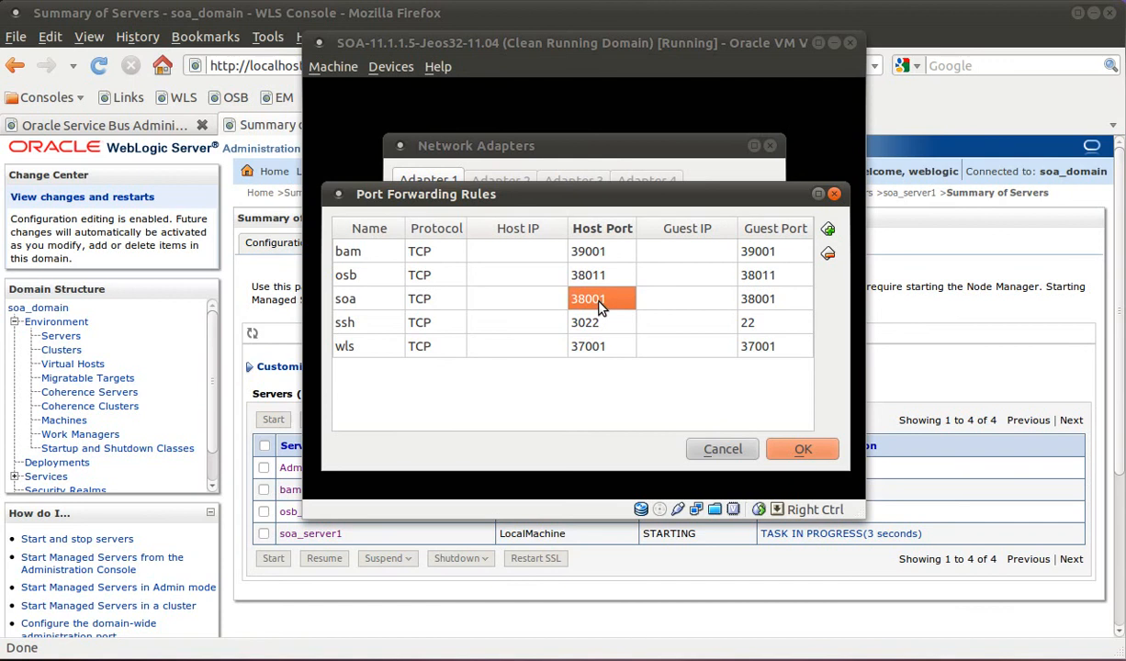
{"action": "left_click", "coordinate": [774, 298]}
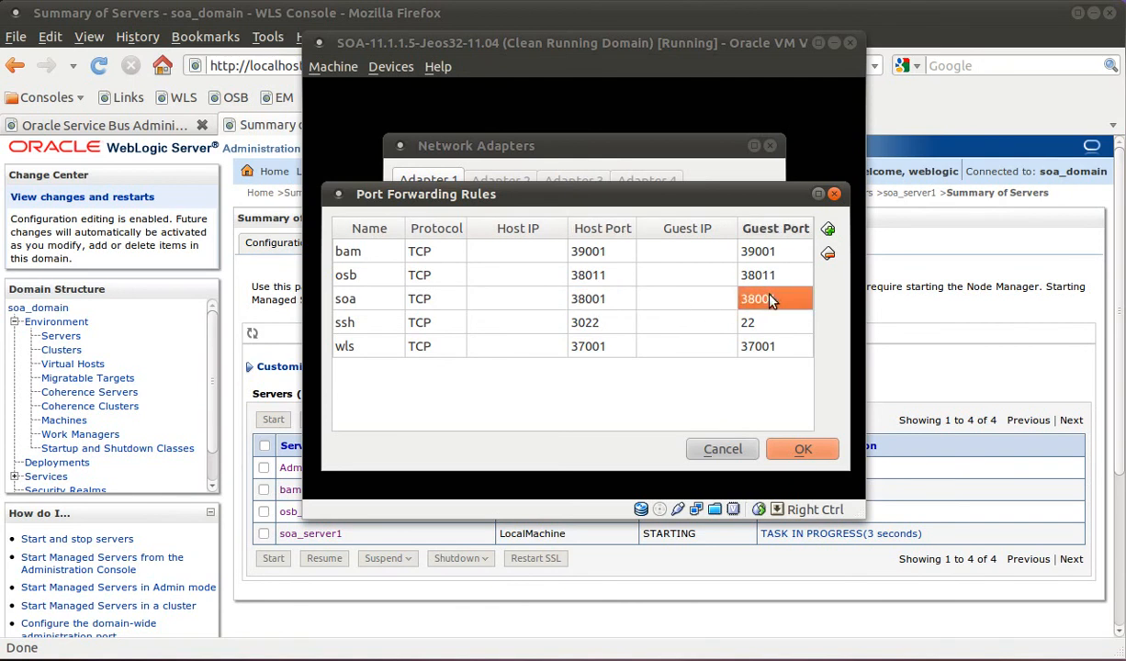
{"action": "mouse_move", "coordinate": [708, 304]}
{"action": "type", "text": "127.0.0.1"}
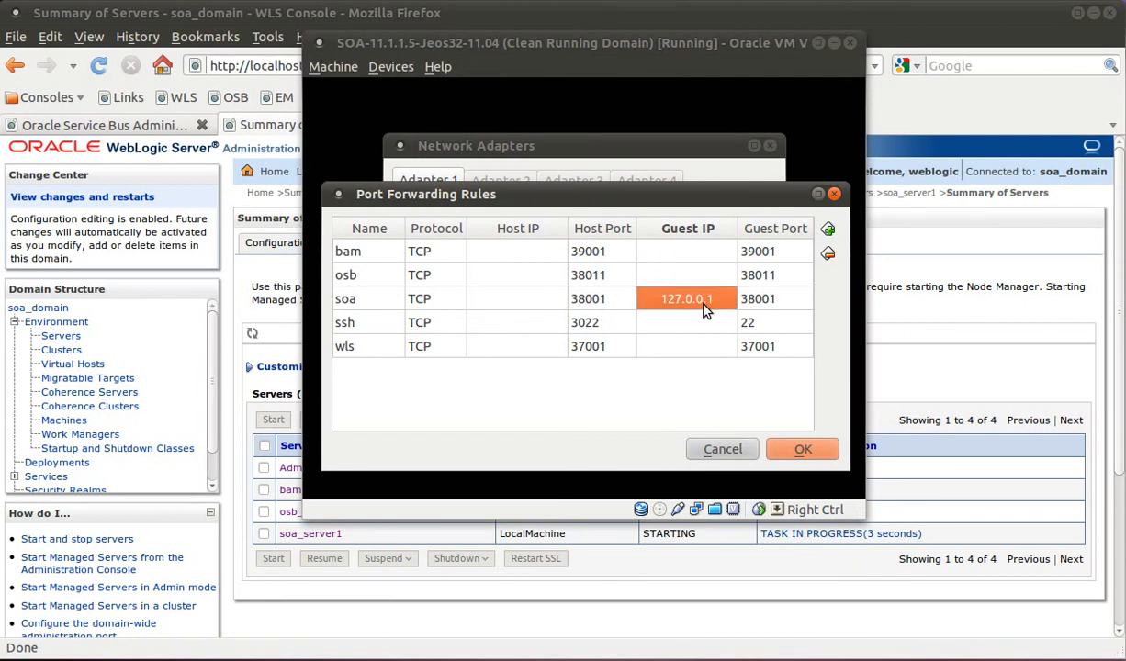
{"action": "mouse_move", "coordinate": [468, 283]}
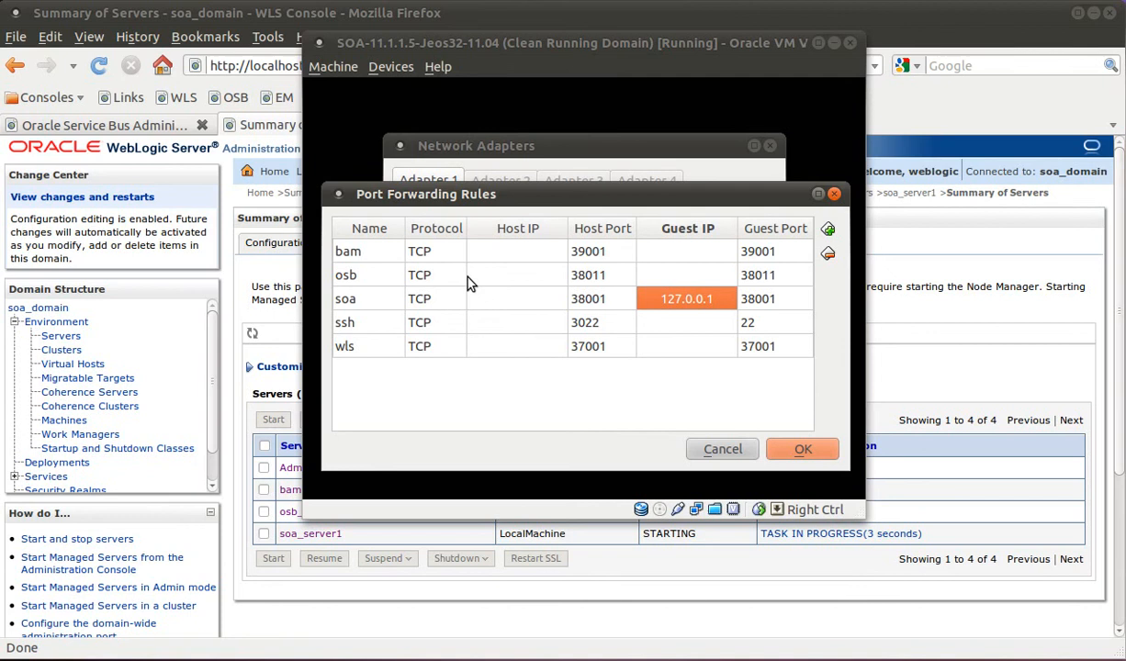
{"action": "mouse_move", "coordinate": [589, 310]}
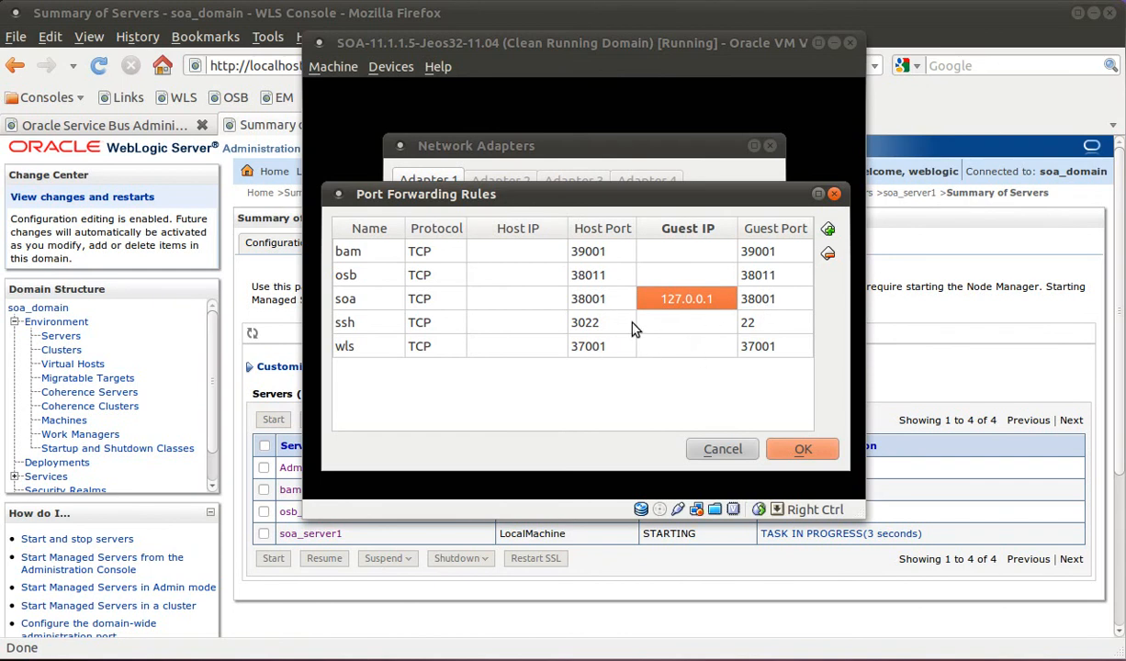
{"action": "mouse_move", "coordinate": [666, 304]}
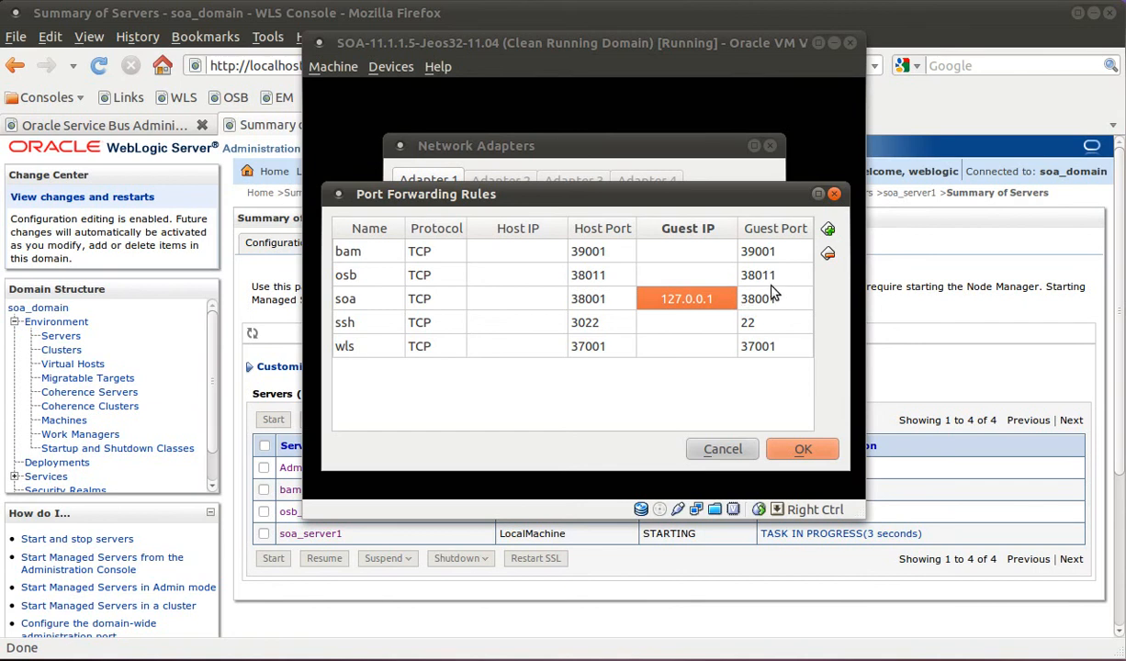
{"action": "mouse_move", "coordinate": [643, 309]}
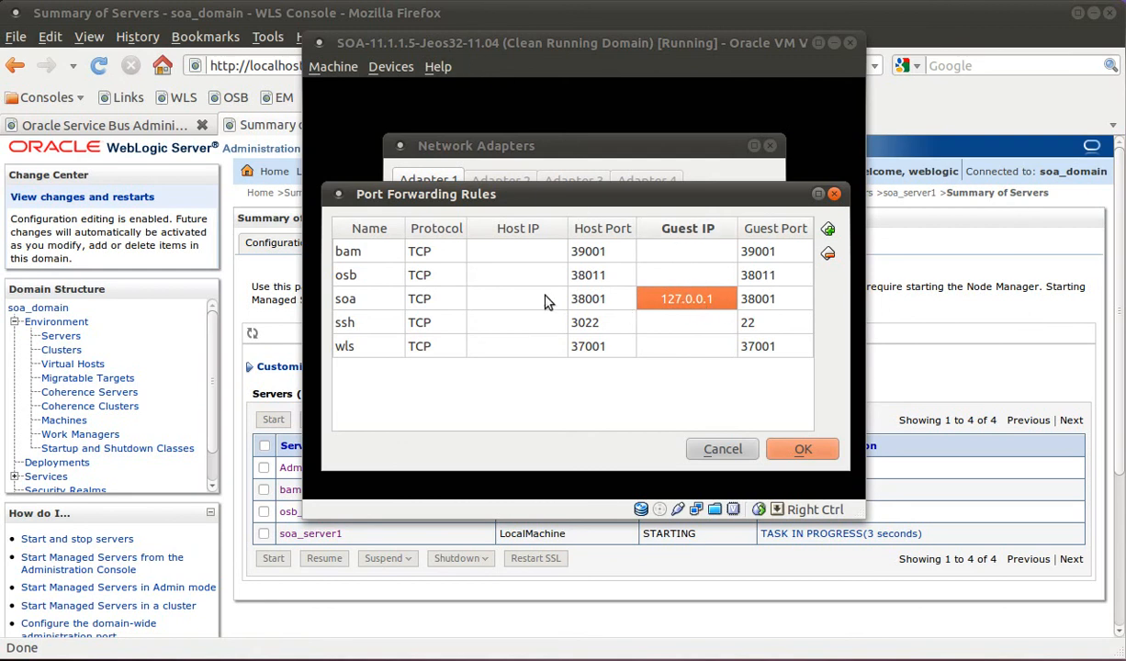
{"action": "mouse_move", "coordinate": [577, 204]}
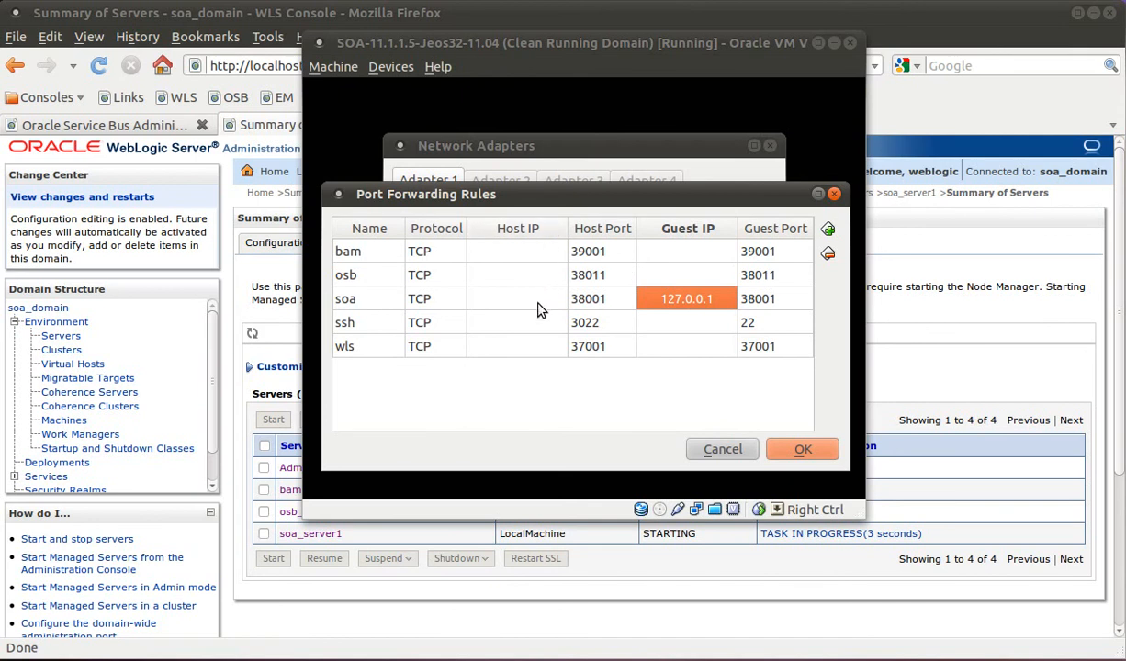
{"action": "type", "text": "12"}
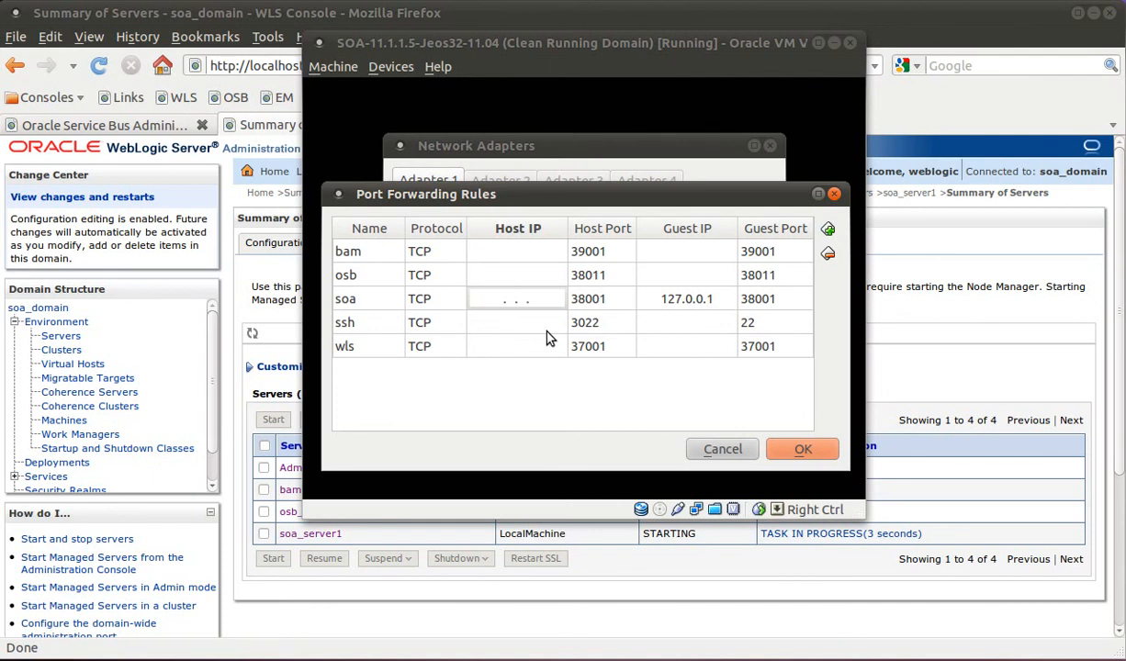
- Clear the soa rule's guest IP, keeping ports 38001, and save the rules
{"action": "left_click", "coordinate": [774, 298]}
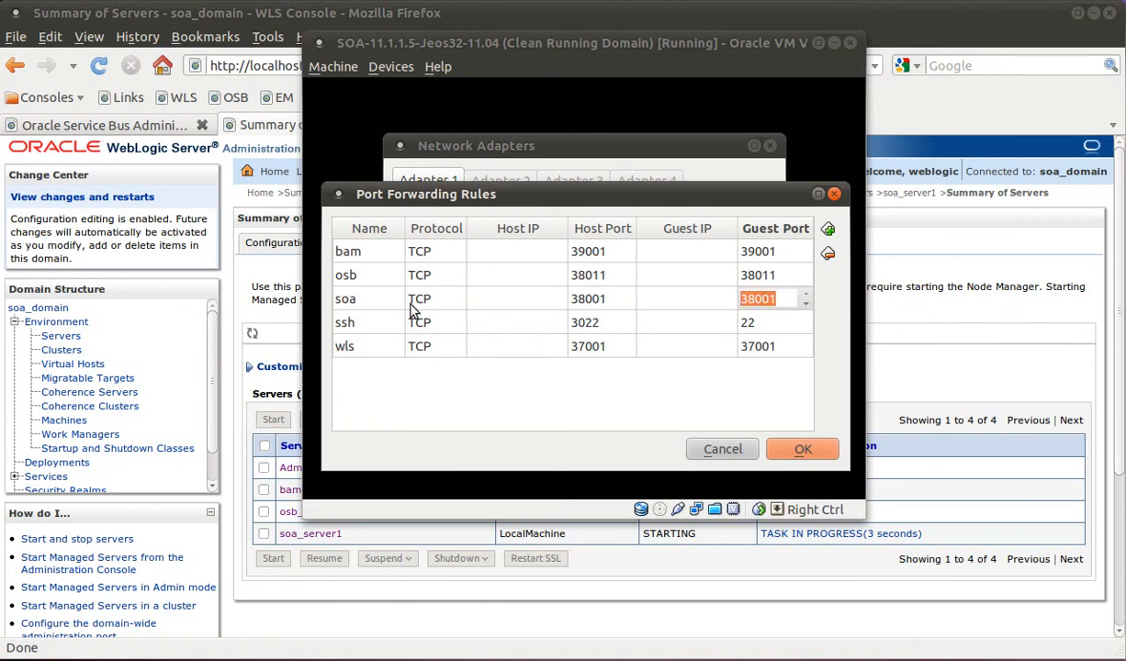
{"action": "mouse_move", "coordinate": [423, 317]}
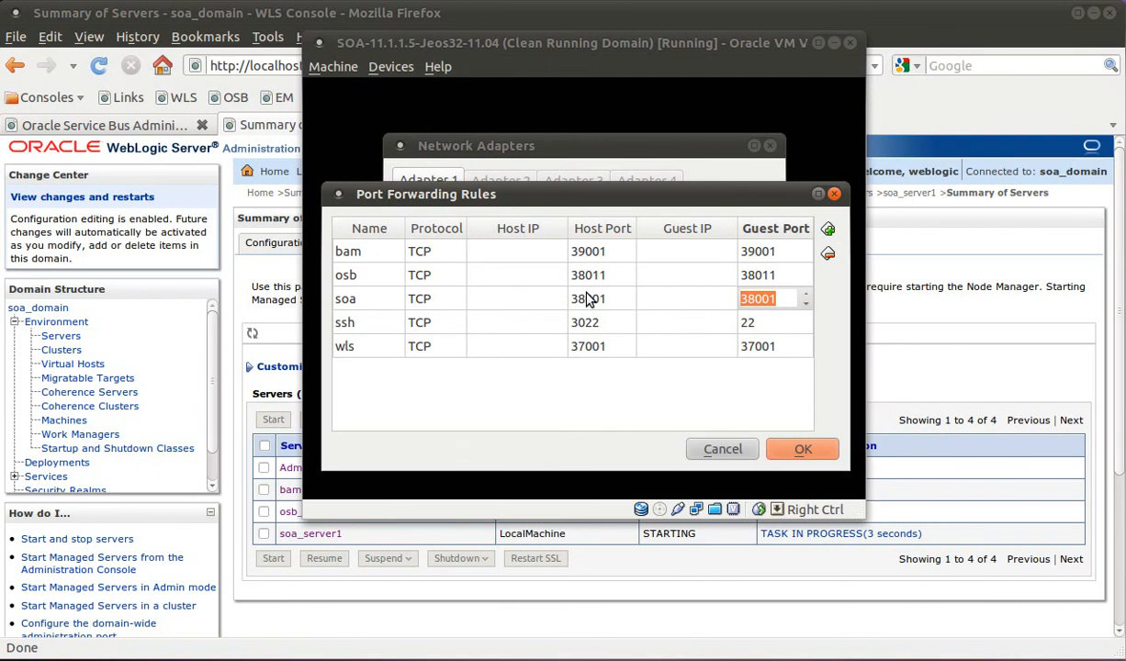
{"action": "mouse_move", "coordinate": [560, 218]}
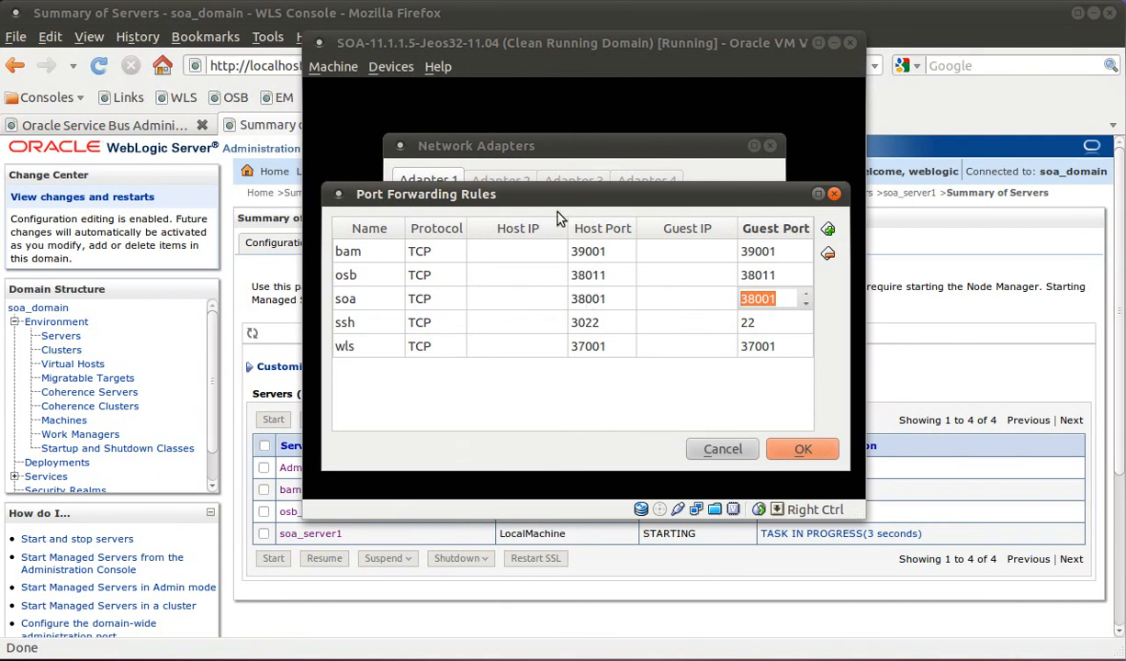
{"action": "mouse_move", "coordinate": [498, 202]}
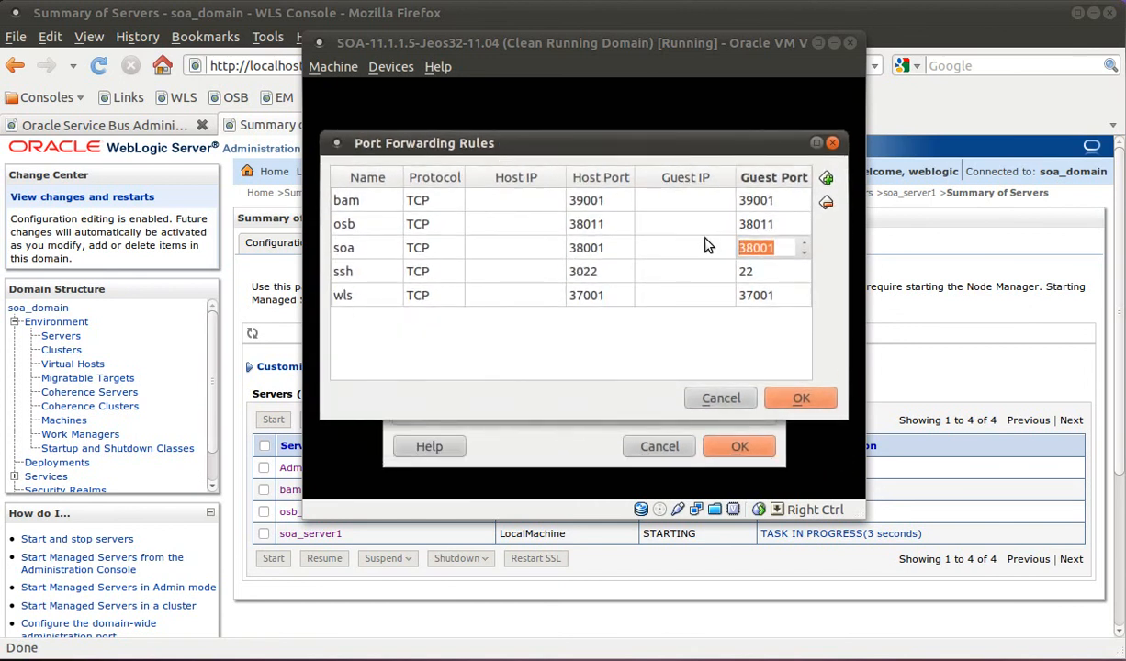
{"action": "left_click", "coordinate": [684, 247]}
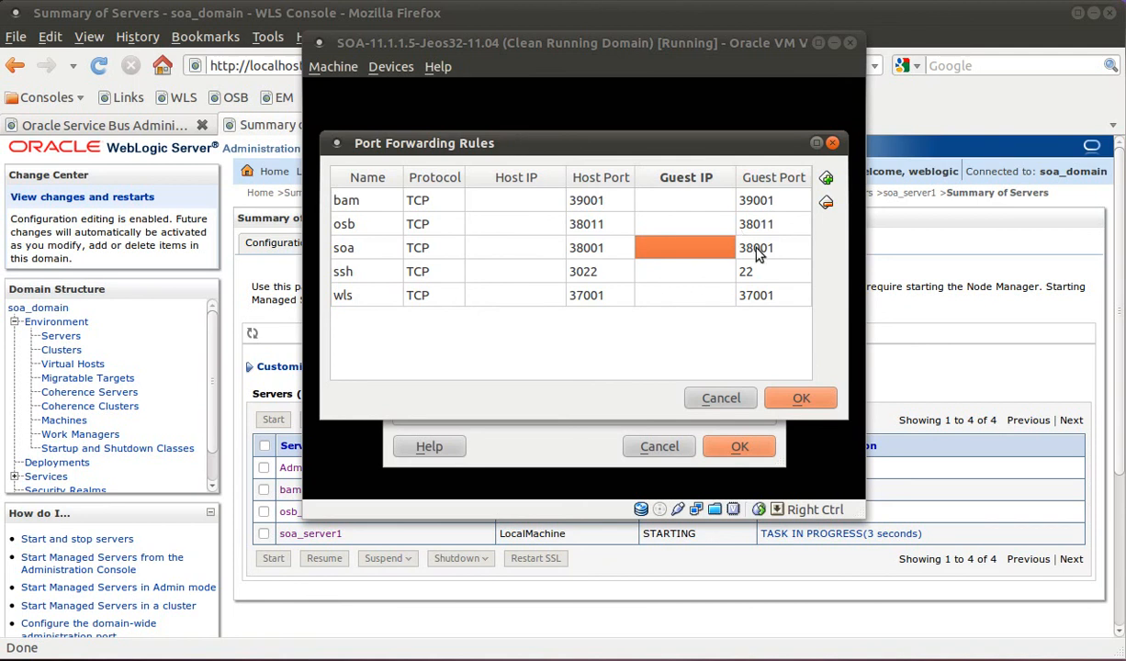
{"action": "left_click", "coordinate": [800, 398]}
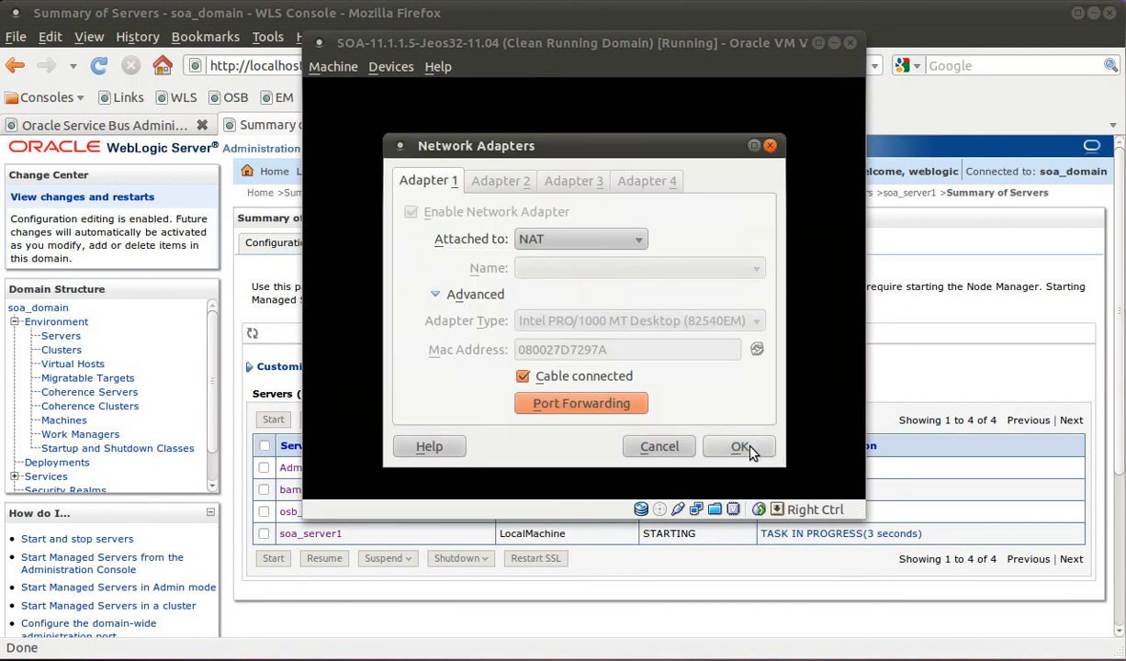
- Close the Network Adapters dialog and open soa_server1's settings from the Servers table
{"action": "left_click", "coordinate": [739, 447]}
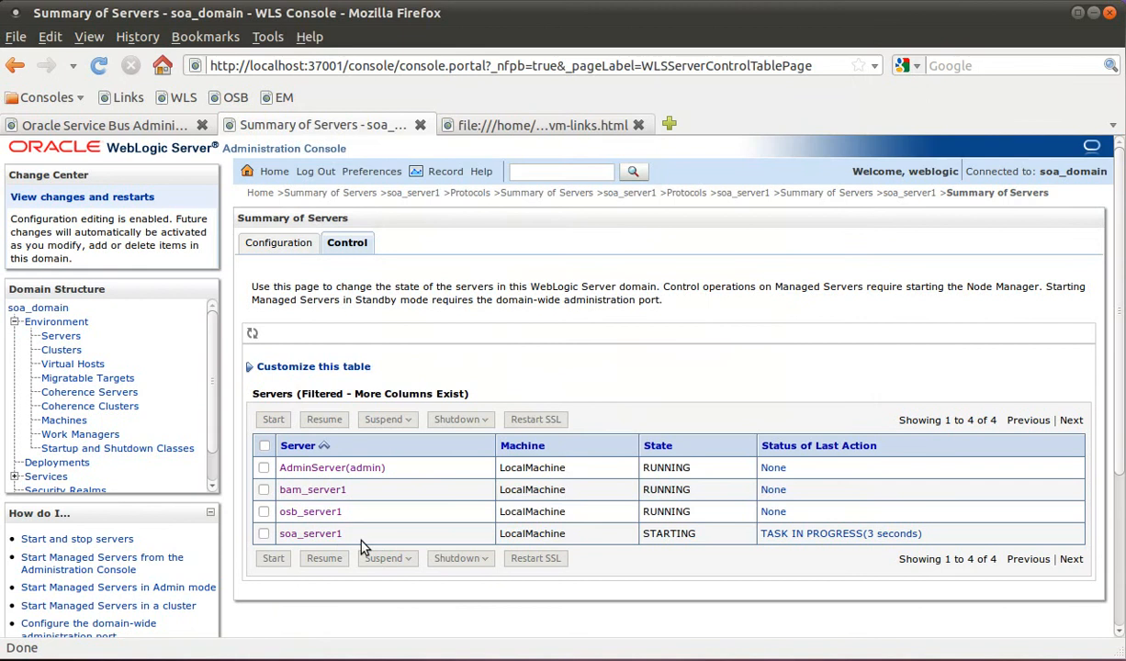
{"action": "mouse_move", "coordinate": [352, 545]}
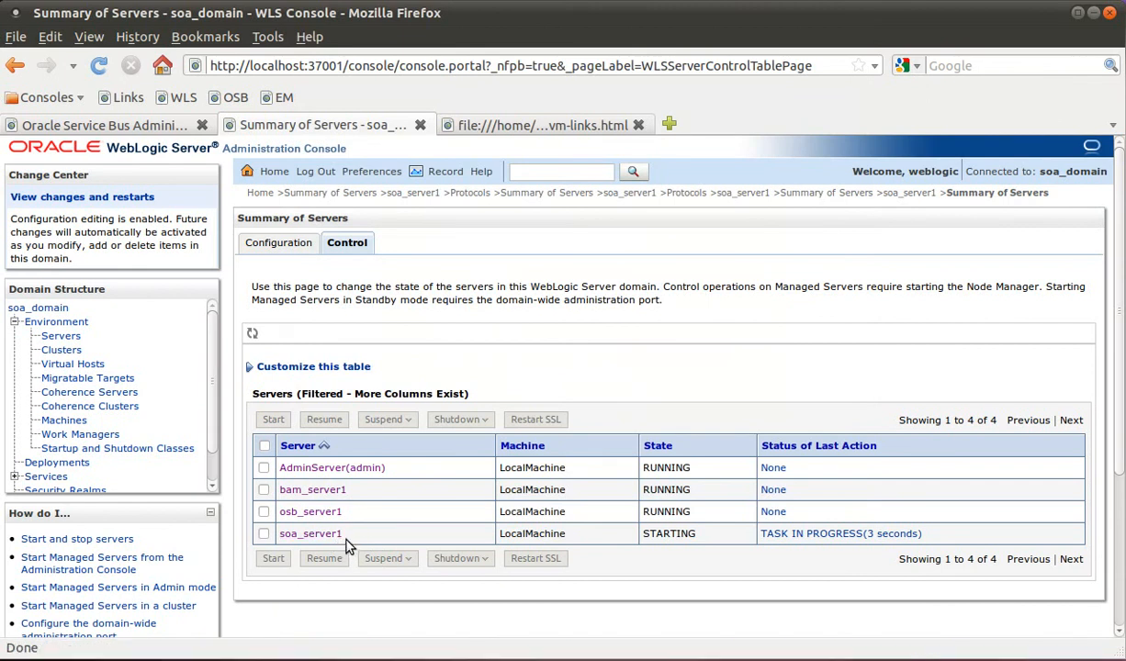
{"action": "mouse_move", "coordinate": [536, 551]}
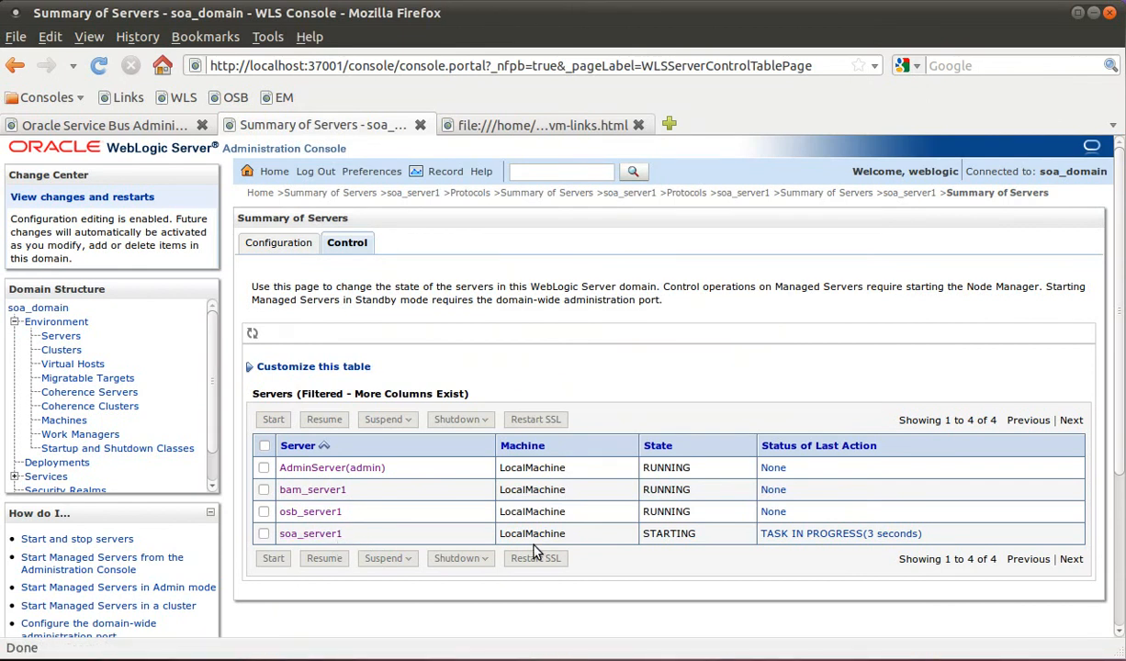
{"action": "mouse_move", "coordinate": [372, 551]}
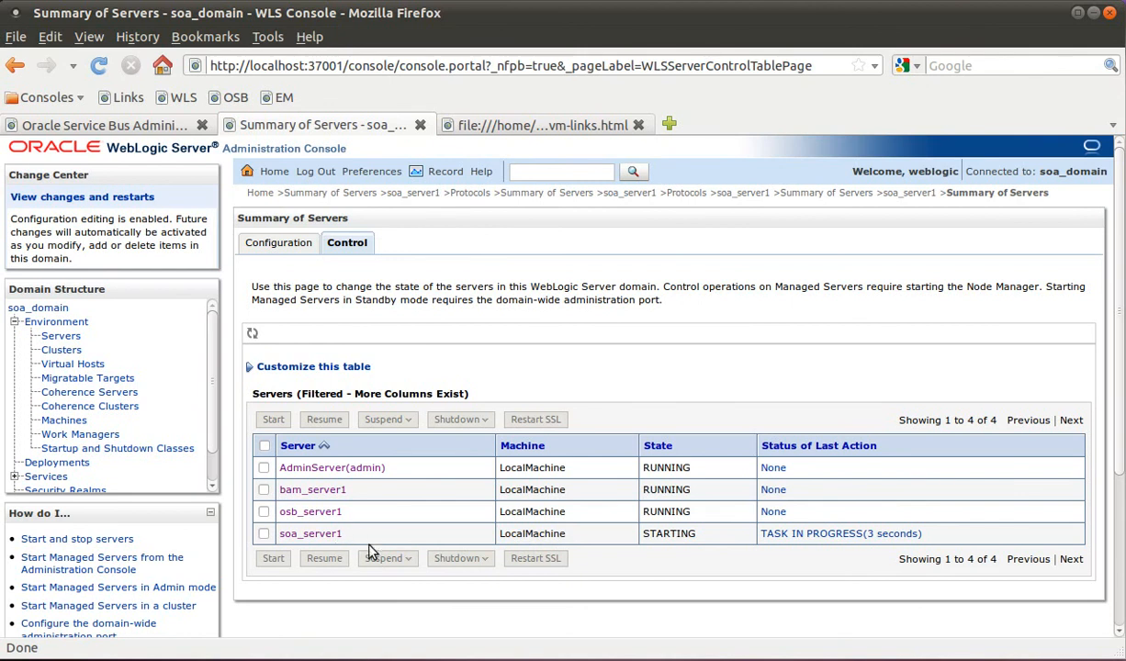
{"action": "left_click", "coordinate": [310, 534]}
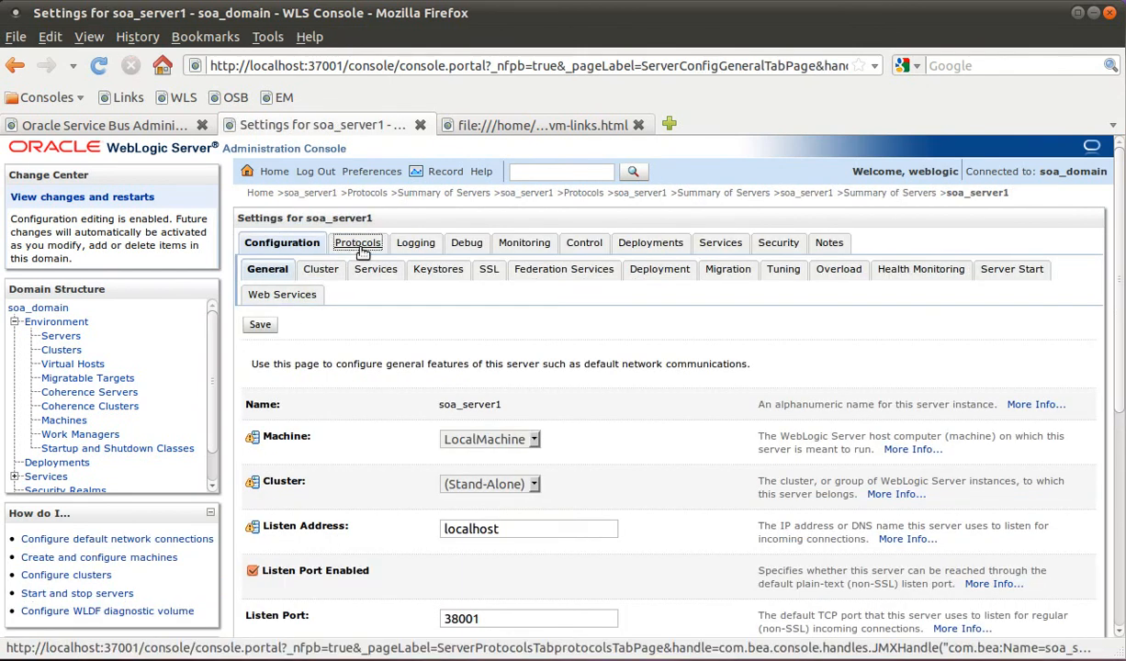
- Create t3 channel '10.0.2.15' on soa_server1 listening at 10.0.2.15, port 38001
{"action": "left_click", "coordinate": [356, 243]}
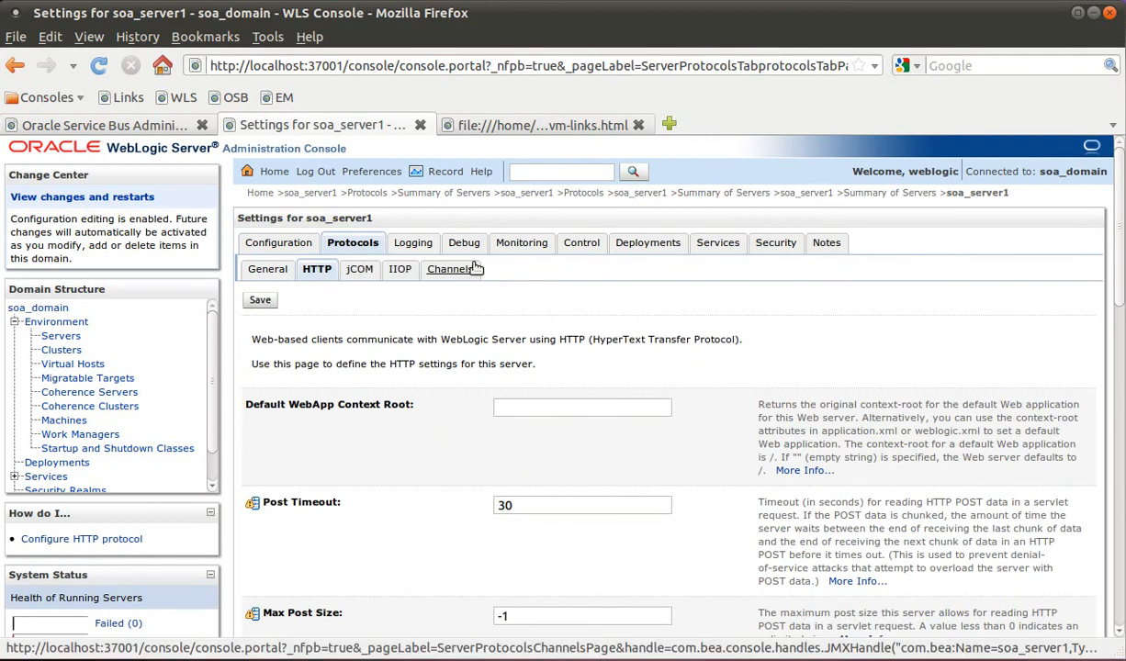
{"action": "left_click", "coordinate": [449, 269]}
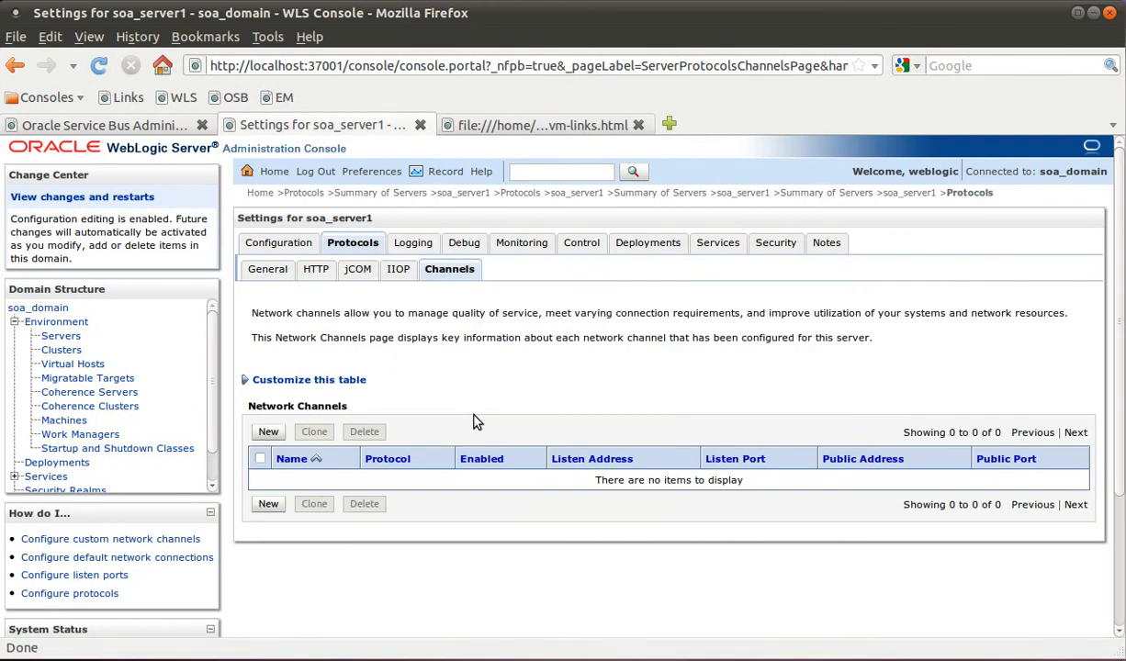
{"action": "left_click", "coordinate": [268, 432]}
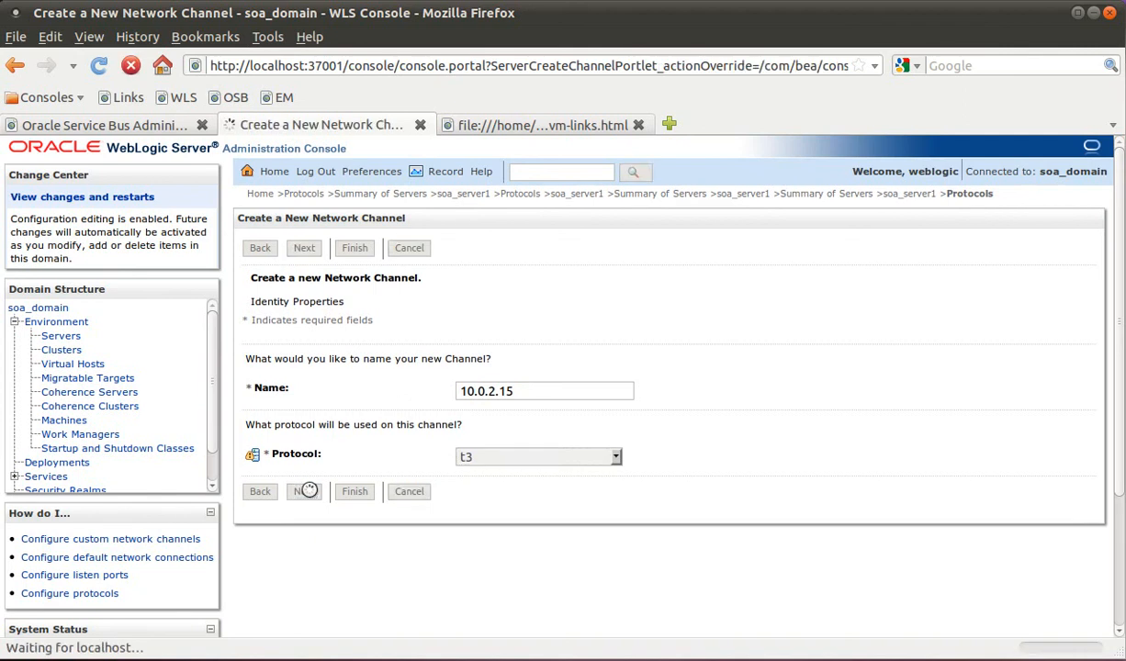
{"action": "left_click", "coordinate": [304, 247]}
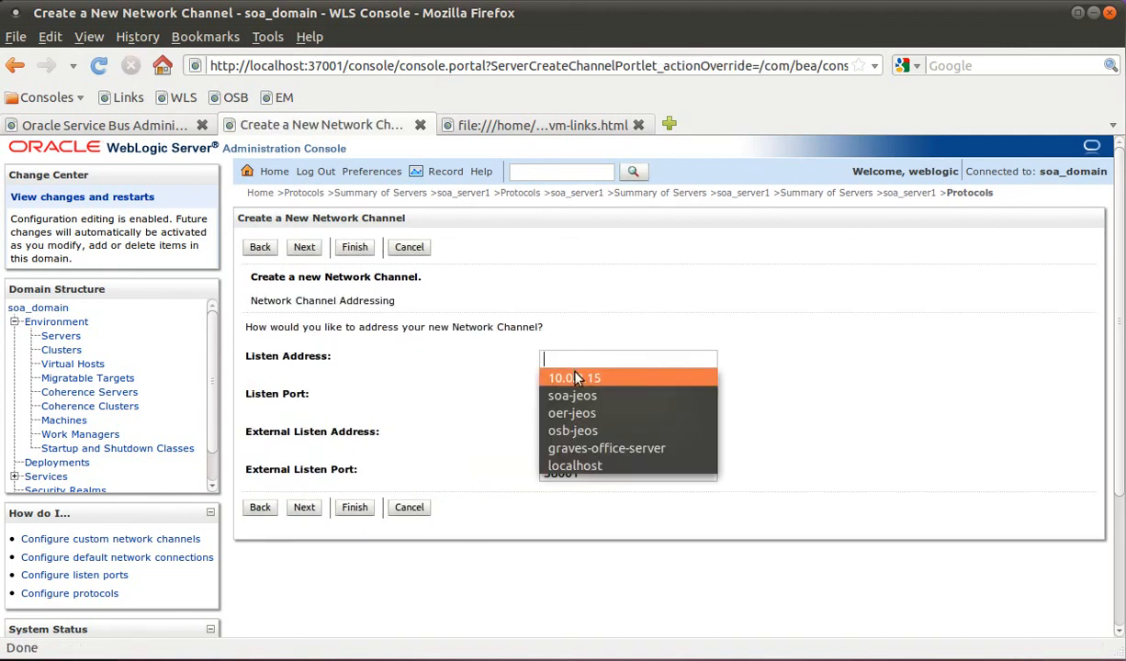
{"action": "left_click", "coordinate": [574, 377]}
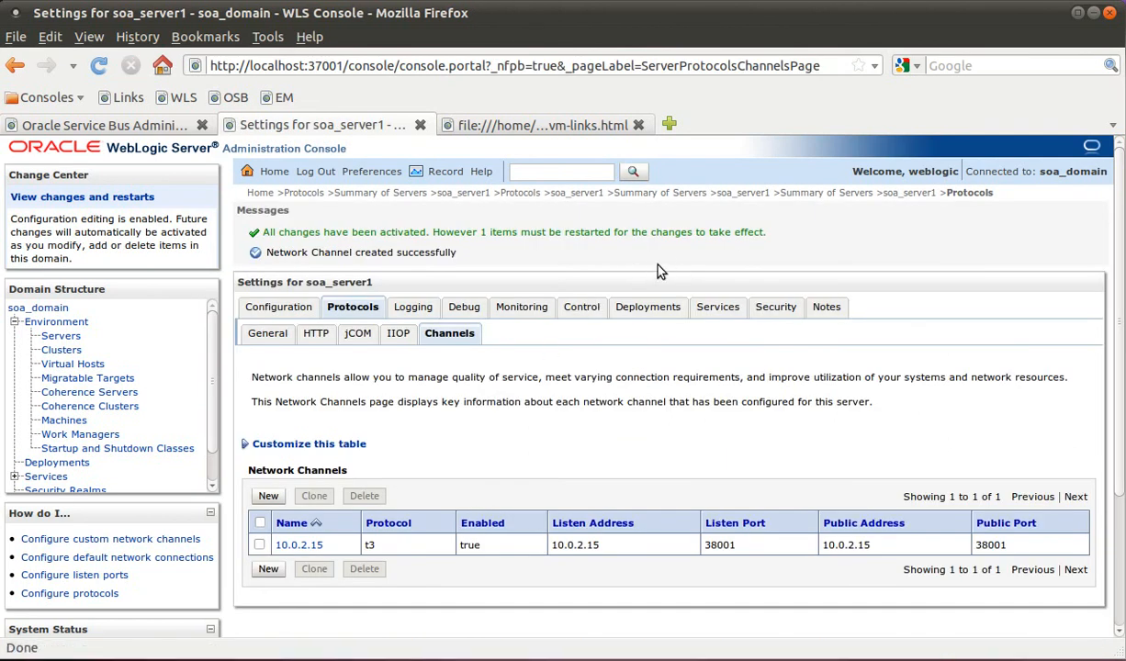
{"action": "mouse_move", "coordinate": [477, 380]}
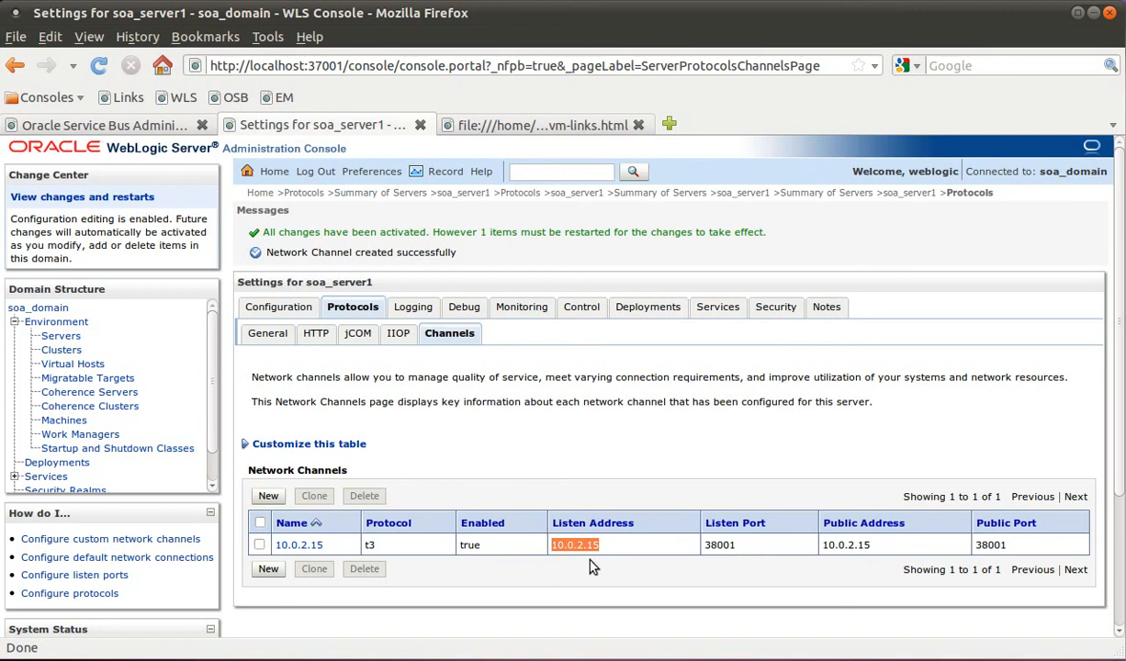
{"action": "mouse_move", "coordinate": [516, 536]}
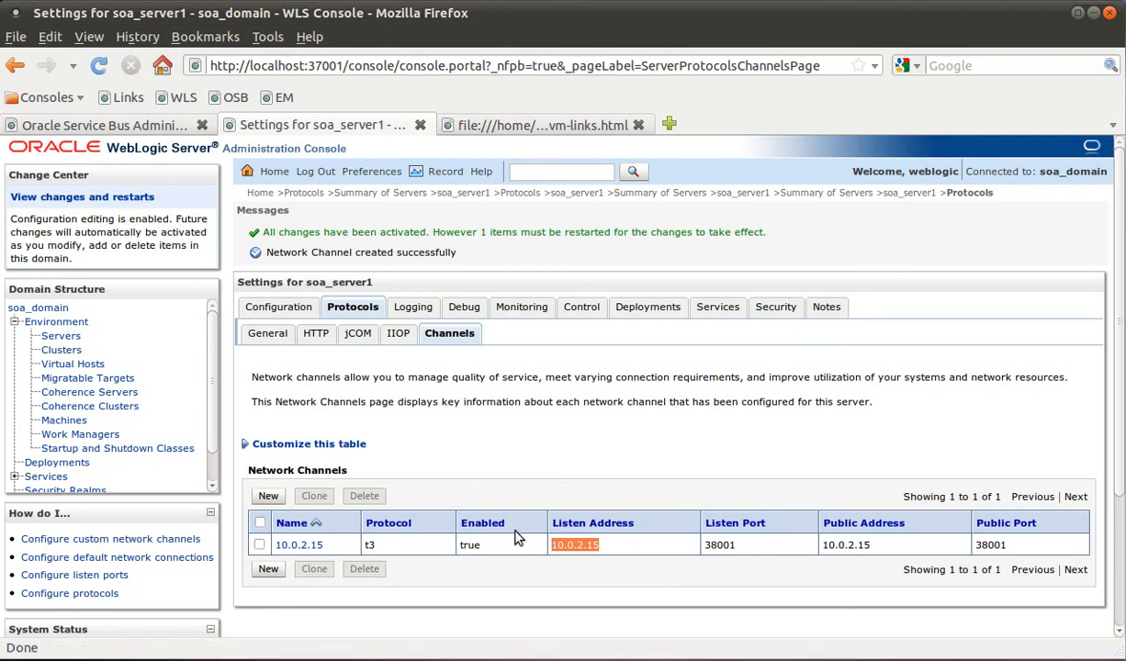
{"action": "mouse_move", "coordinate": [358, 522]}
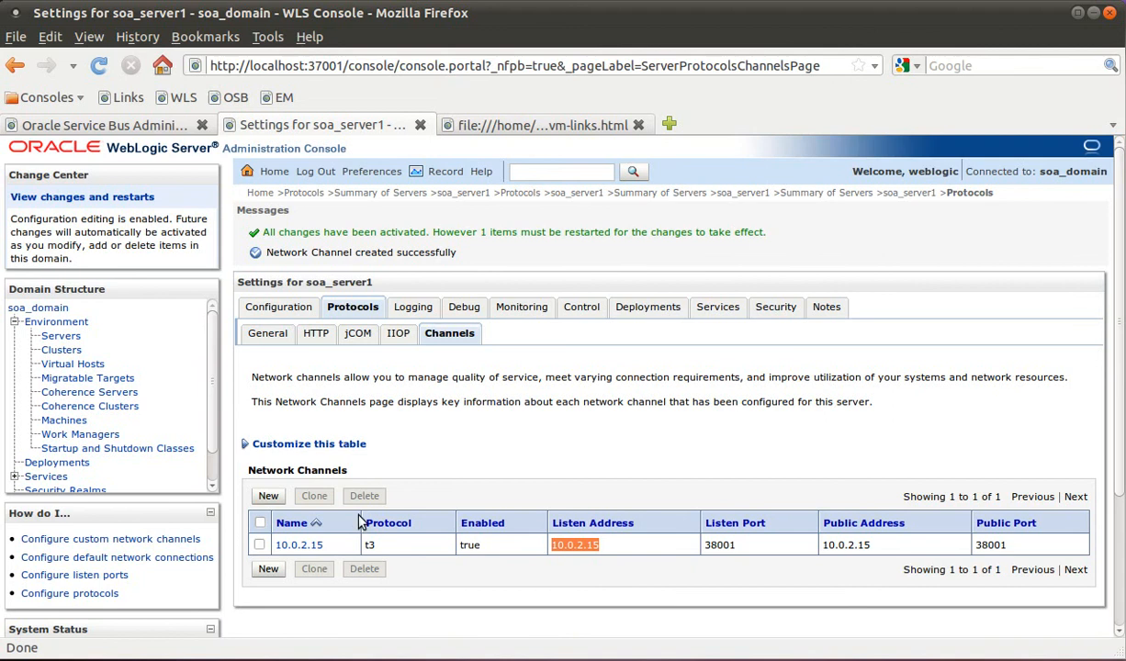
{"action": "mouse_move", "coordinate": [278, 307]}
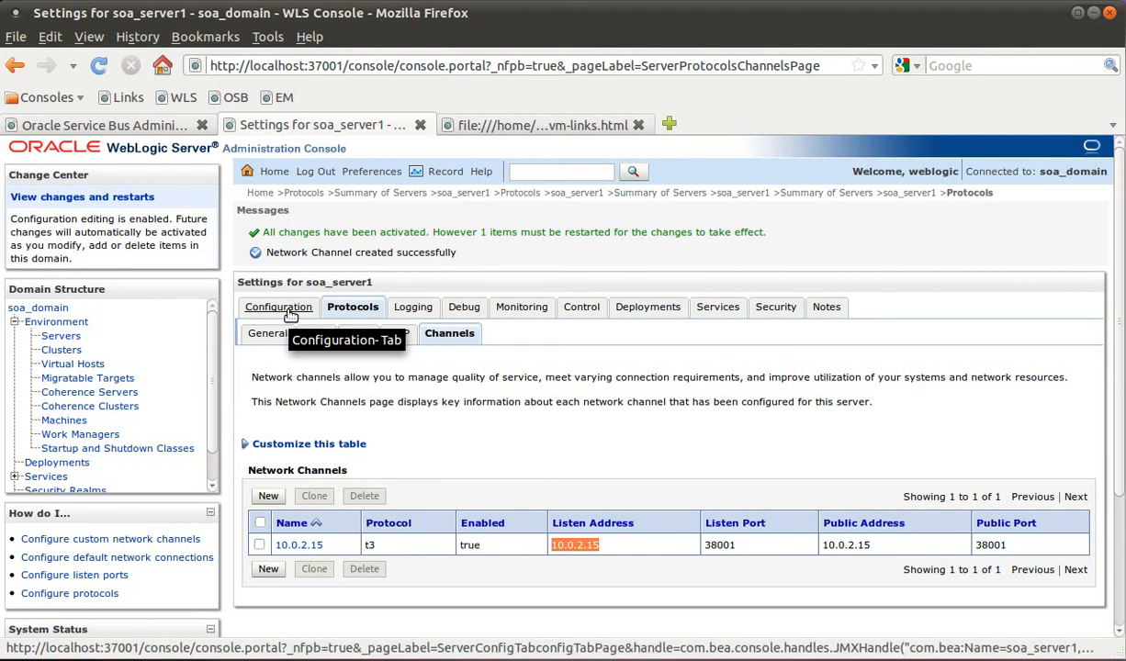
{"action": "left_click", "coordinate": [278, 307]}
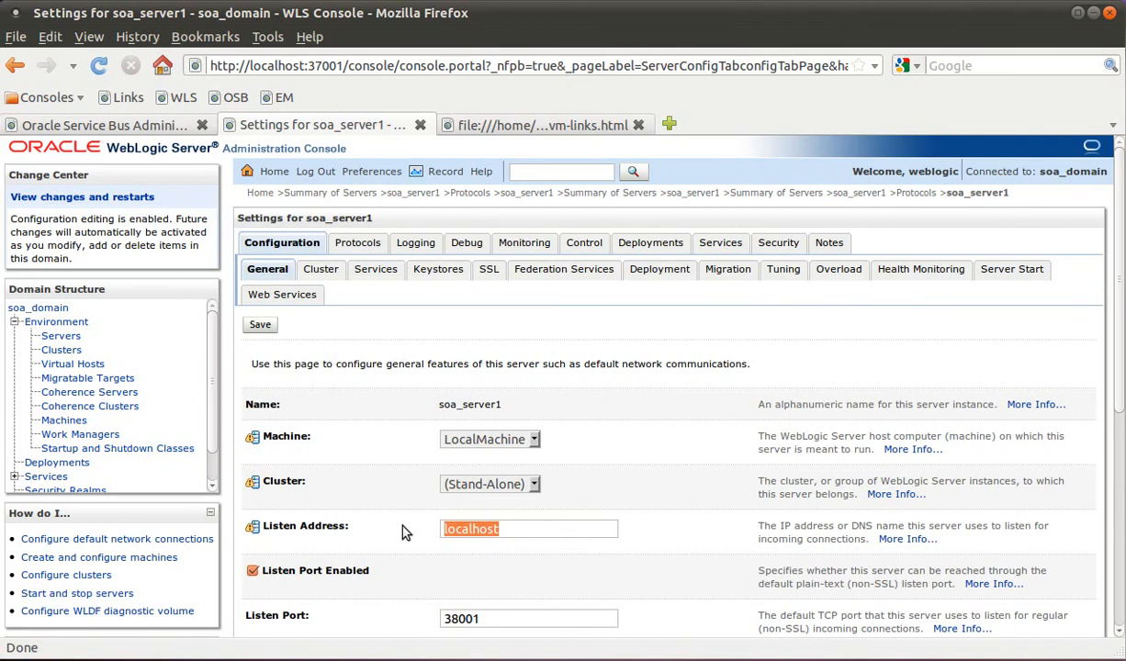
{"action": "mouse_move", "coordinate": [512, 564]}
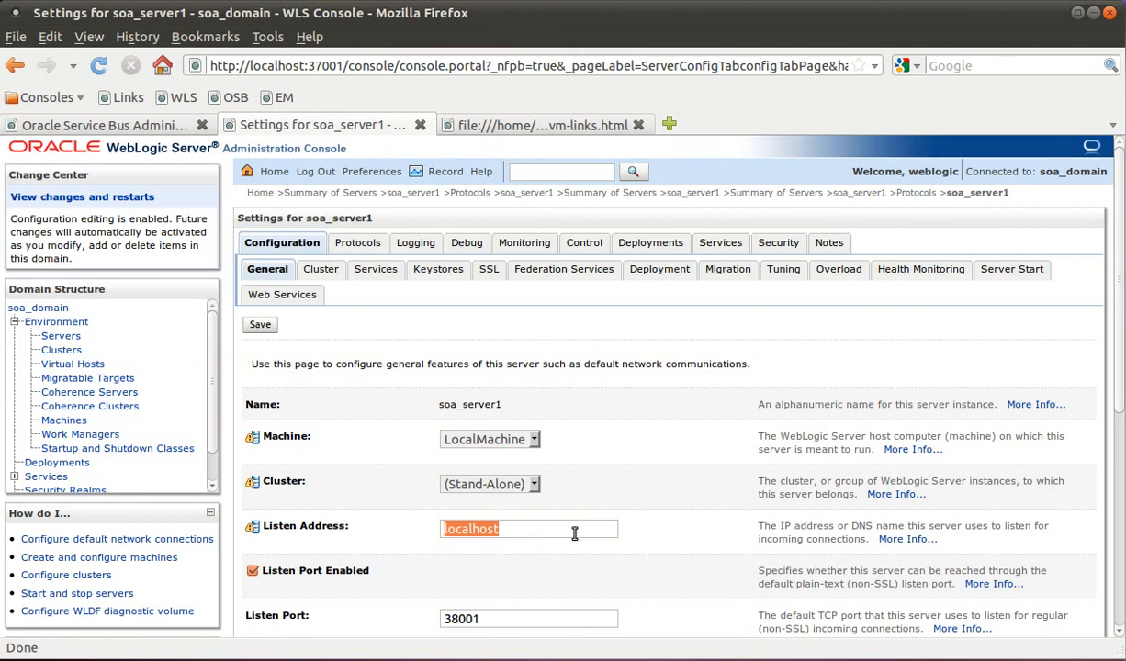
{"action": "left_click", "coordinate": [528, 528]}
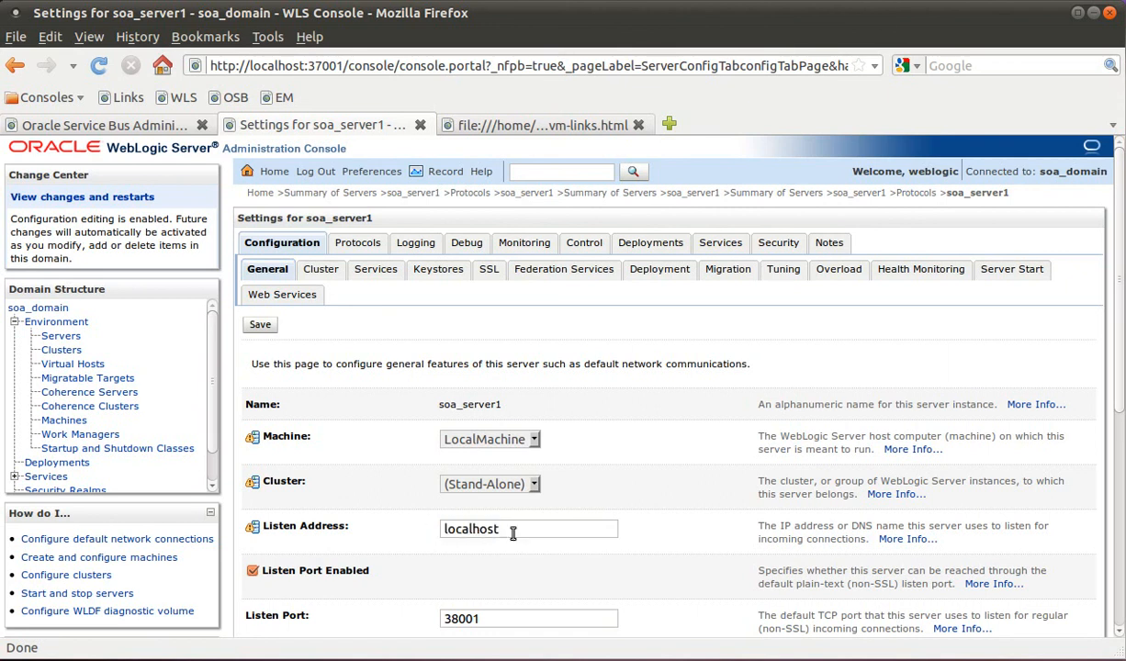
{"action": "mouse_move", "coordinate": [450, 348]}
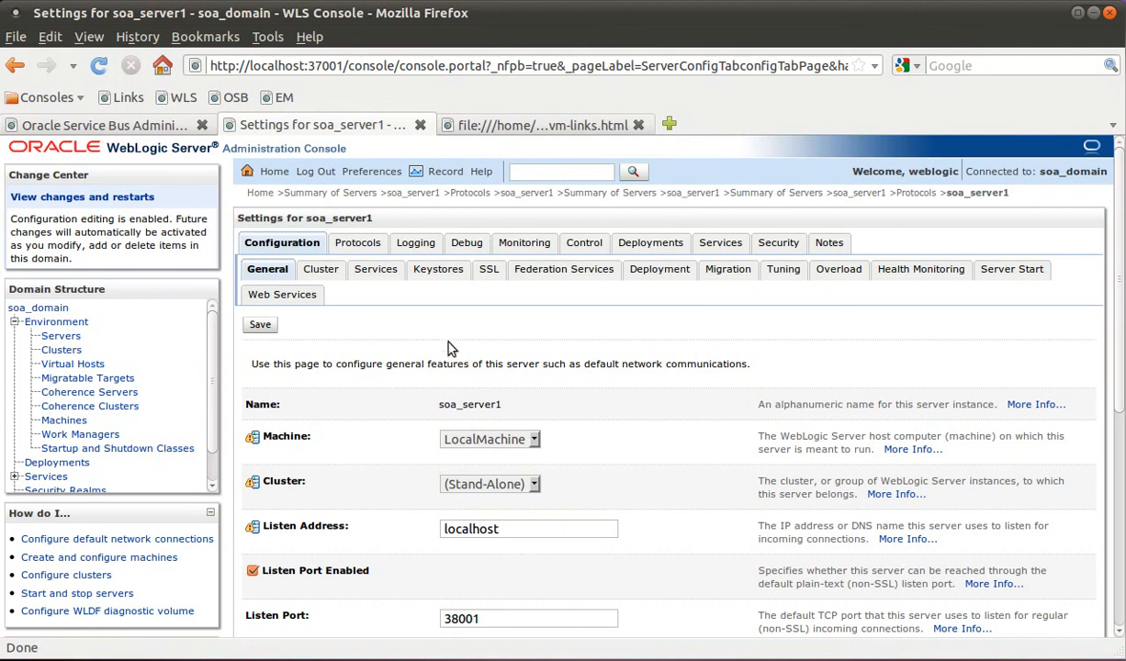
{"action": "left_click", "coordinate": [352, 242]}
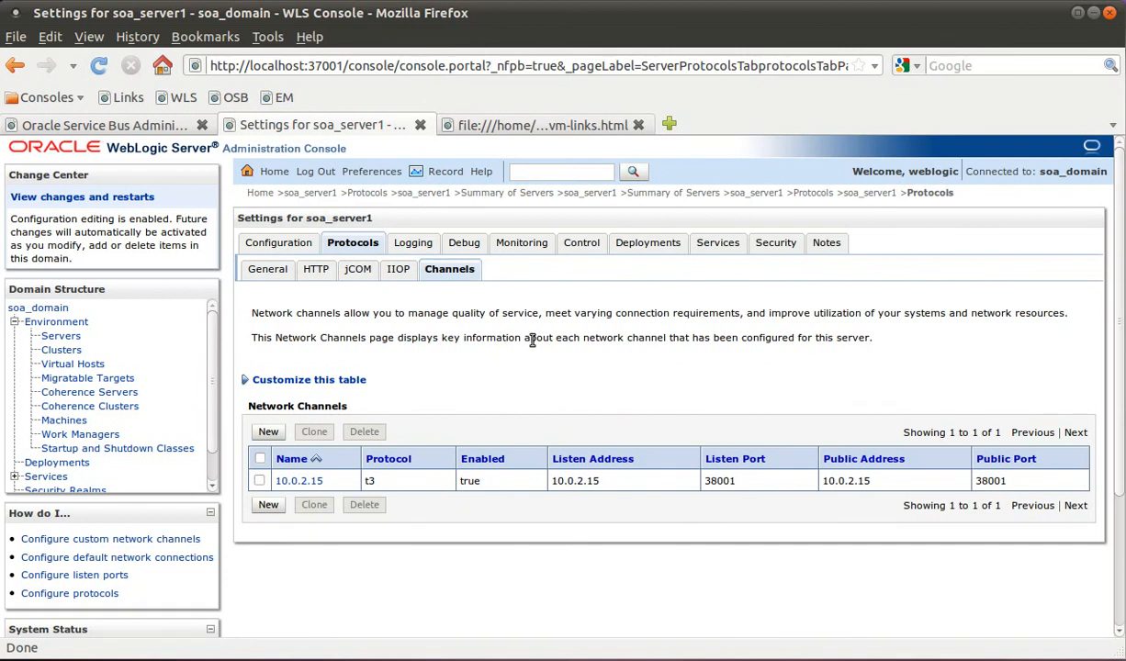
{"action": "mouse_move", "coordinate": [926, 213]}
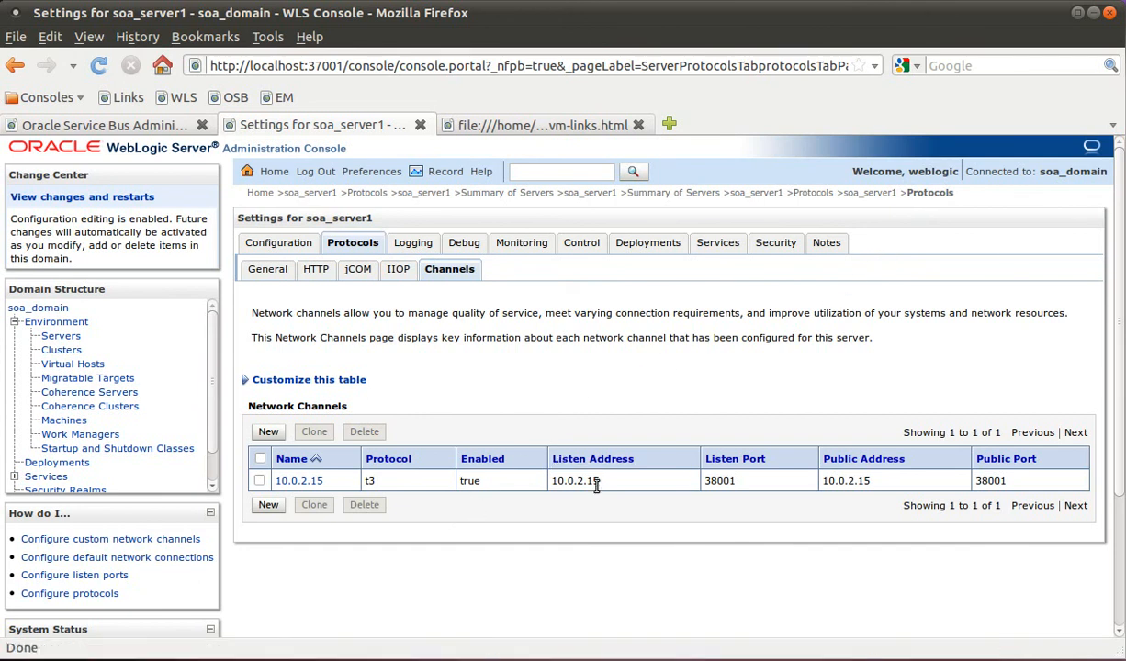
- Compare the 10.0.2.15 channel with soa_server1's general listen address settings
{"action": "double_click", "coordinate": [575, 481]}
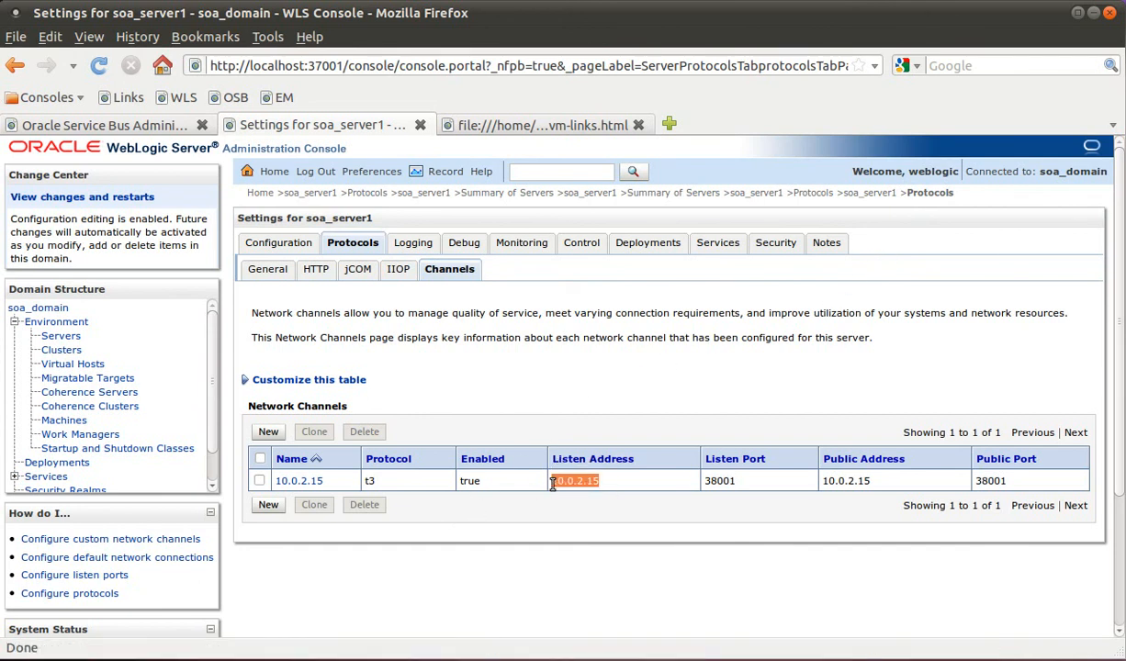
{"action": "mouse_move", "coordinate": [542, 409]}
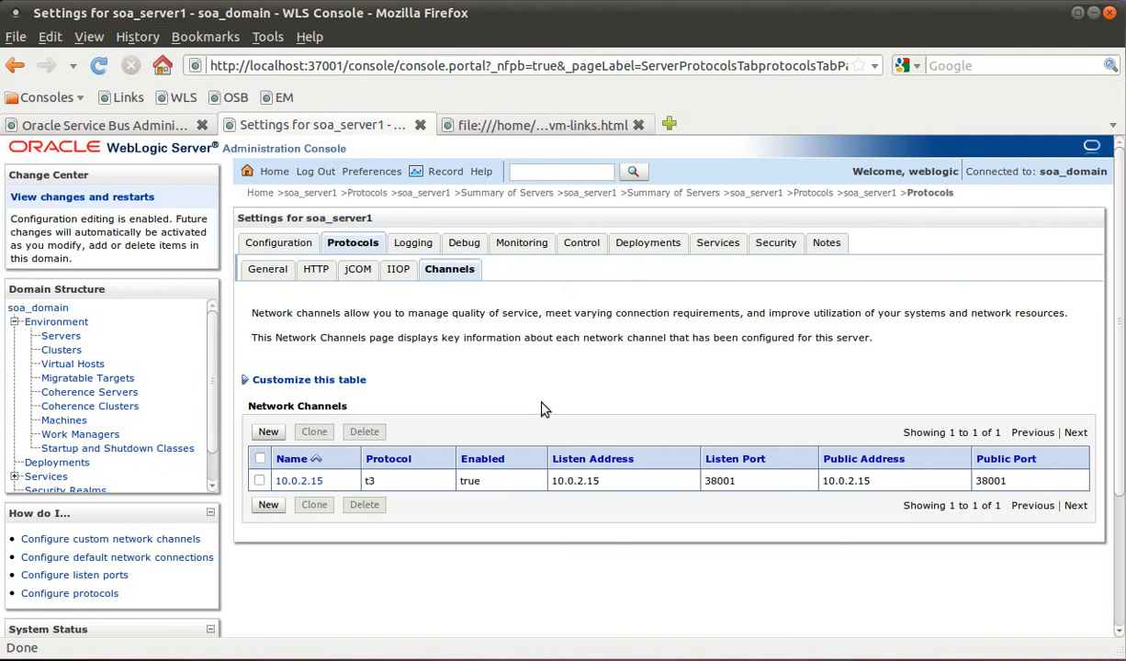
{"action": "mouse_move", "coordinate": [304, 292]}
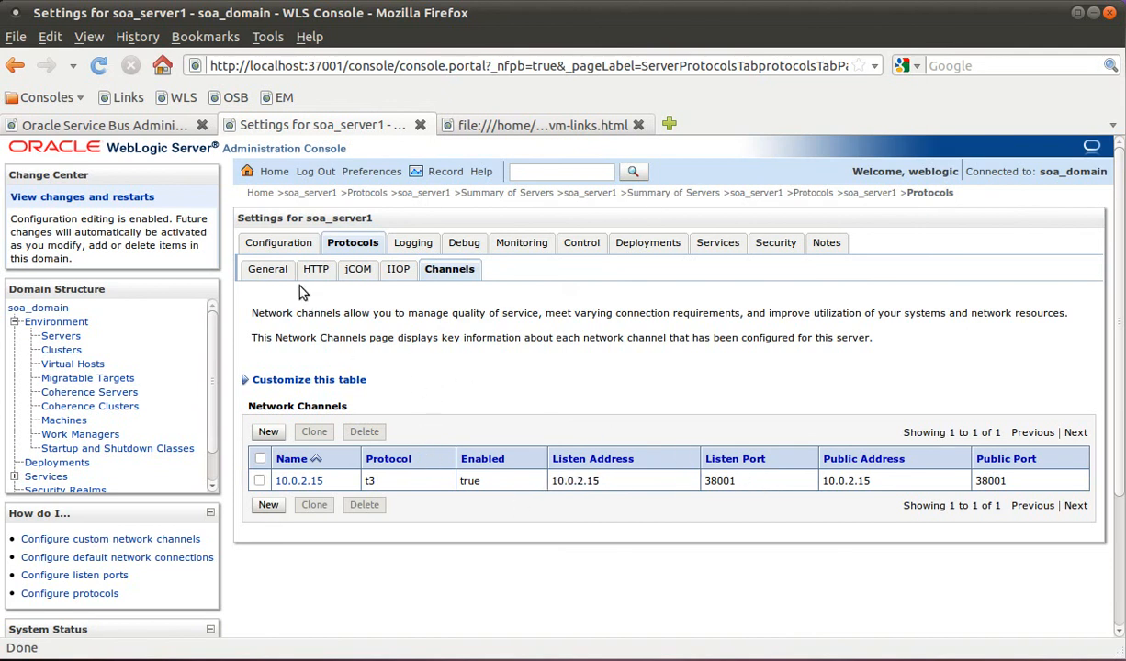
{"action": "left_click", "coordinate": [277, 243]}
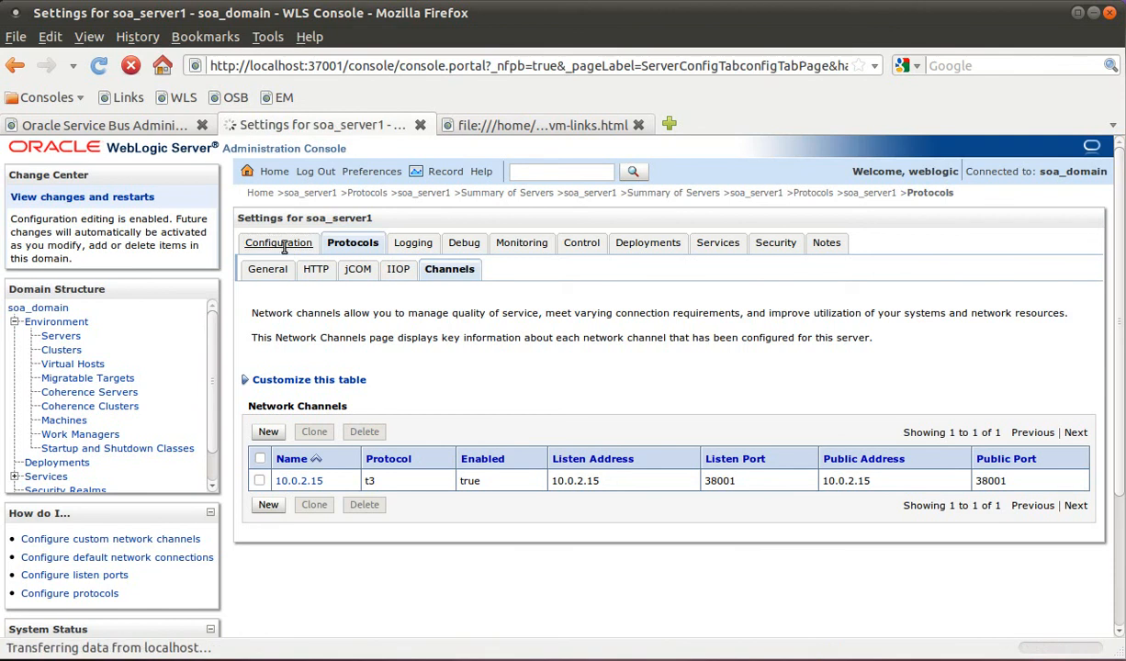
{"action": "left_click", "coordinate": [279, 242]}
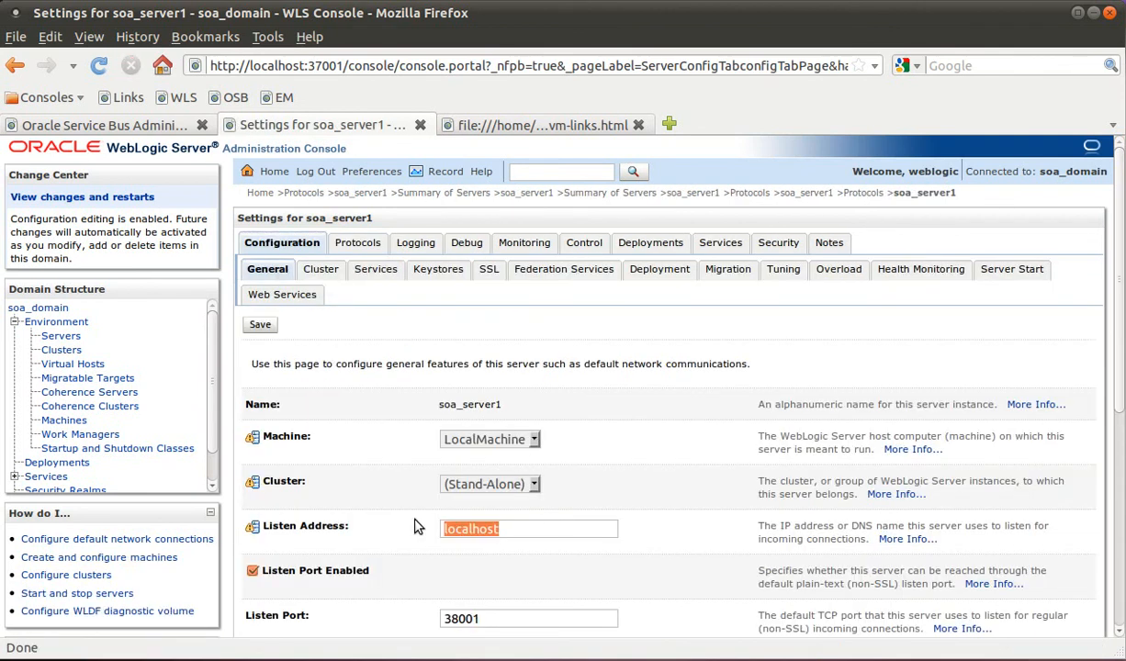
{"action": "left_click", "coordinate": [357, 242]}
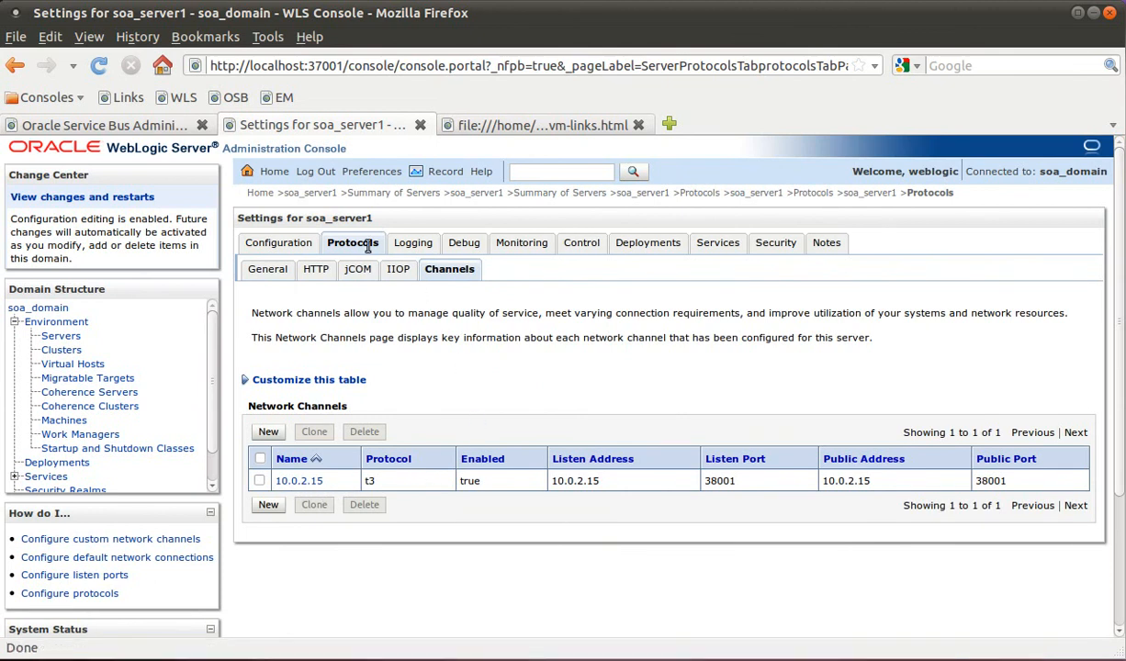
- Confirm soa_server1's listen address is localhost and open the Servers summary
{"action": "left_click", "coordinate": [278, 243]}
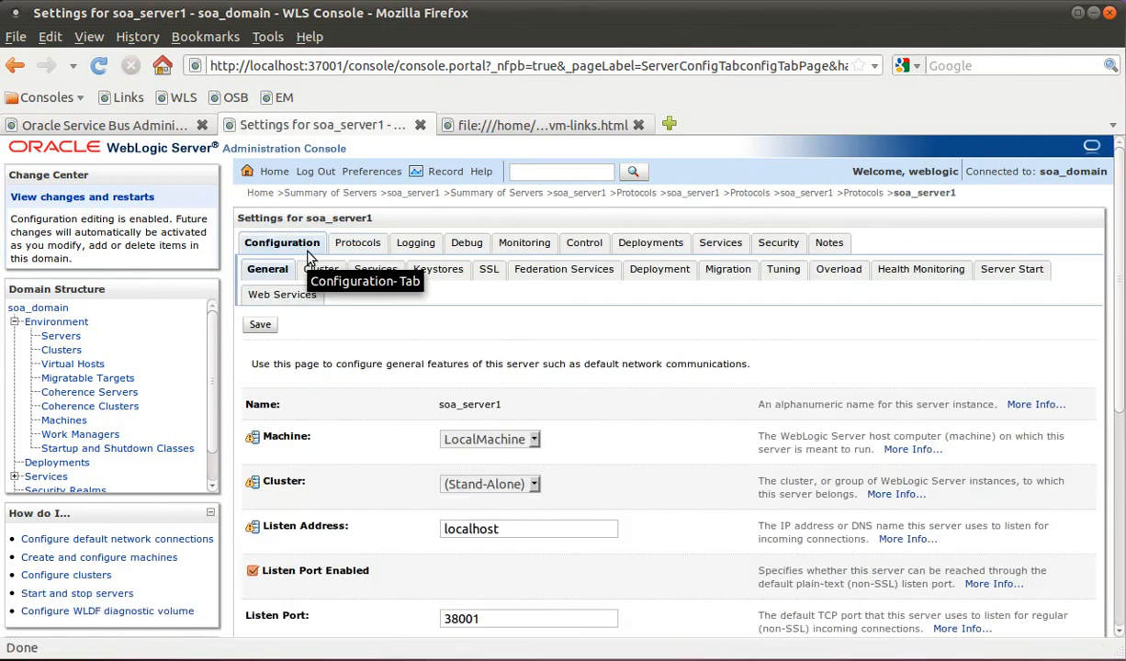
{"action": "mouse_move", "coordinate": [617, 424]}
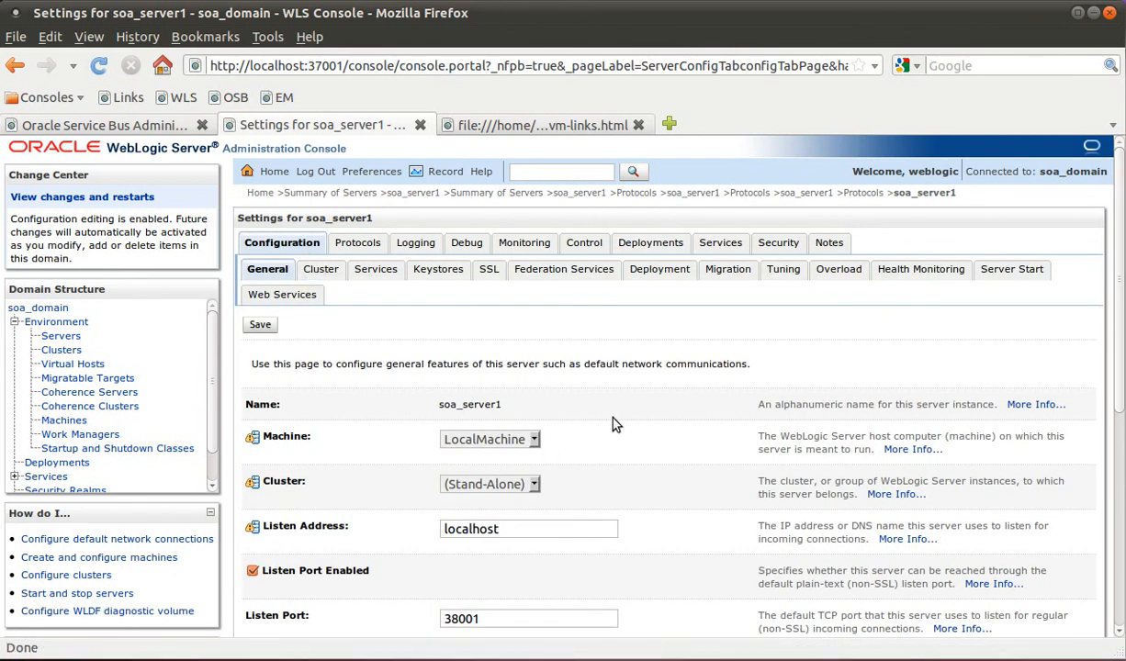
{"action": "double_click", "coordinate": [471, 528]}
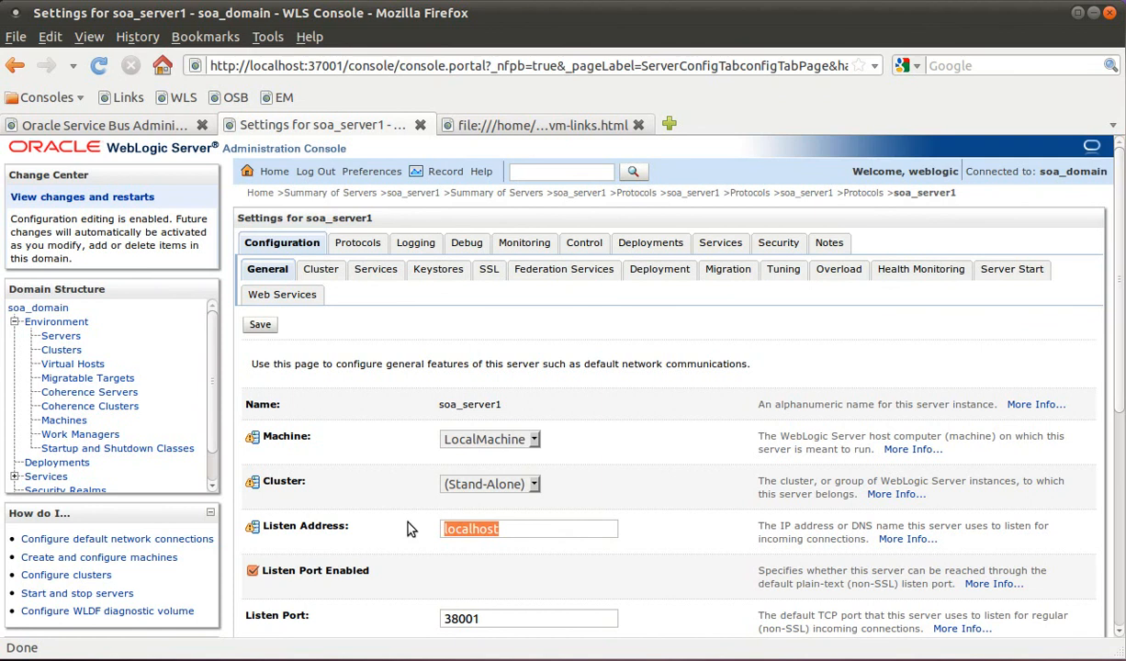
{"action": "mouse_move", "coordinate": [569, 227]}
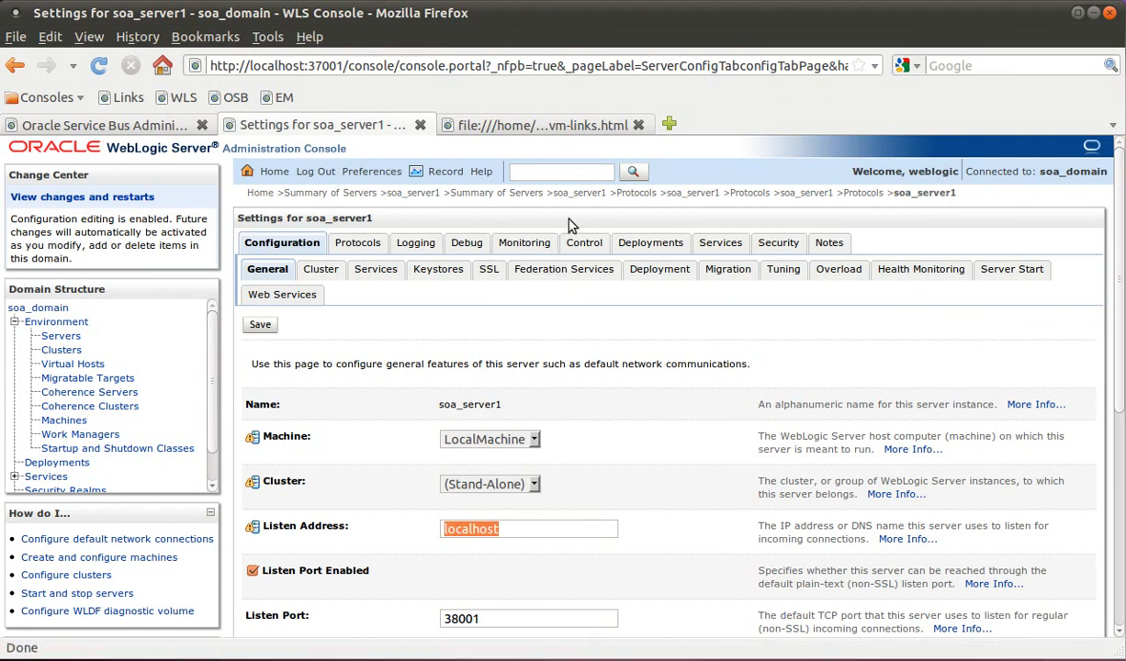
{"action": "mouse_move", "coordinate": [460, 638]}
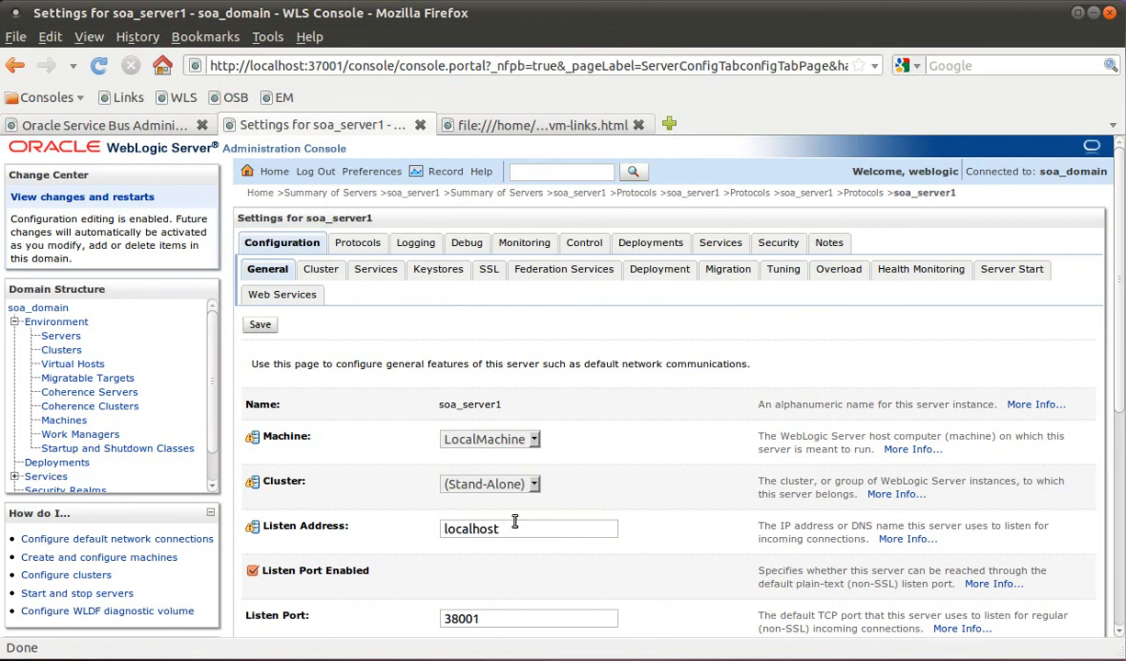
{"action": "mouse_move", "coordinate": [450, 578]}
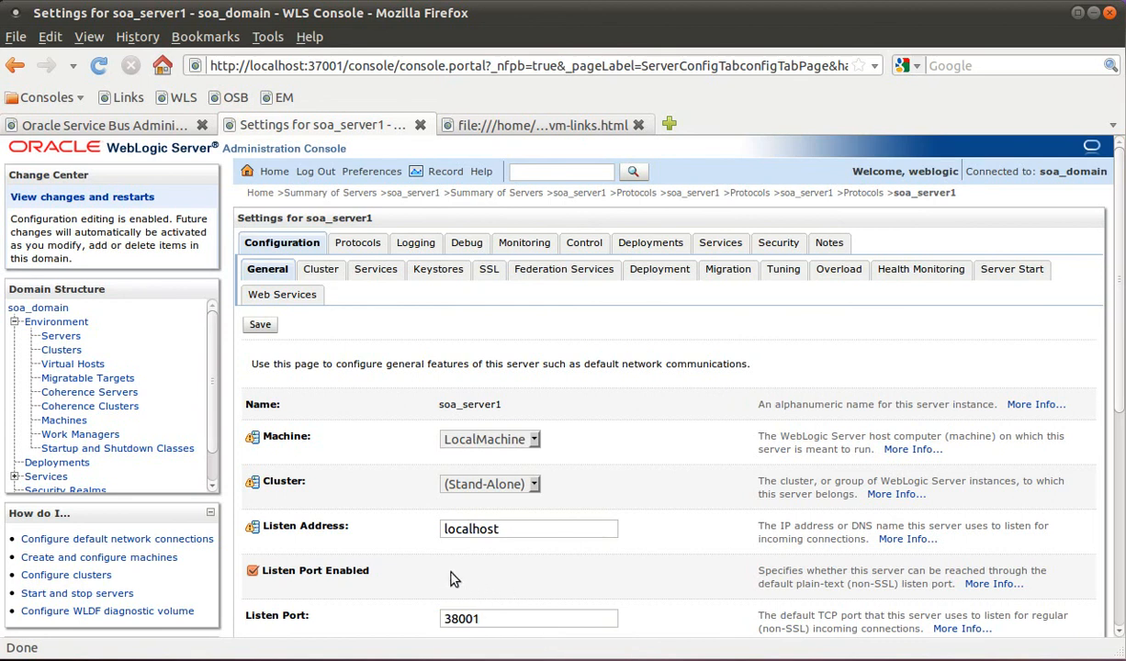
{"action": "mouse_move", "coordinate": [643, 426]}
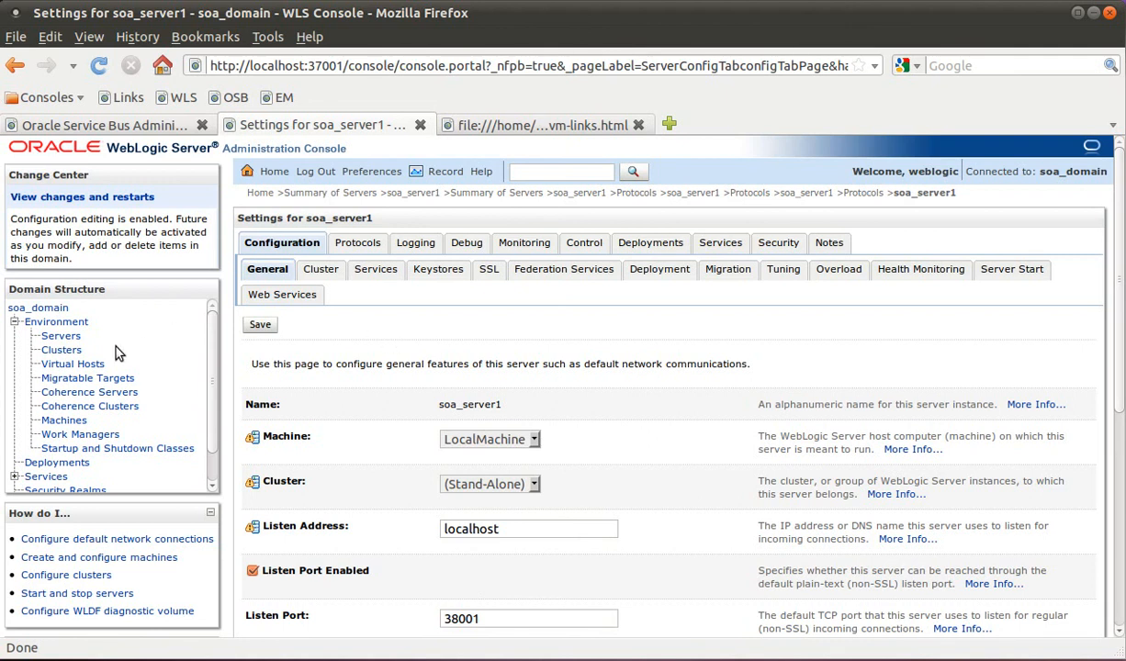
{"action": "left_click", "coordinate": [60, 336]}
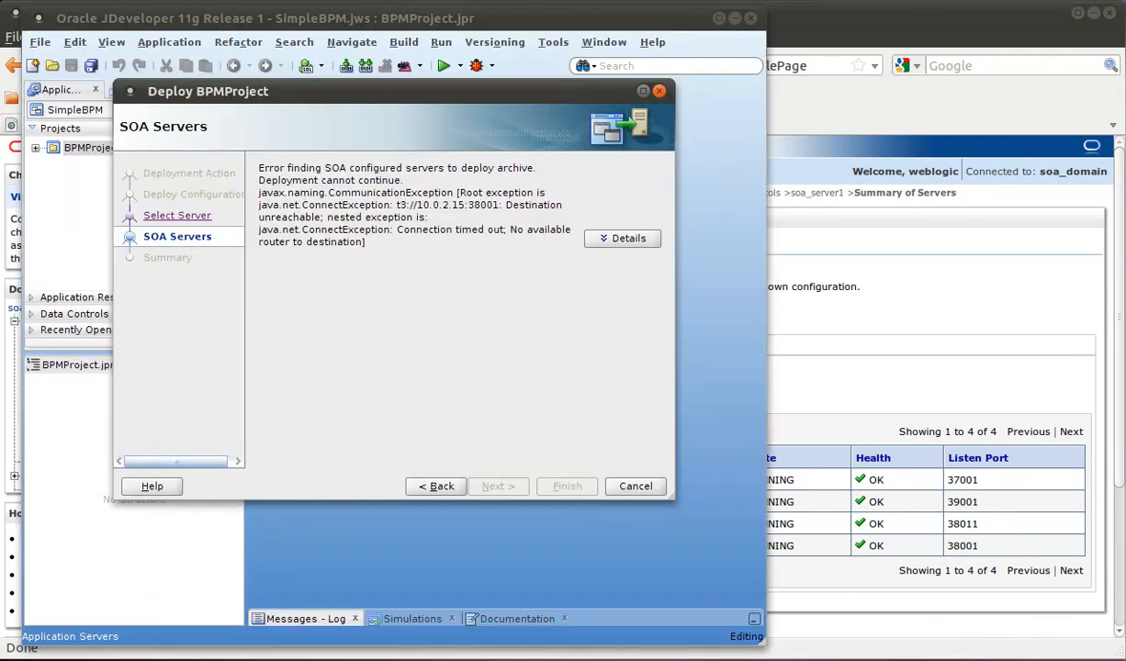
- Retry finding SOA servers in Deploy BPMProject, then return to Select Server after connection refused
{"action": "left_click", "coordinate": [441, 485]}
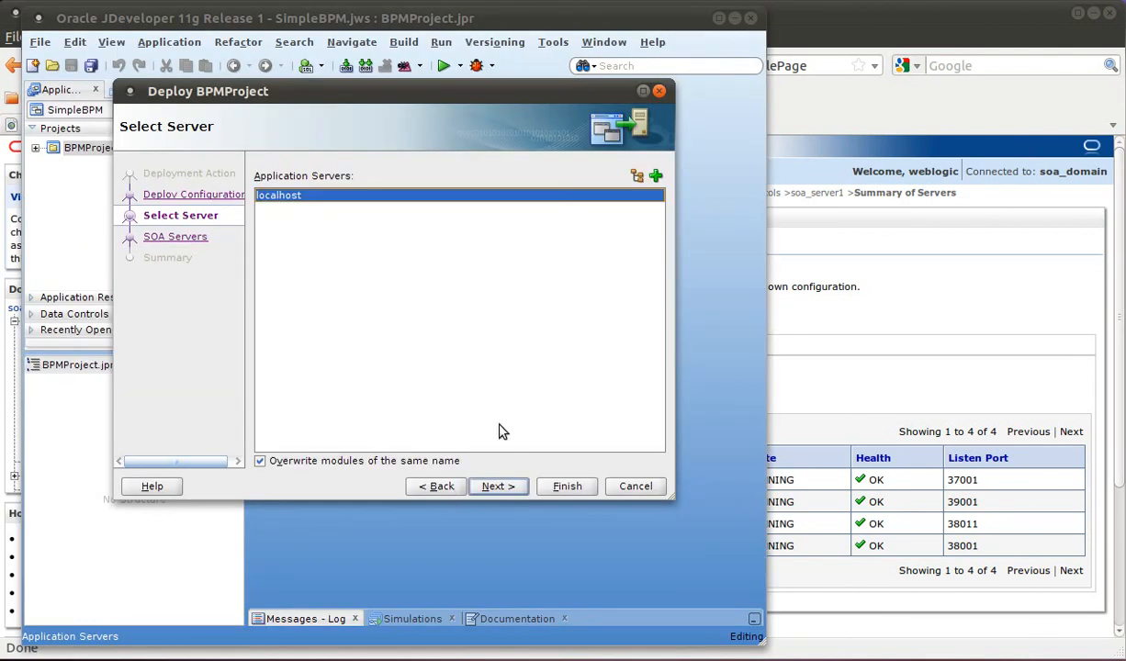
{"action": "left_click", "coordinate": [497, 486]}
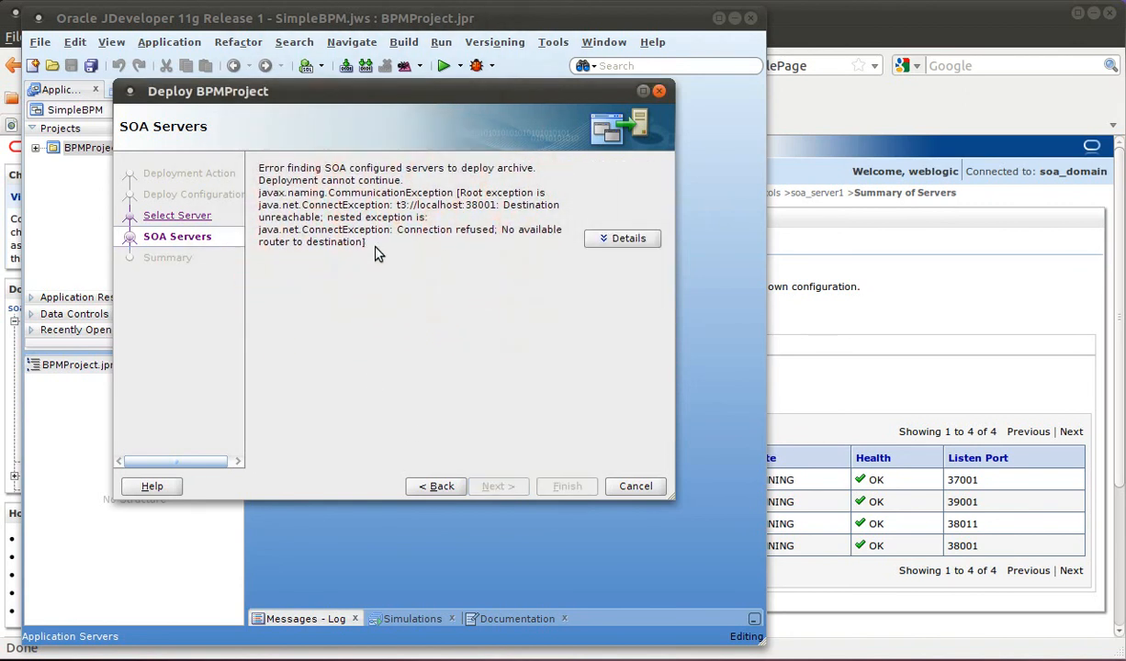
{"action": "mouse_move", "coordinate": [443, 218]}
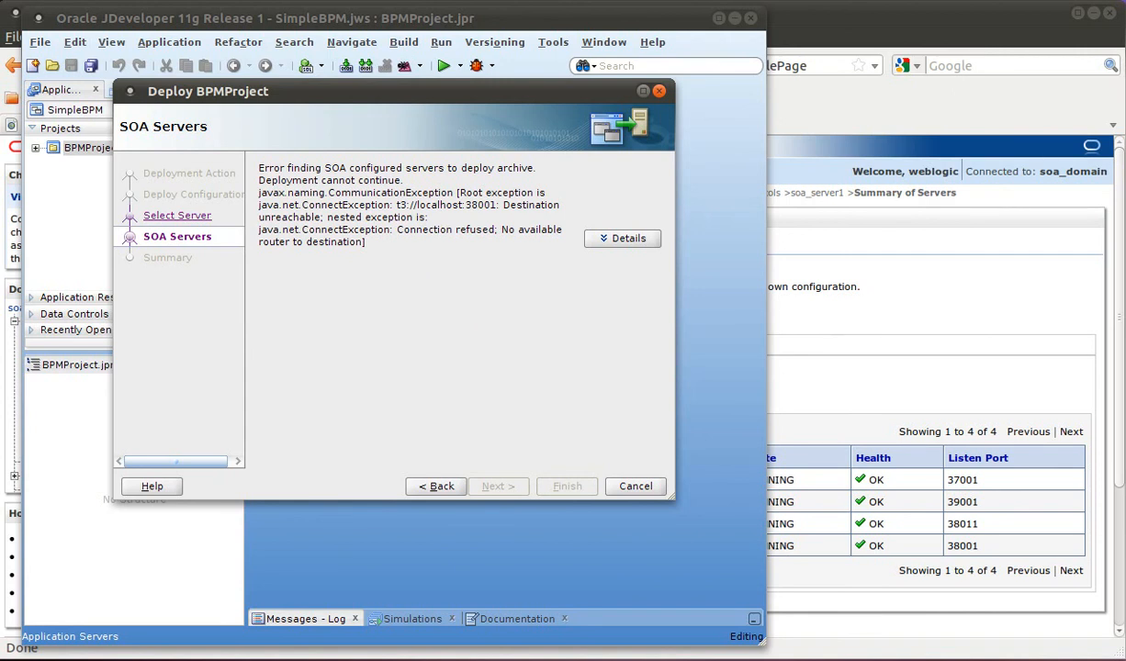
{"action": "left_click", "coordinate": [441, 486]}
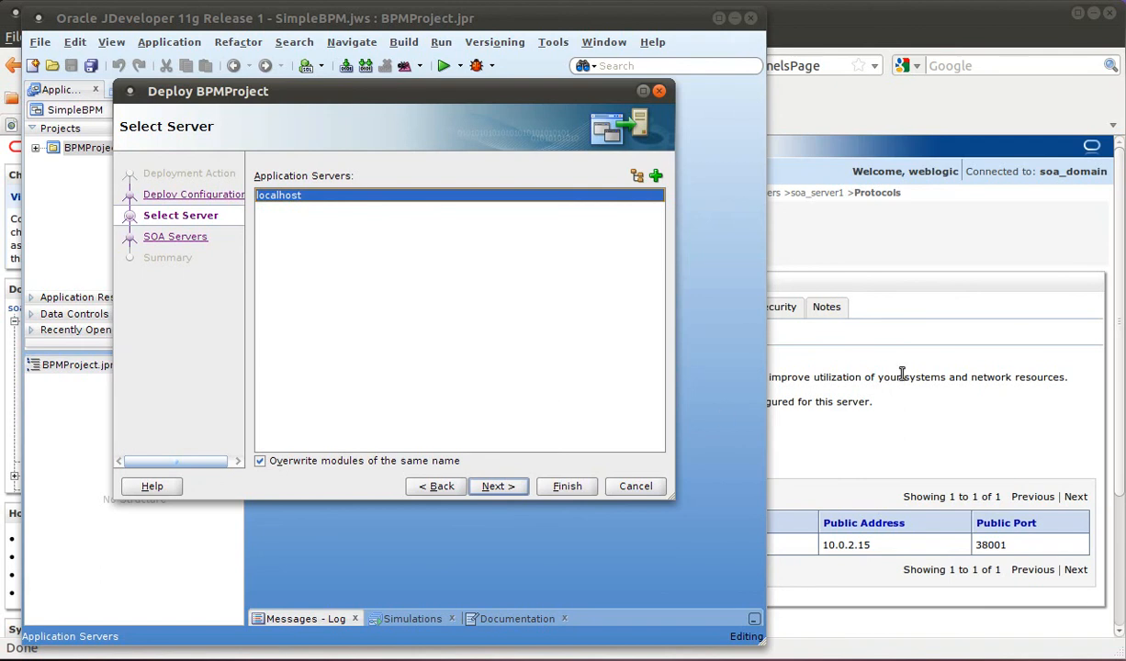
{"action": "mouse_move", "coordinate": [811, 353]}
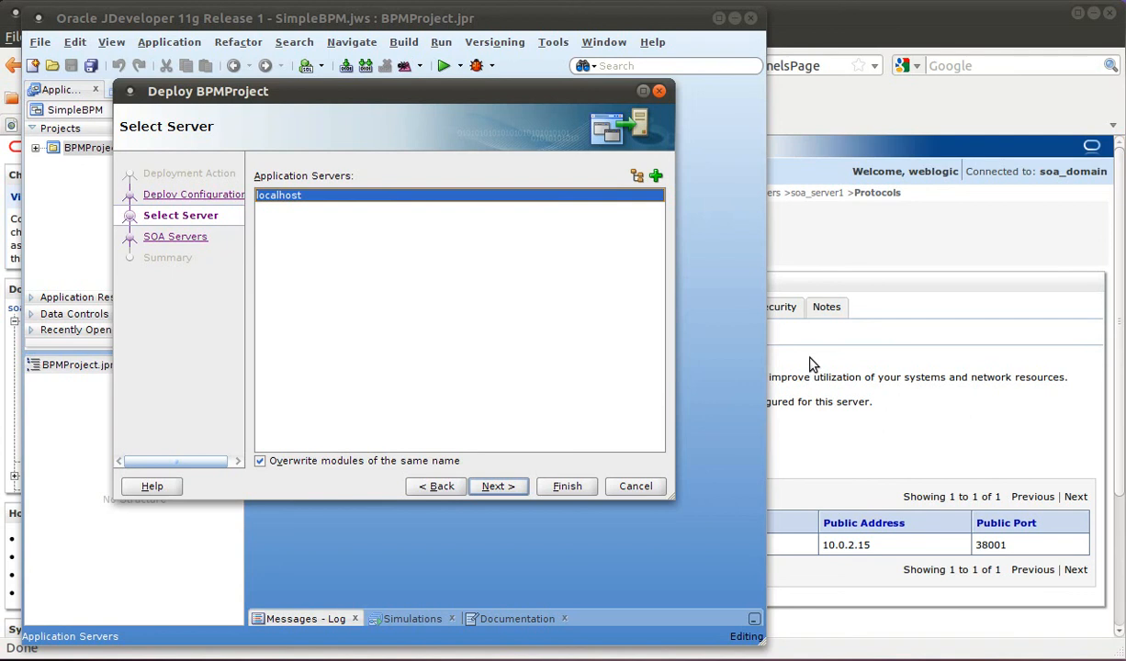
{"action": "mouse_move", "coordinate": [618, 359]}
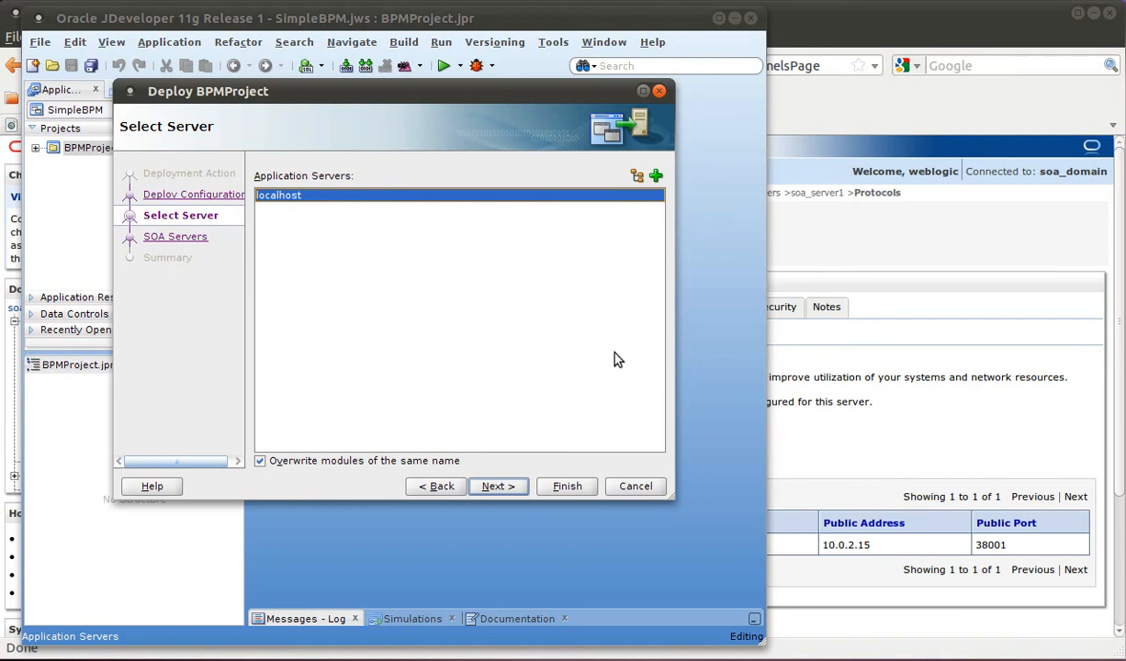
{"action": "mouse_move", "coordinate": [799, 358]}
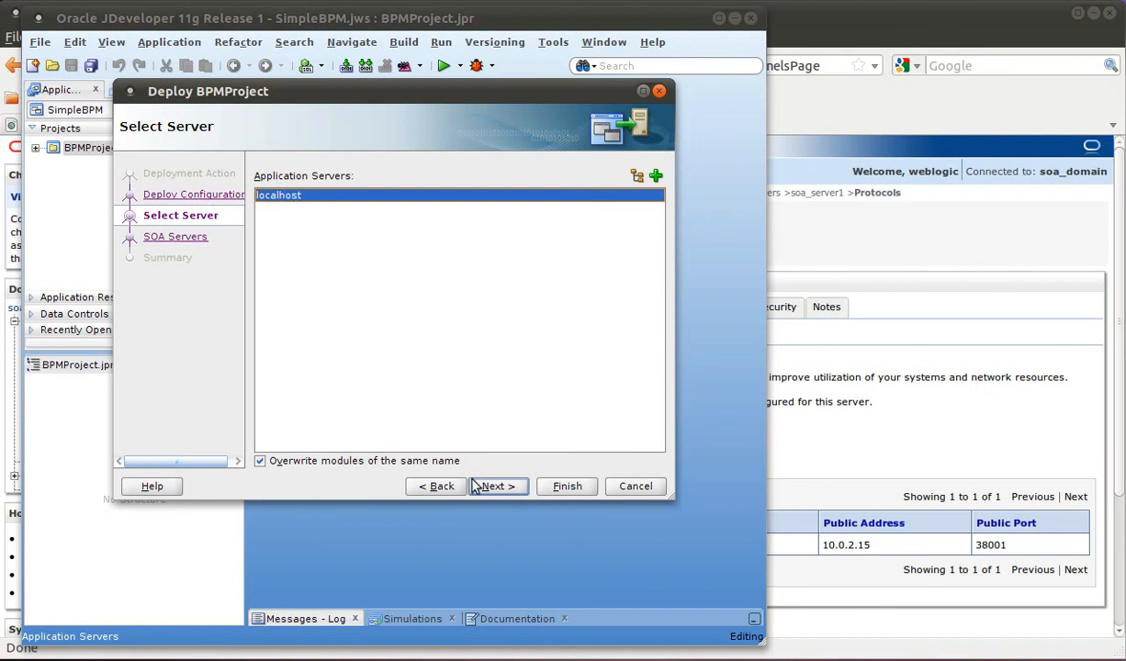
- Select soa_server1 at localhost:38001 as target and finish deploying BPMProject
{"action": "left_click", "coordinate": [497, 486]}
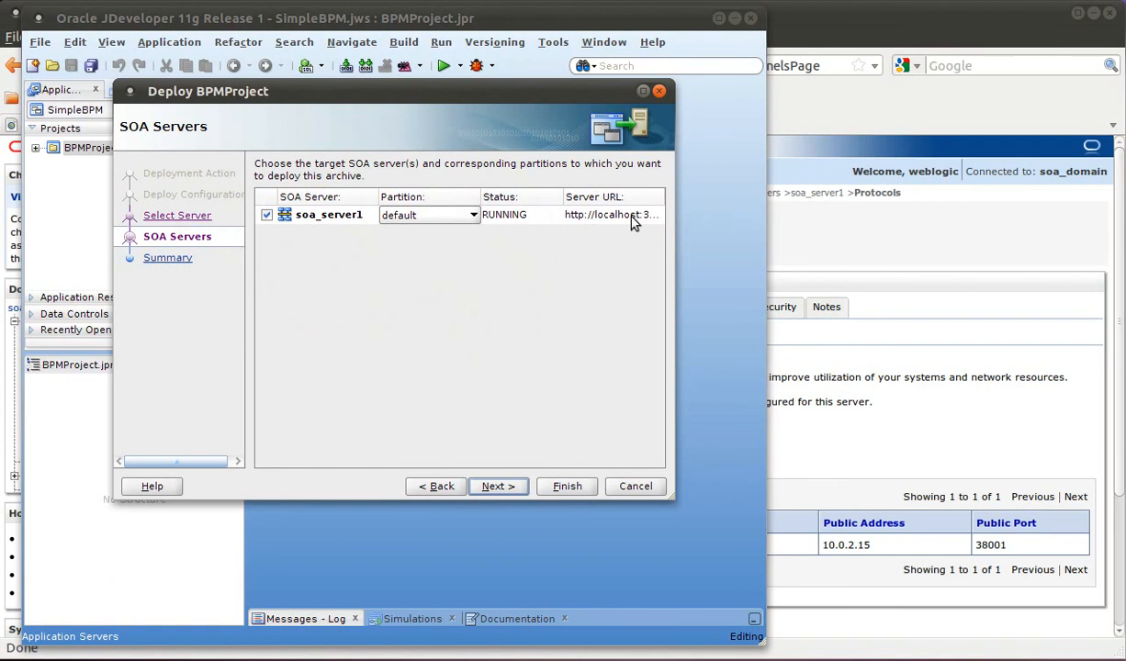
{"action": "mouse_move", "coordinate": [680, 235]}
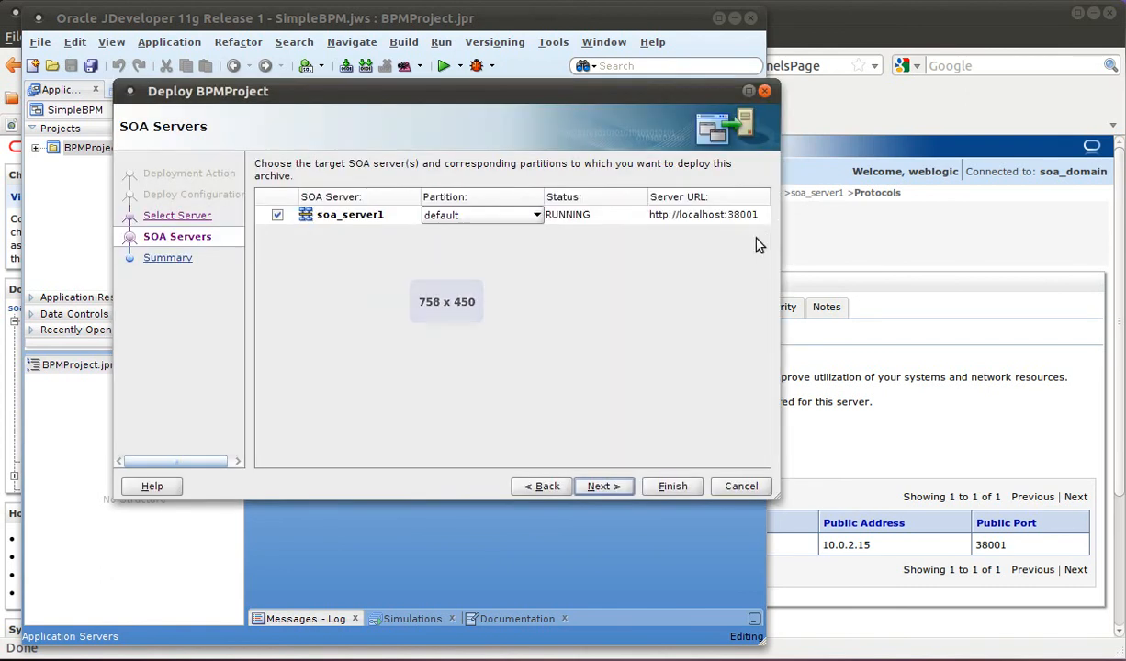
{"action": "left_click", "coordinate": [702, 214]}
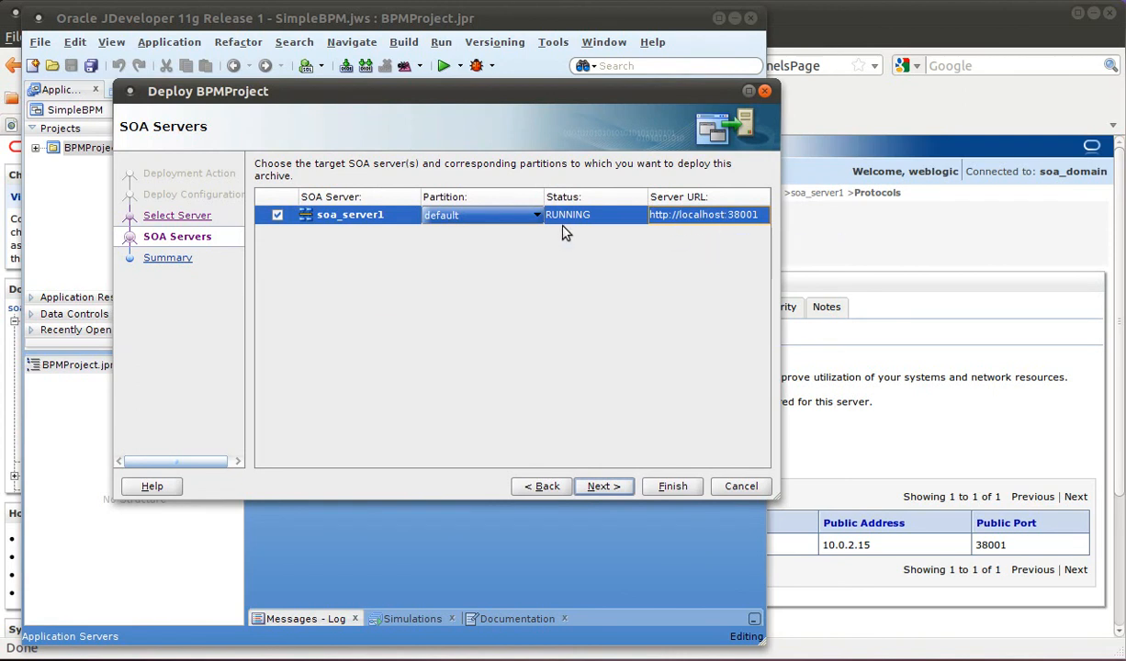
{"action": "left_click", "coordinate": [604, 486]}
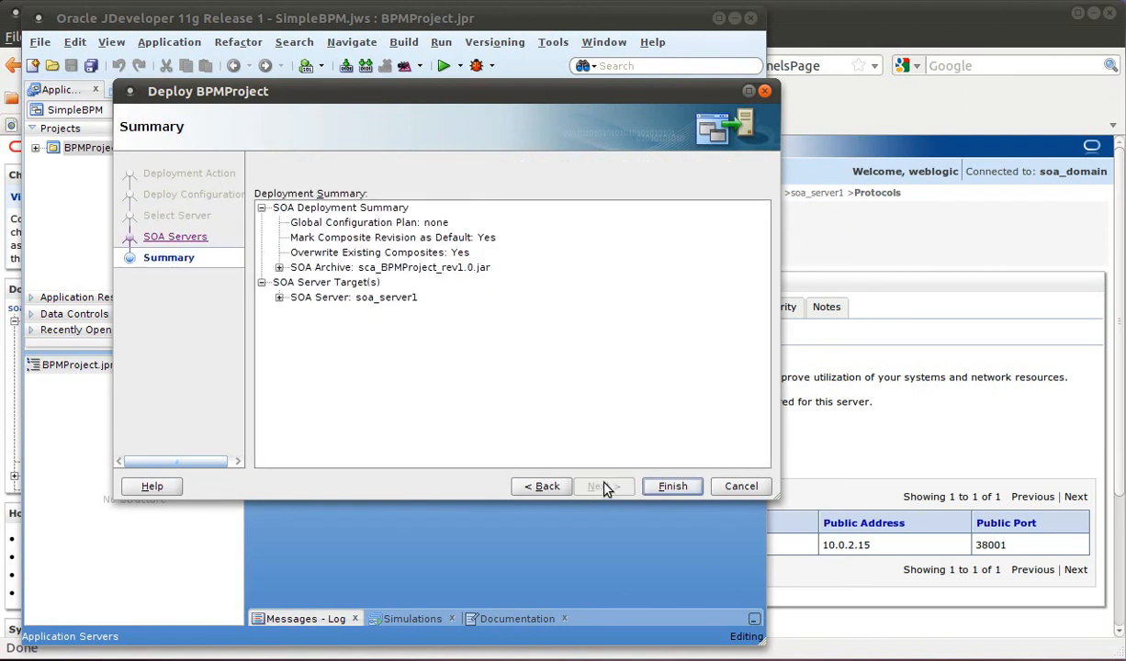
{"action": "left_click", "coordinate": [671, 486]}
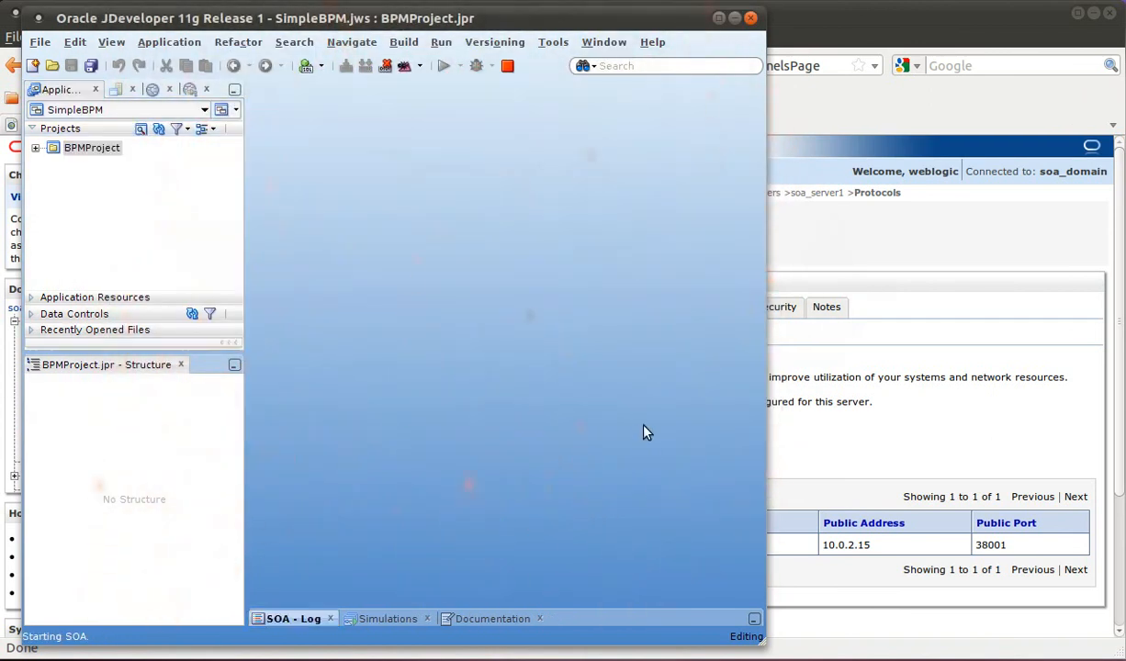
{"action": "mouse_move", "coordinate": [995, 368]}
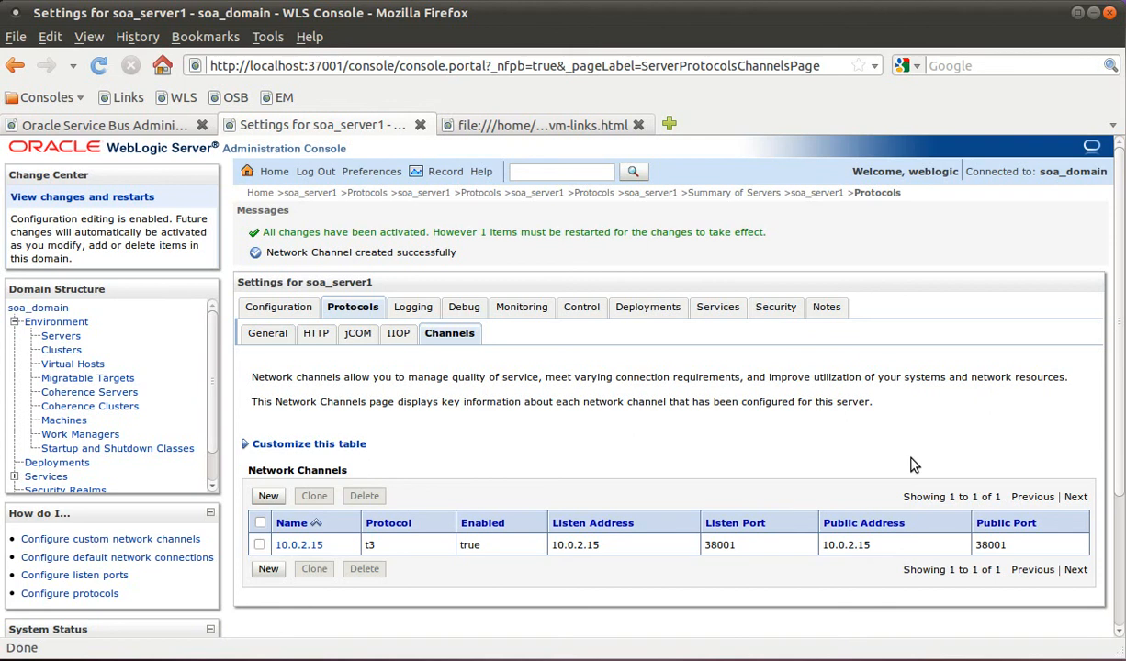
{"action": "mouse_move", "coordinate": [565, 424]}
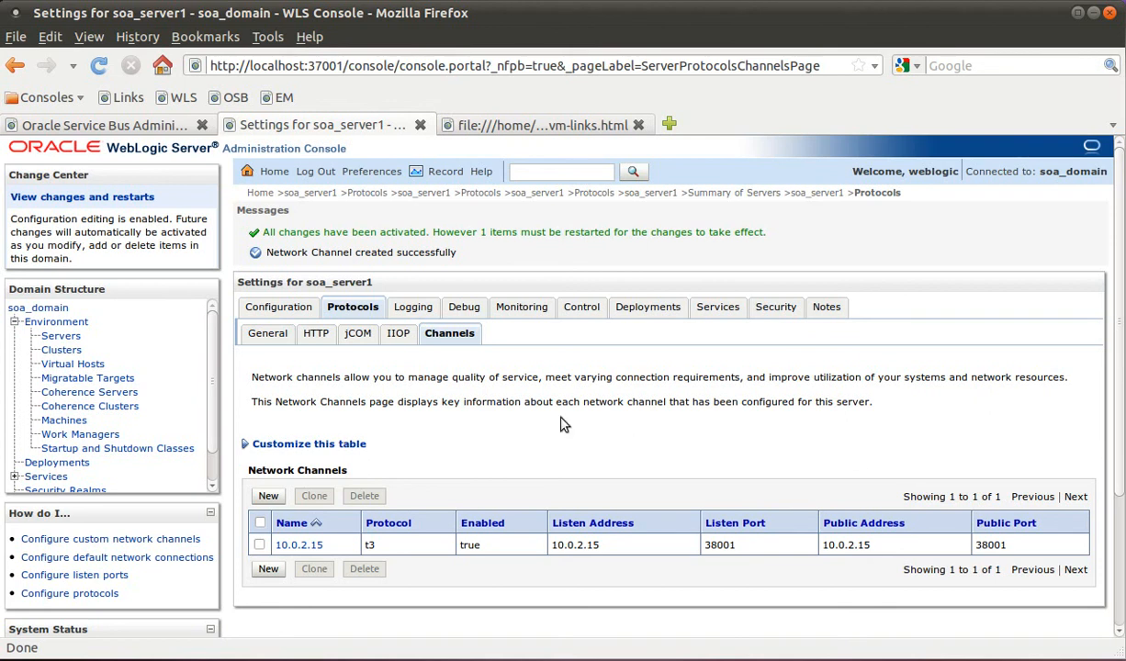
{"action": "mouse_move", "coordinate": [61, 336]}
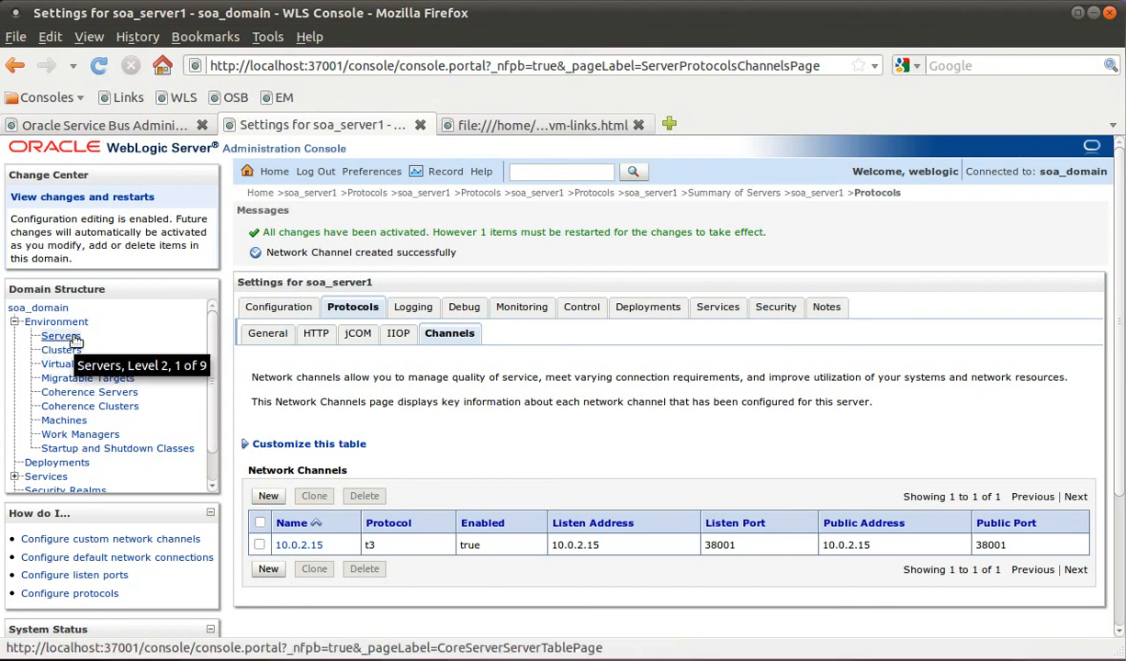